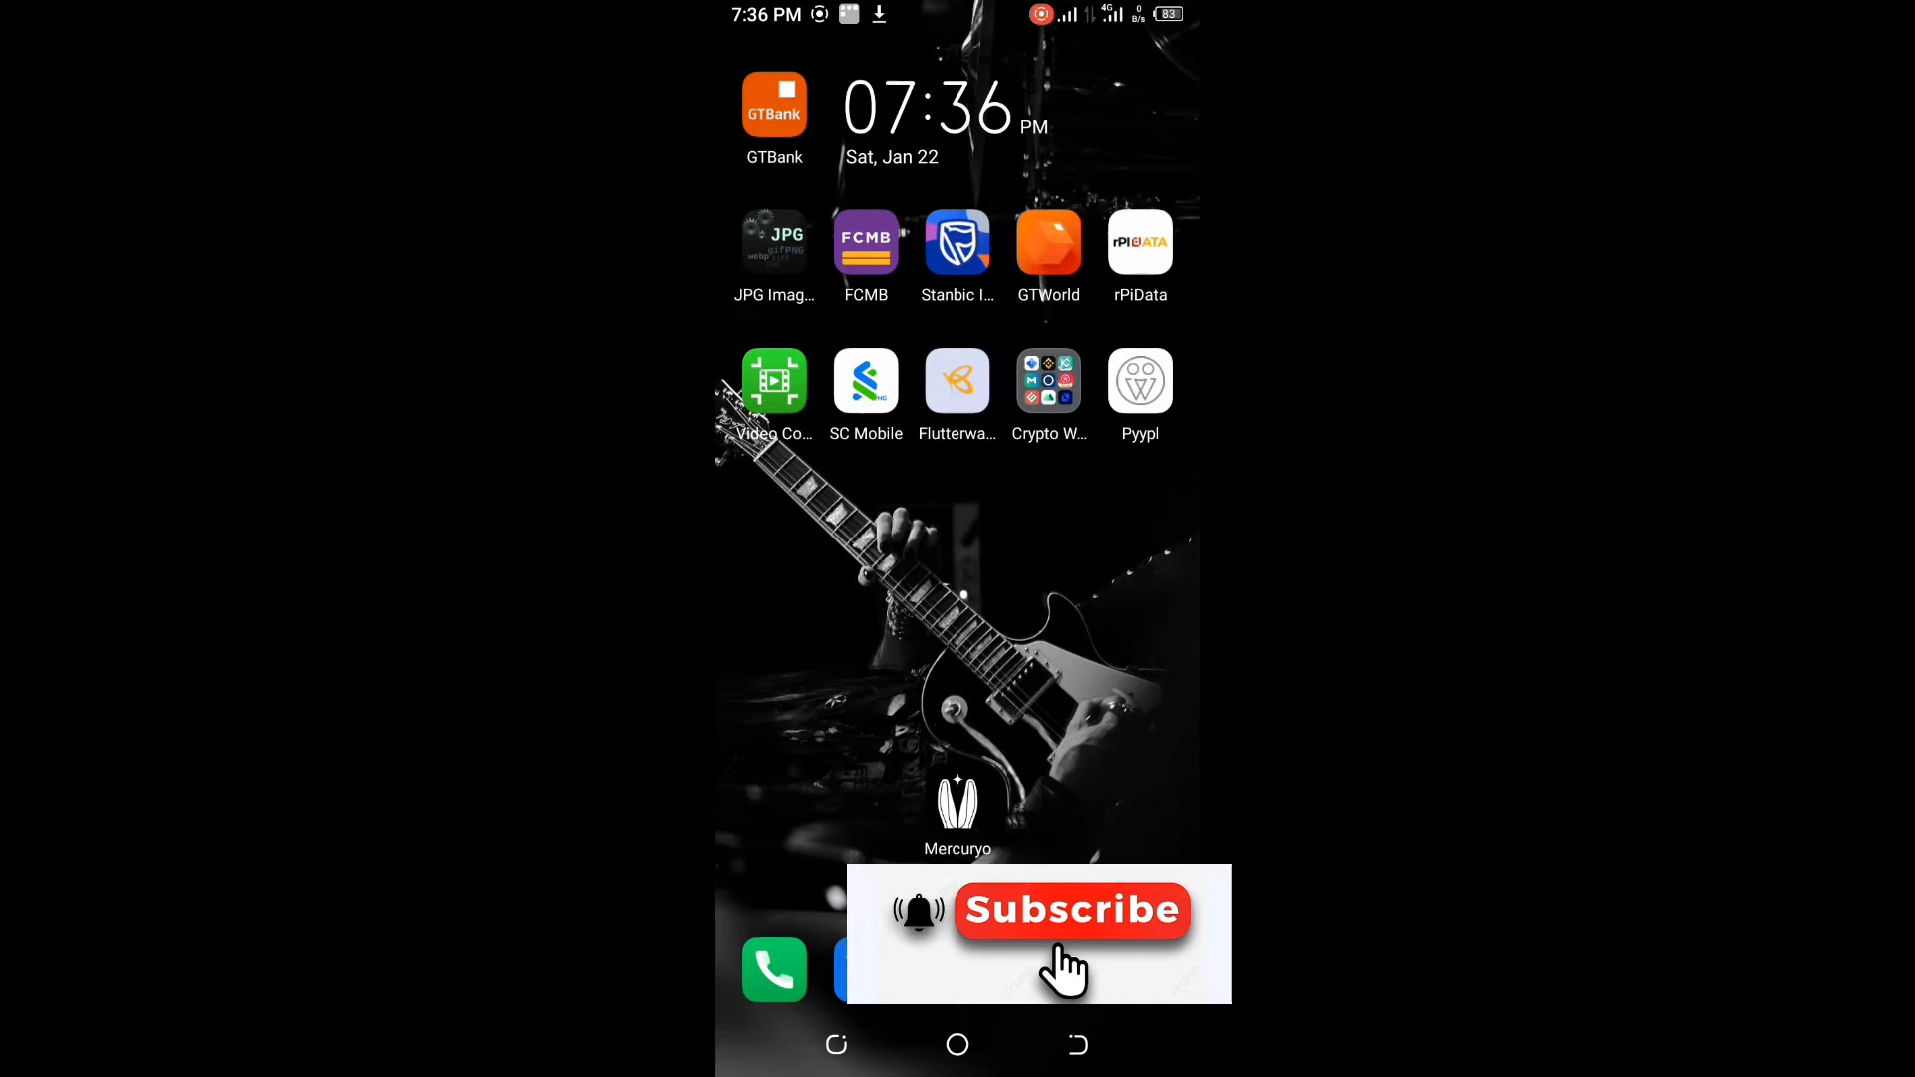
Step: Swipe left through the launcher pages to the one showing Sololearn, YouTube, Shazam and Paybis
{"action": "scroll", "scroll_direction": "left", "scroll_amount": 3}
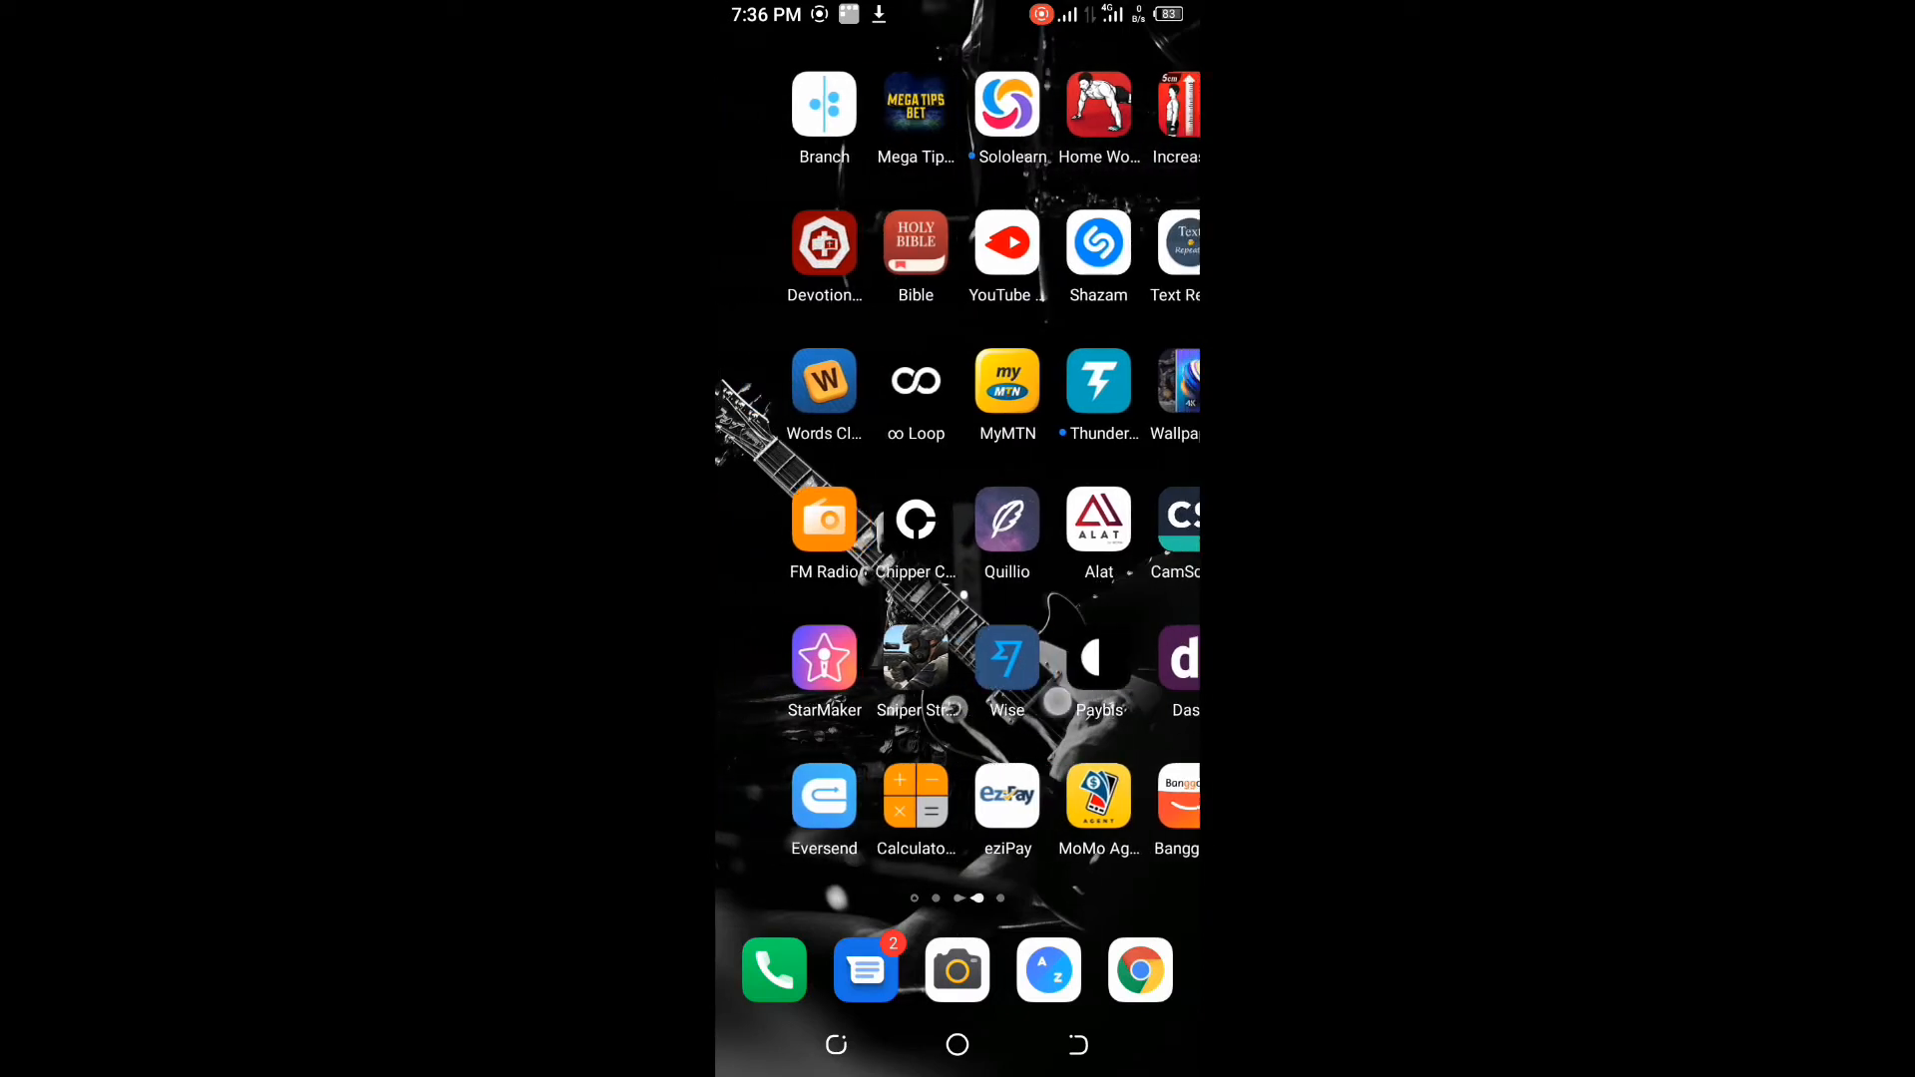
{"action": "scroll", "scroll_direction": "left", "scroll_amount": 3}
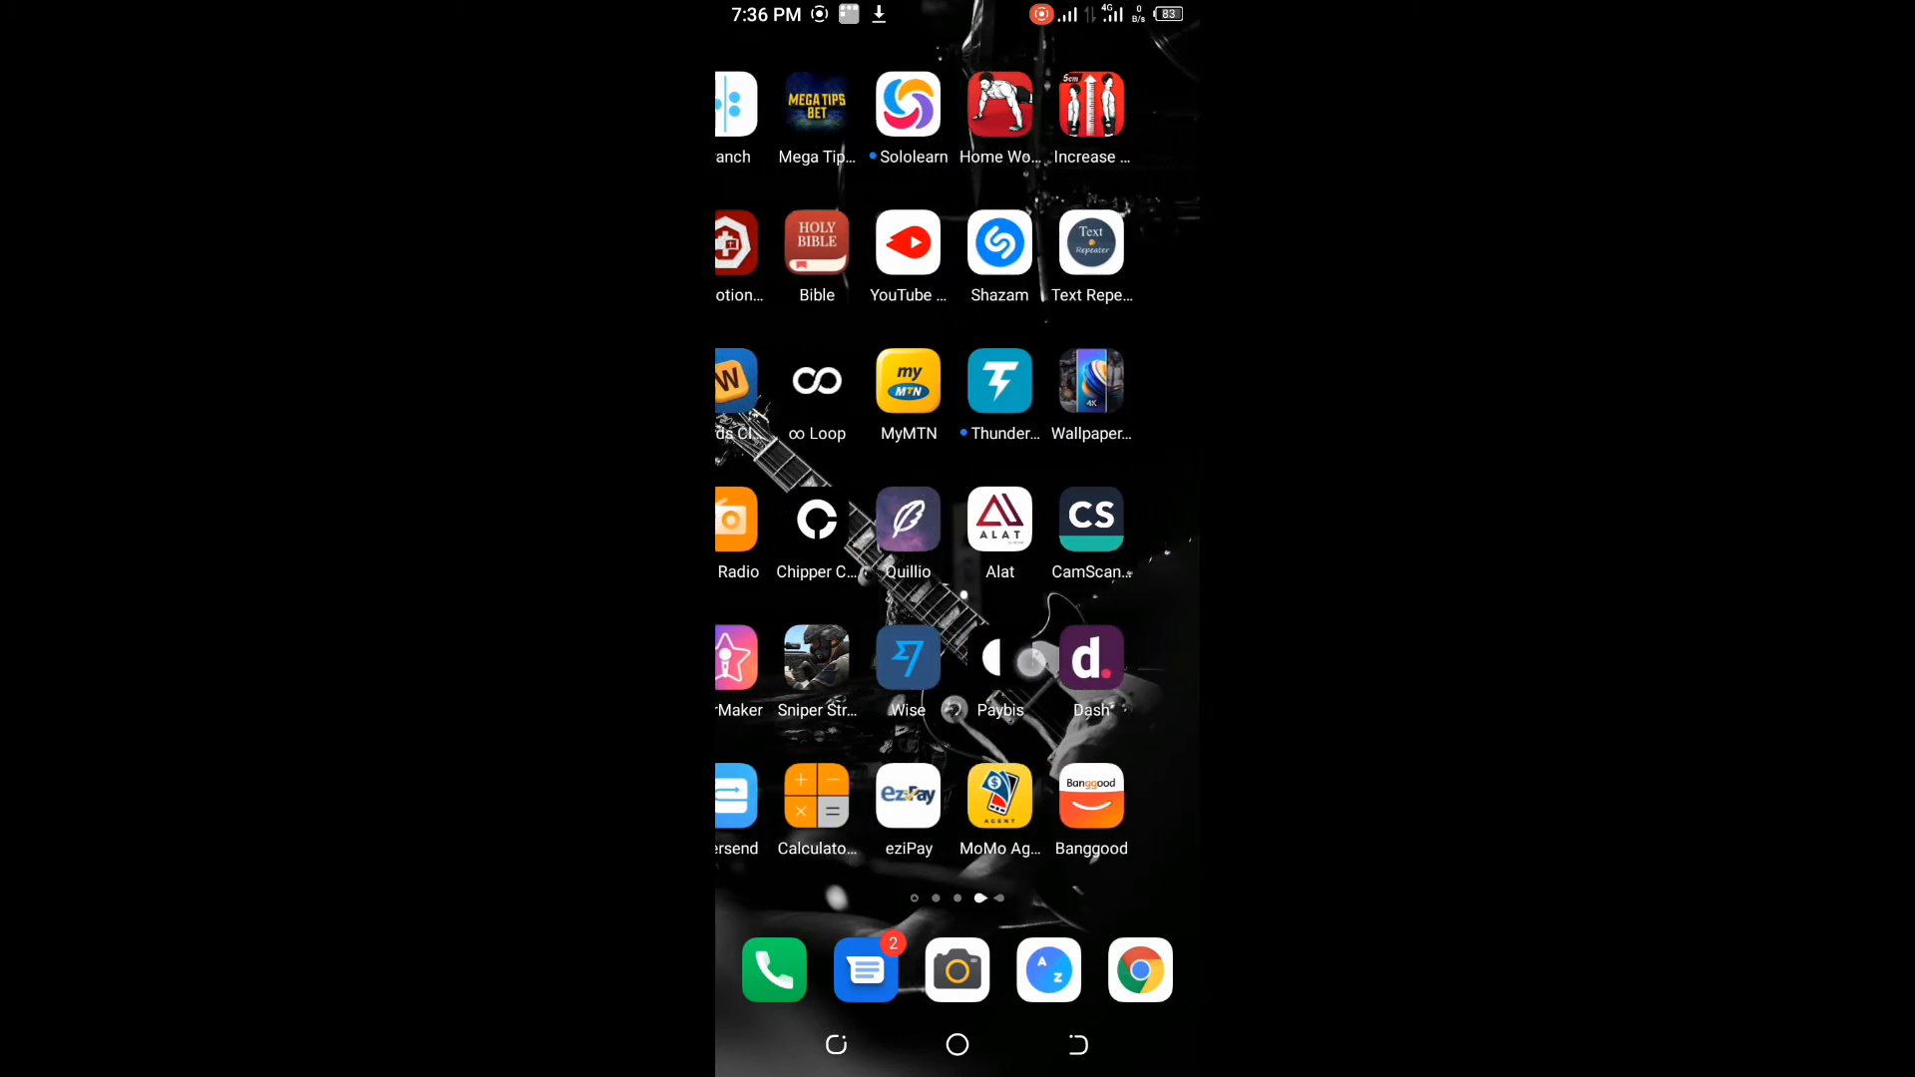
{"action": "scroll", "scroll_direction": "left", "scroll_amount": 3}
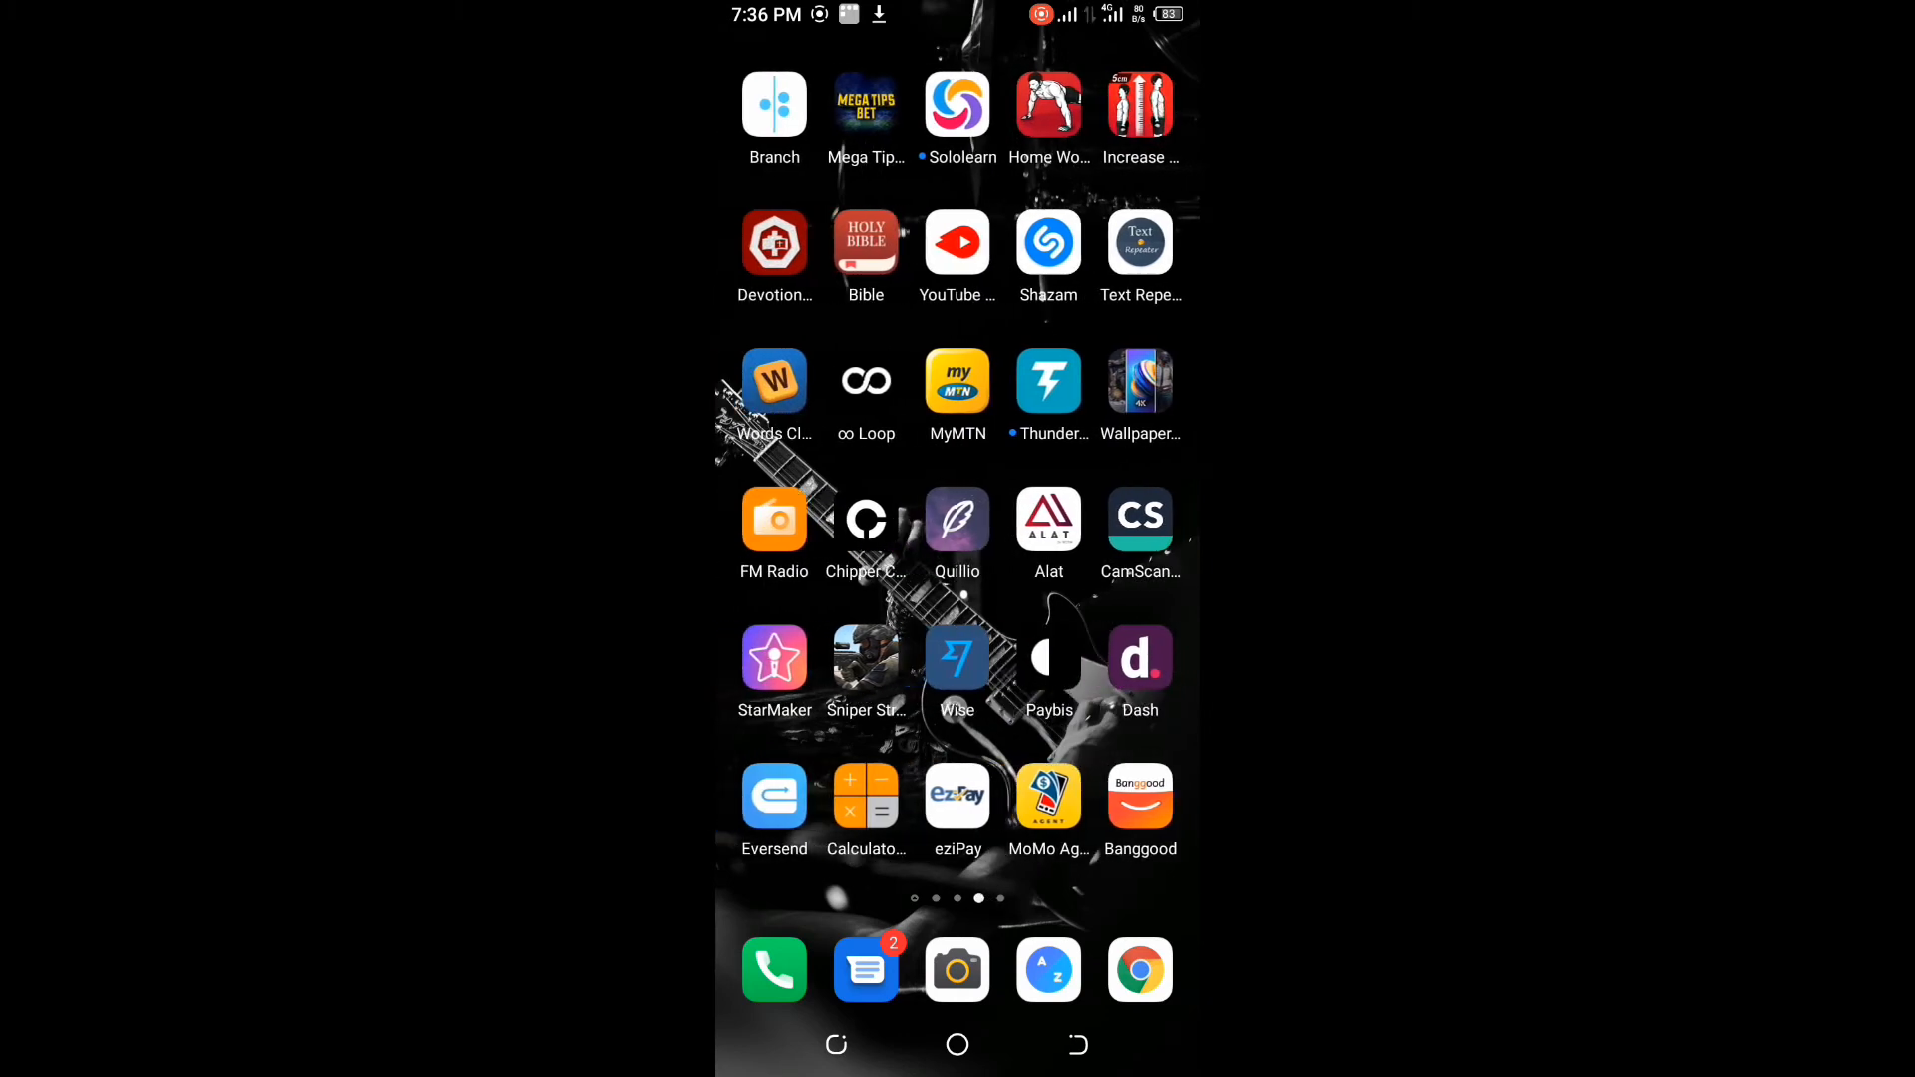
Step: Launch Paybis and log in via the main menu to reach the account's Exchange page
{"action": "left_click", "coordinate": [1048, 661]}
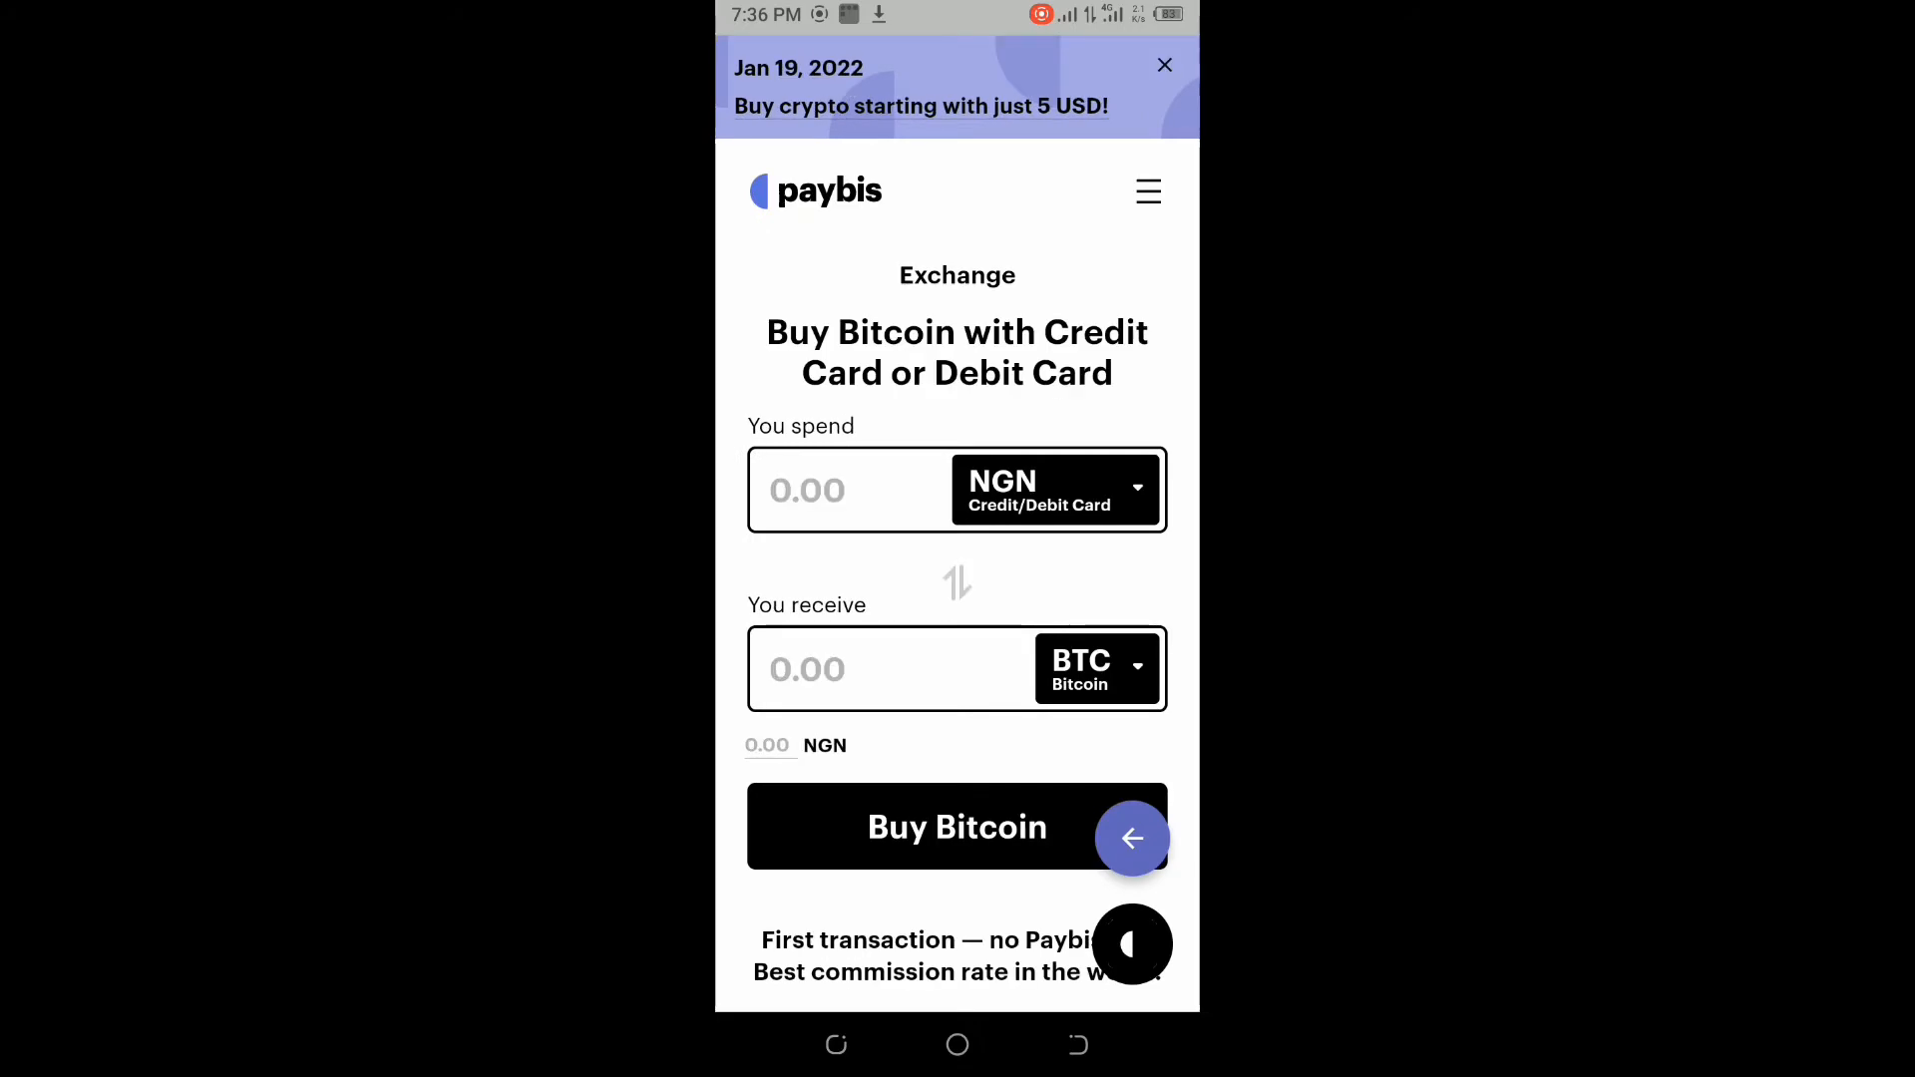
{"action": "left_click", "coordinate": [1163, 64]}
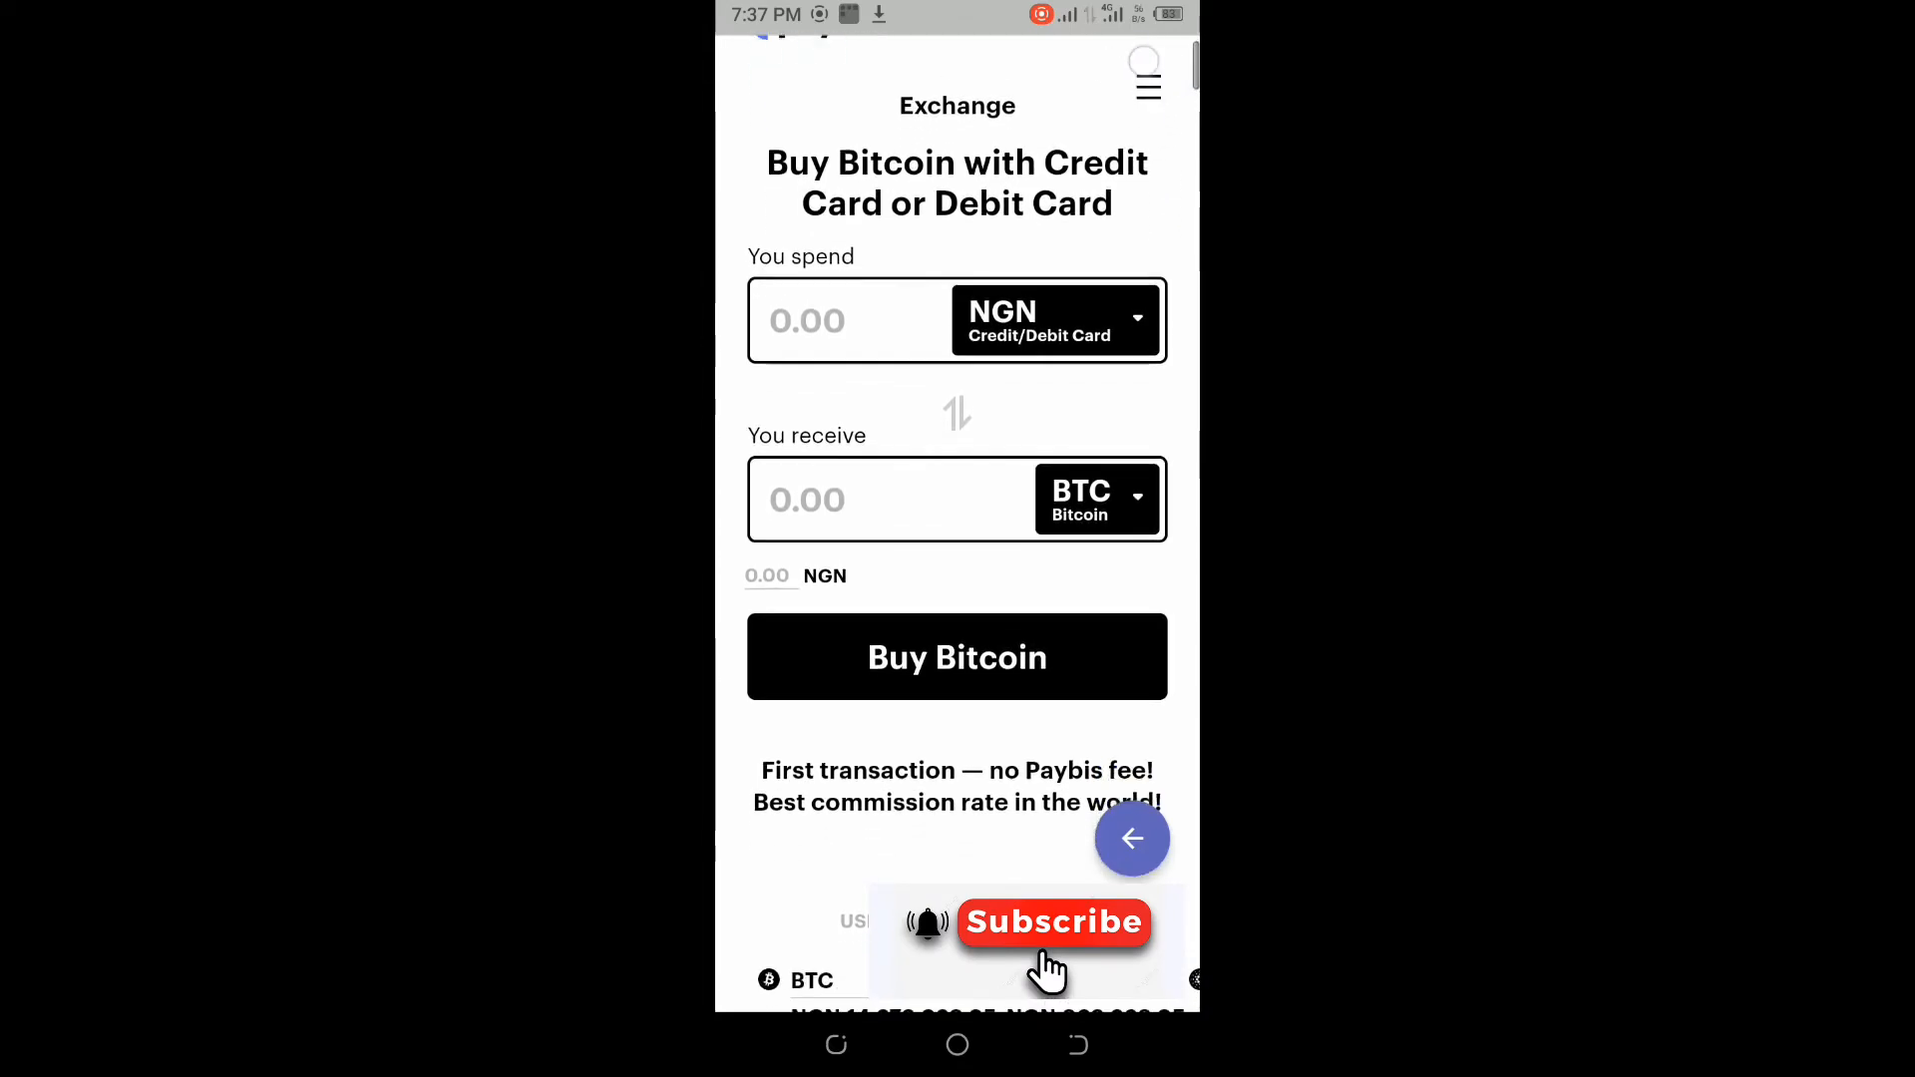
{"action": "left_click", "coordinate": [1145, 86]}
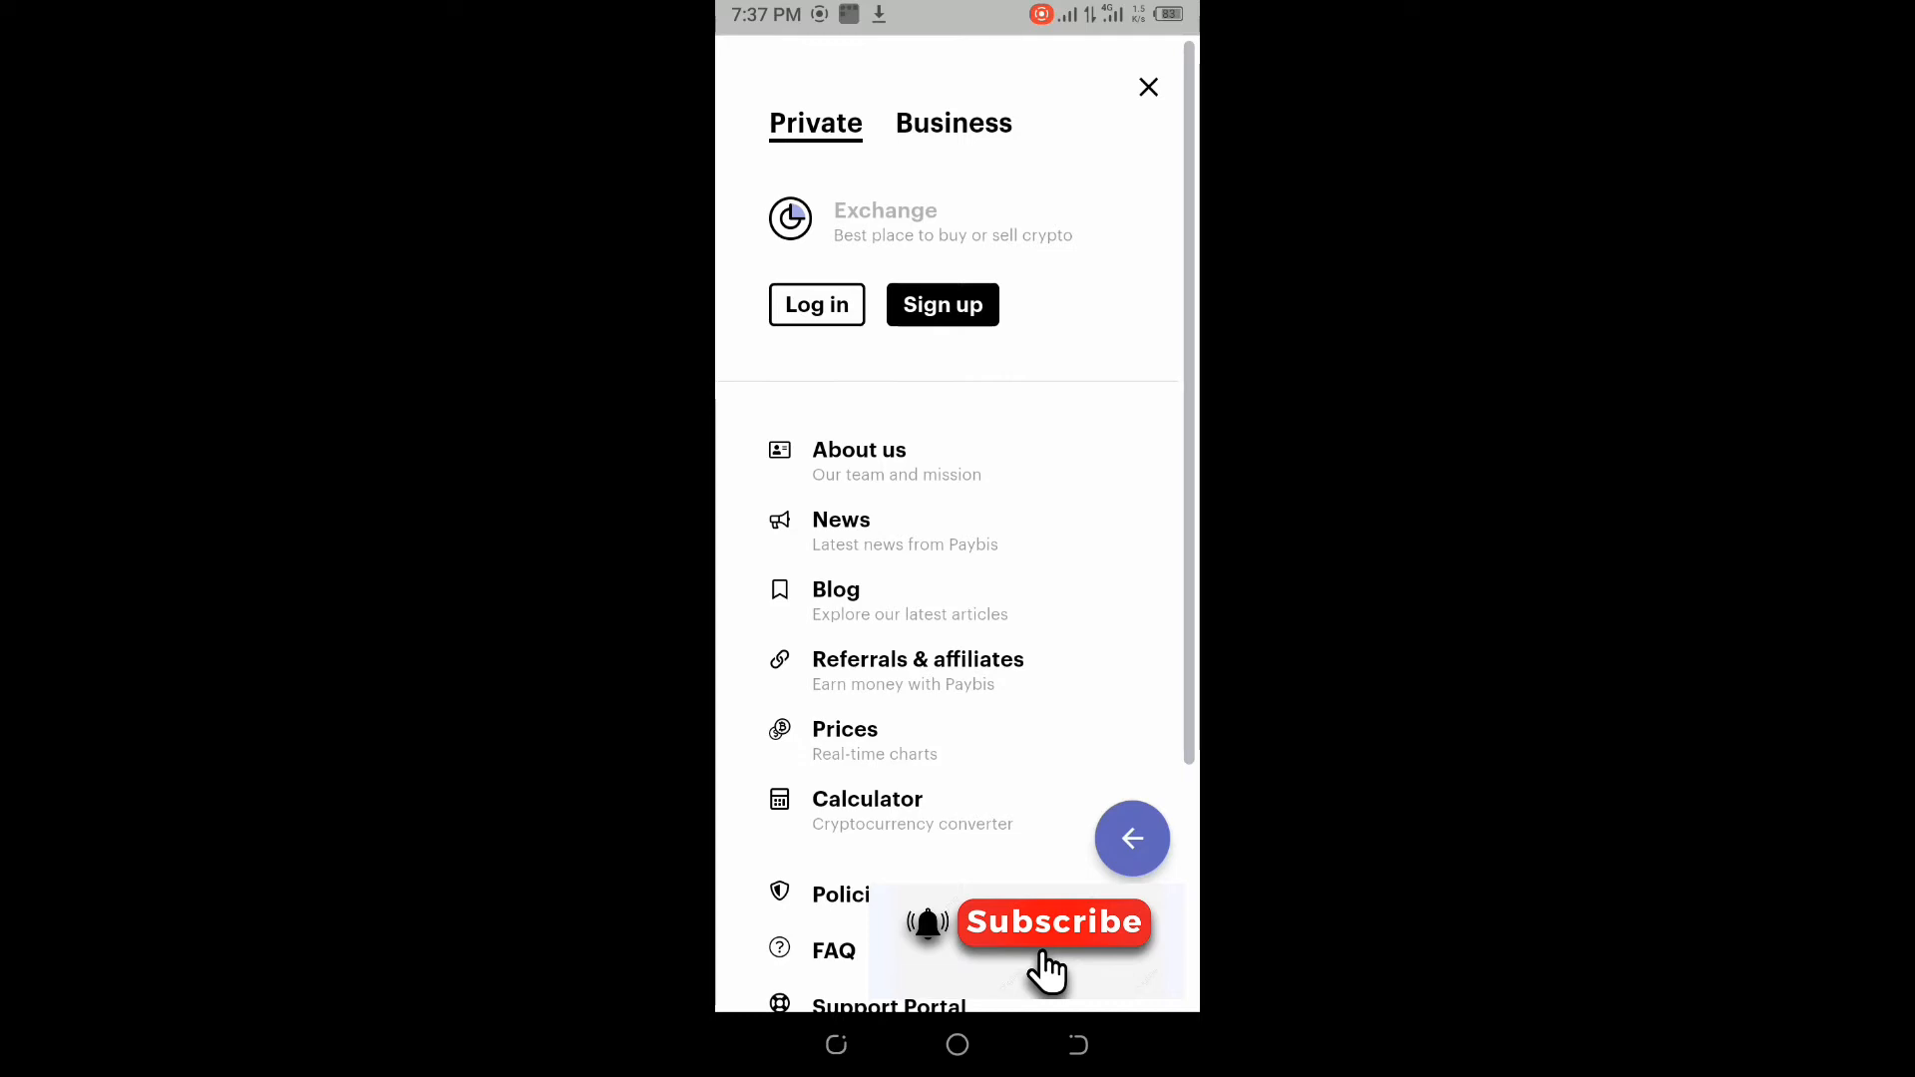
{"action": "left_click", "coordinate": [816, 303]}
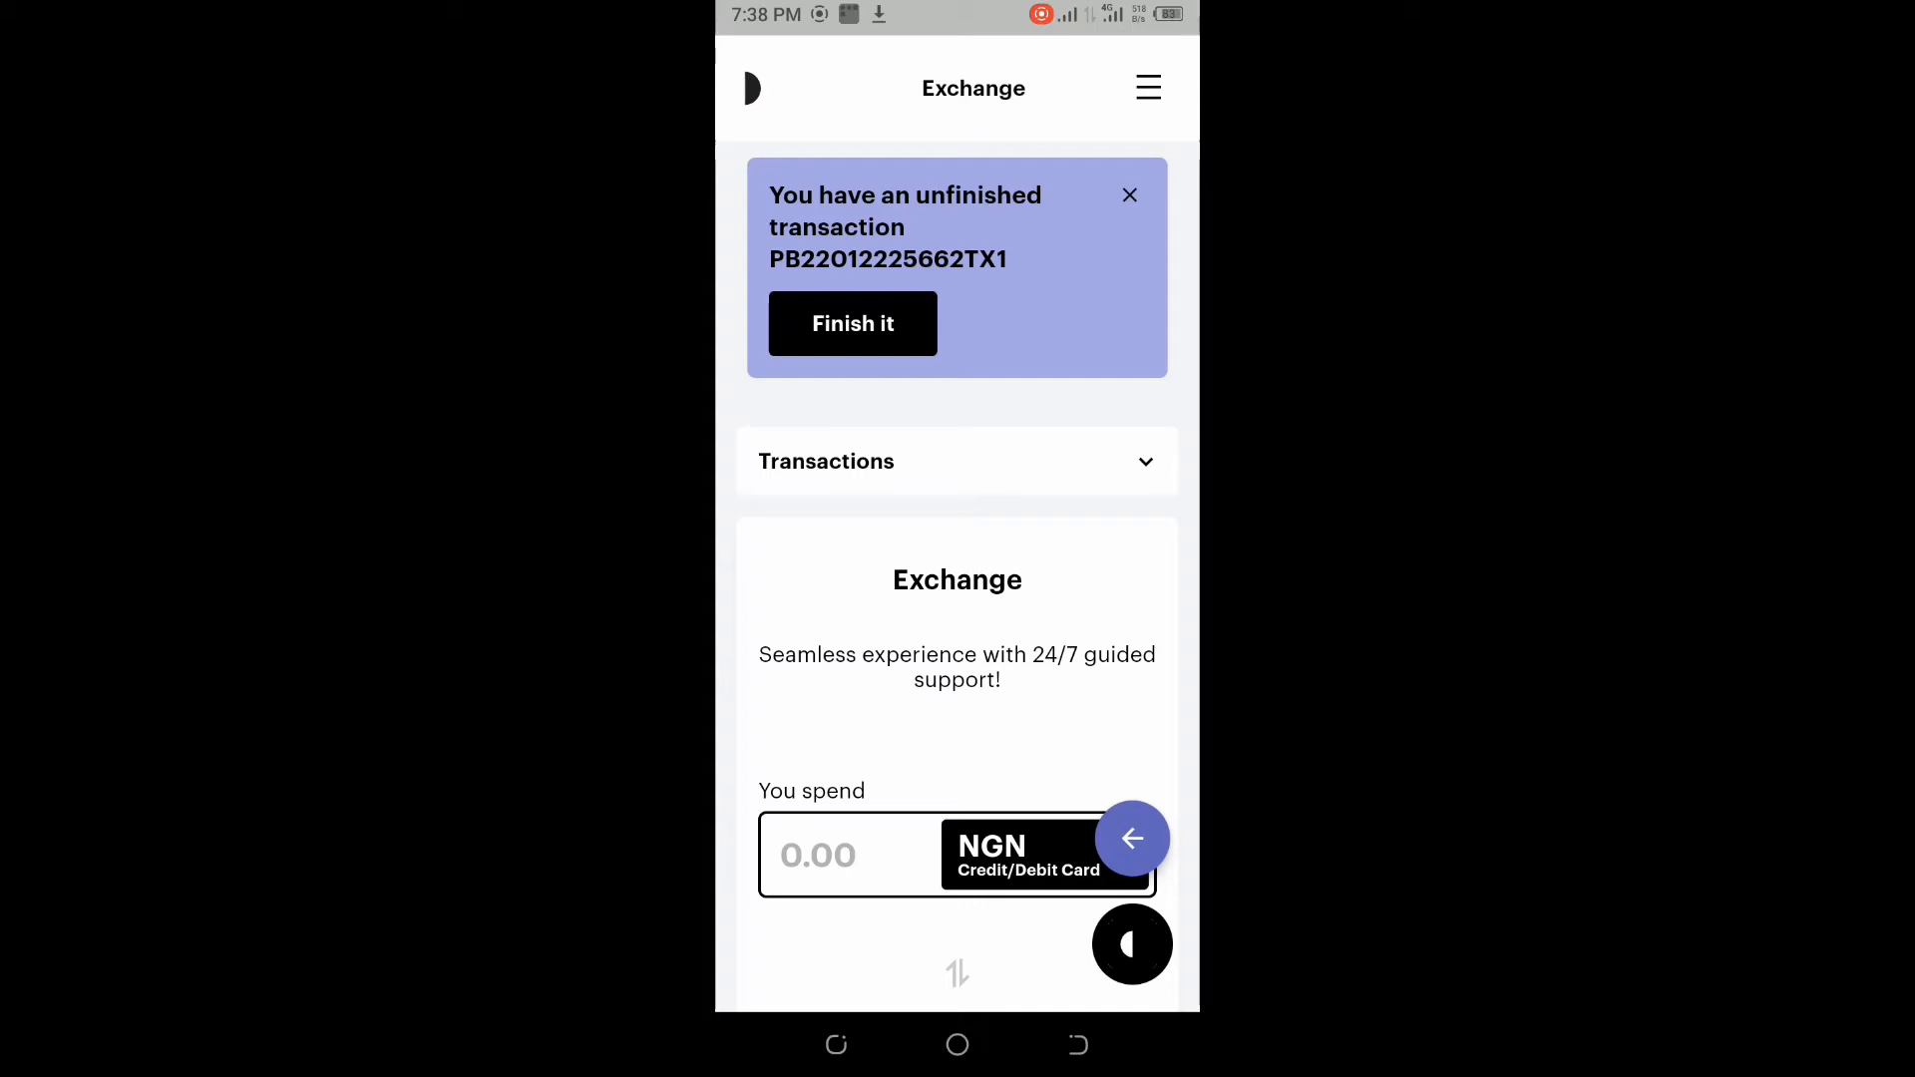
Step: Close the unfinished-transaction banner and scroll to the You spend / You receive form
{"action": "left_click", "coordinate": [1129, 195]}
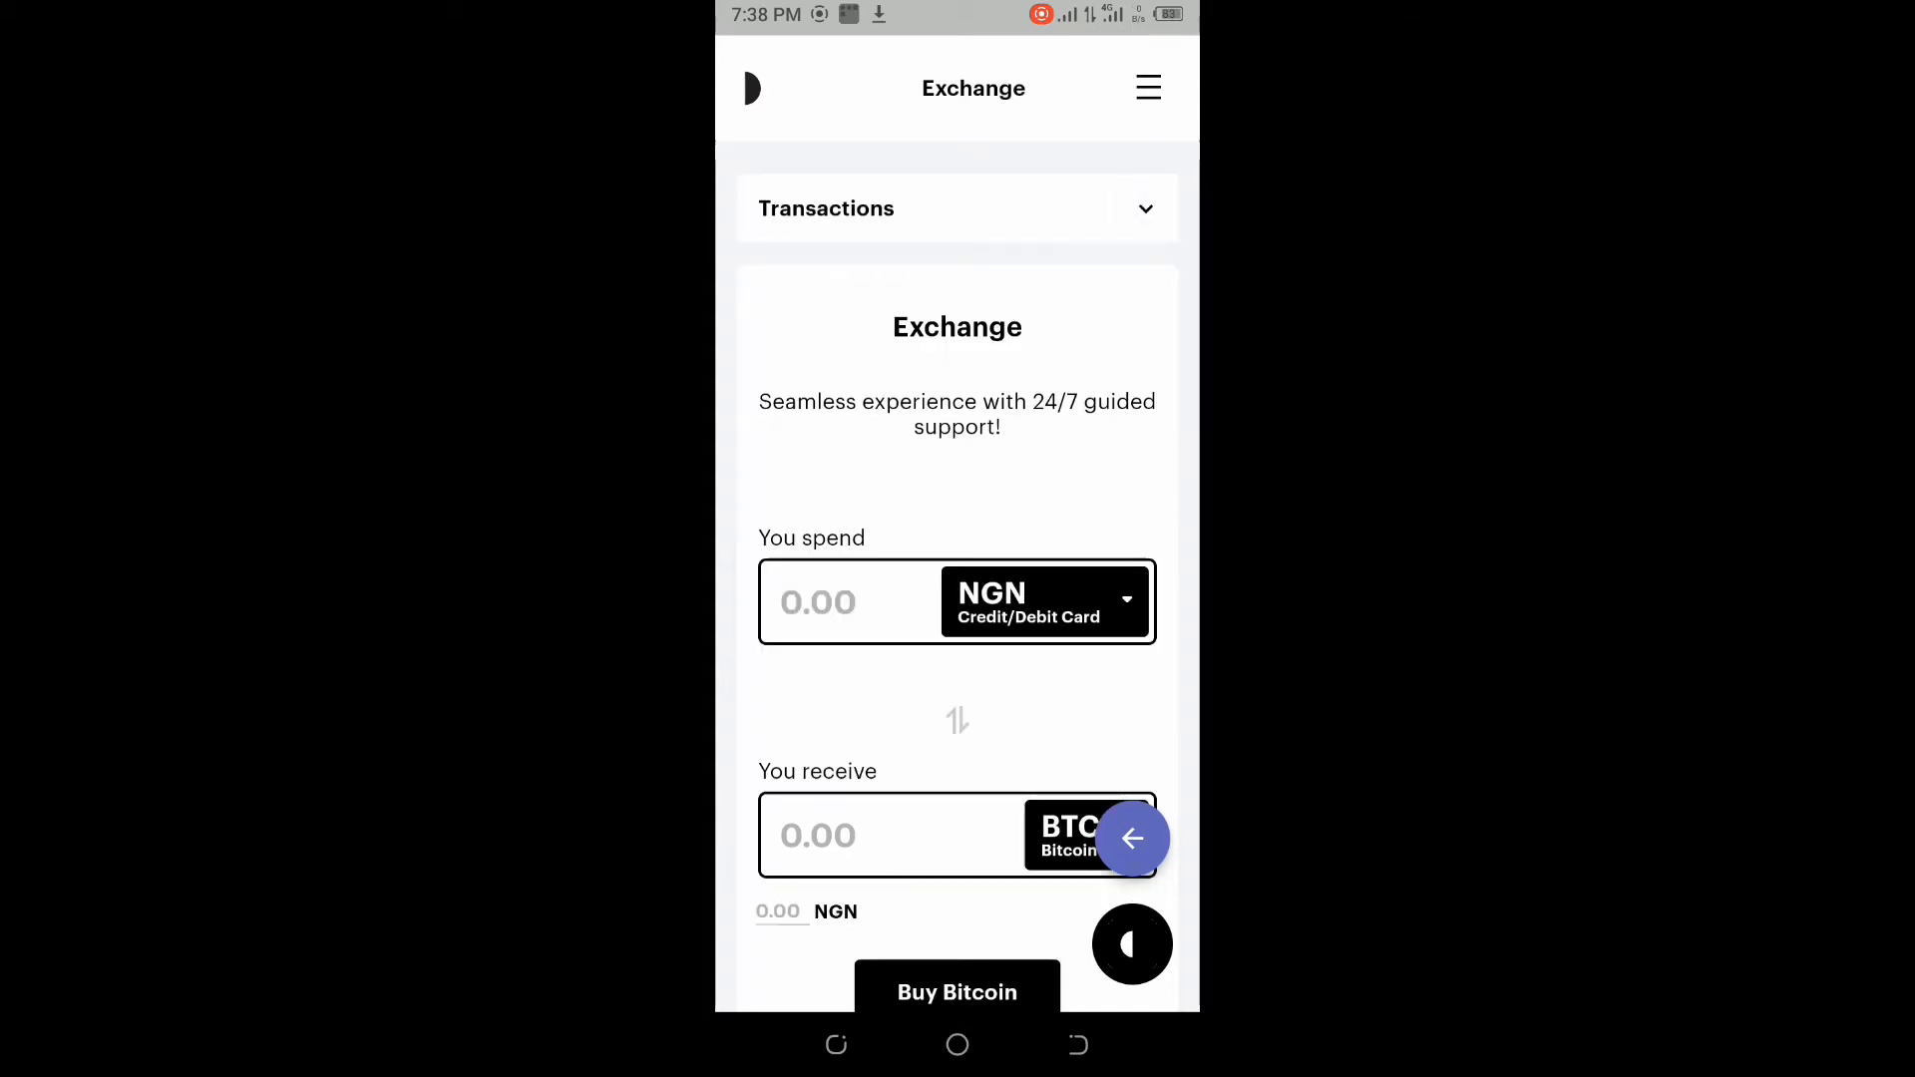
{"action": "scroll", "scroll_direction": "down", "scroll_amount": 3}
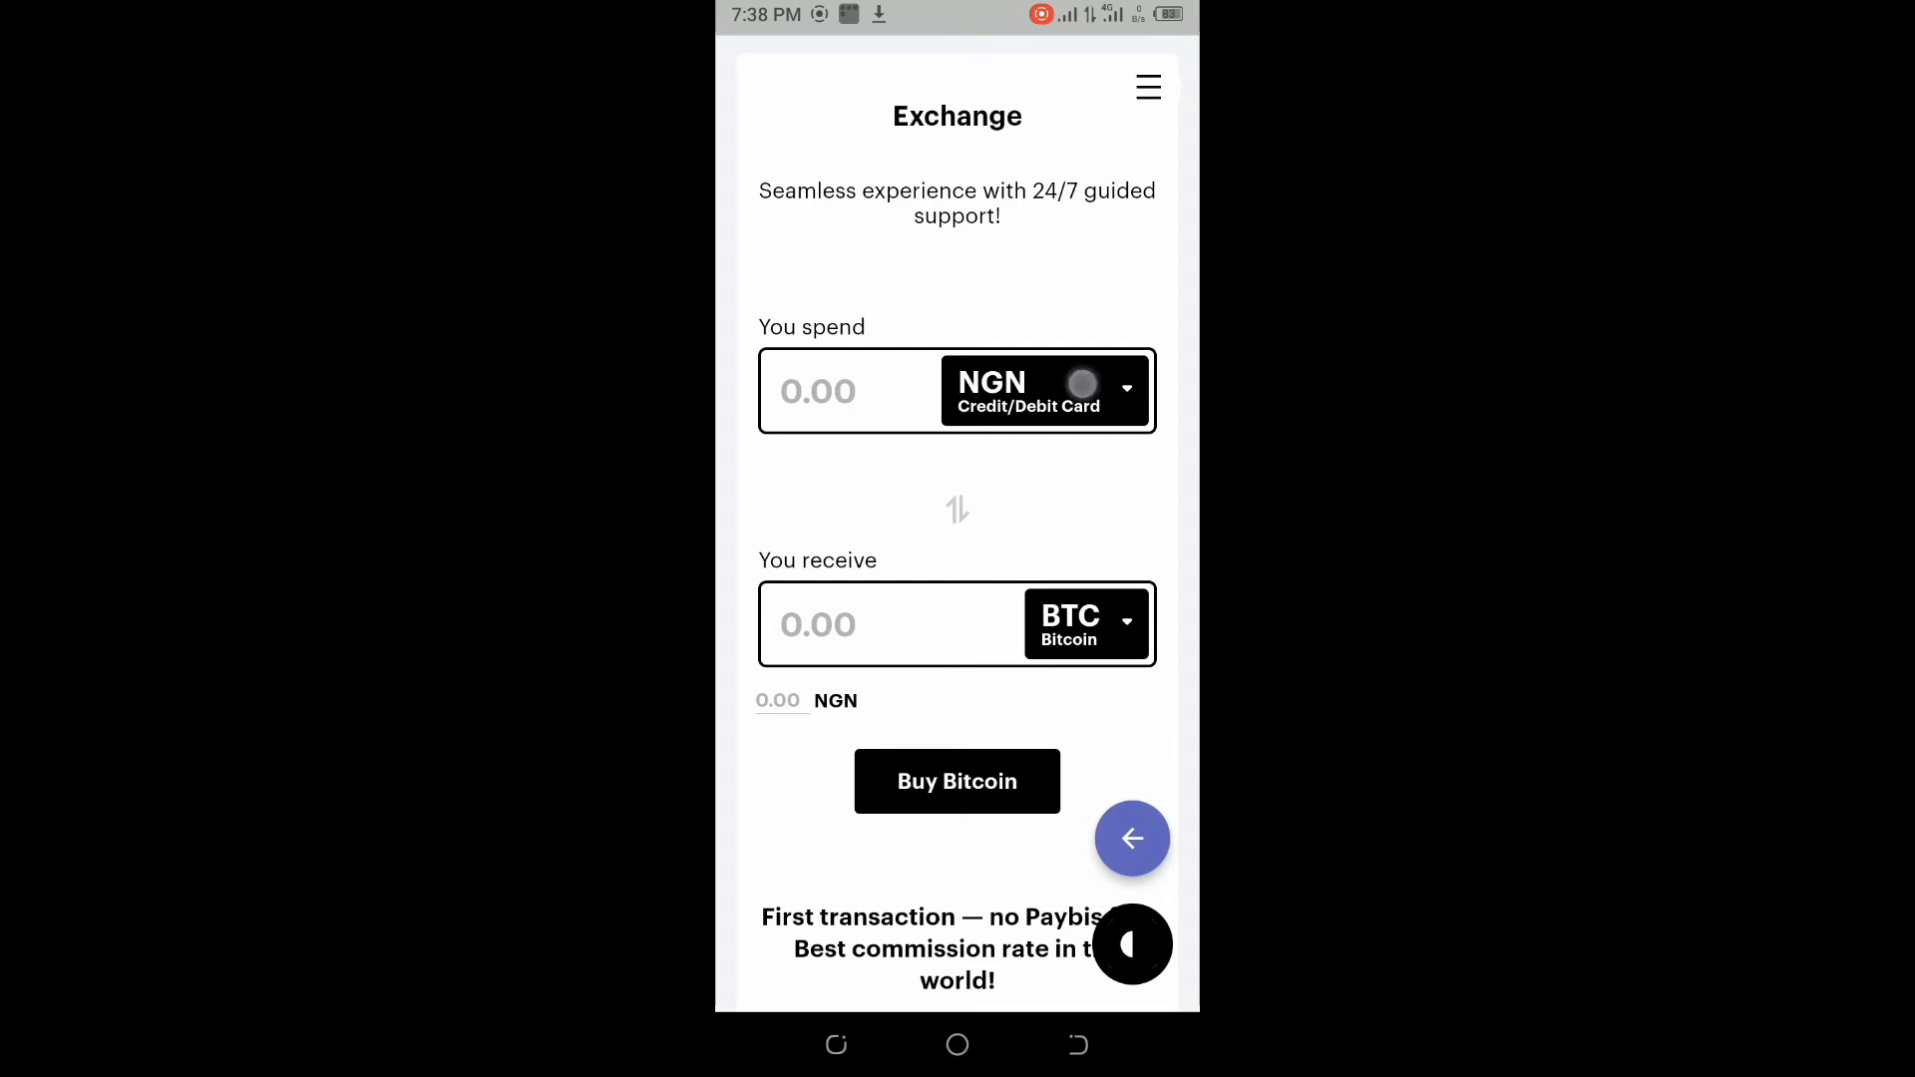
Step: Change the spend currency from NGN to USD via Credit/Debit Card using the search
{"action": "left_click", "coordinate": [1044, 391]}
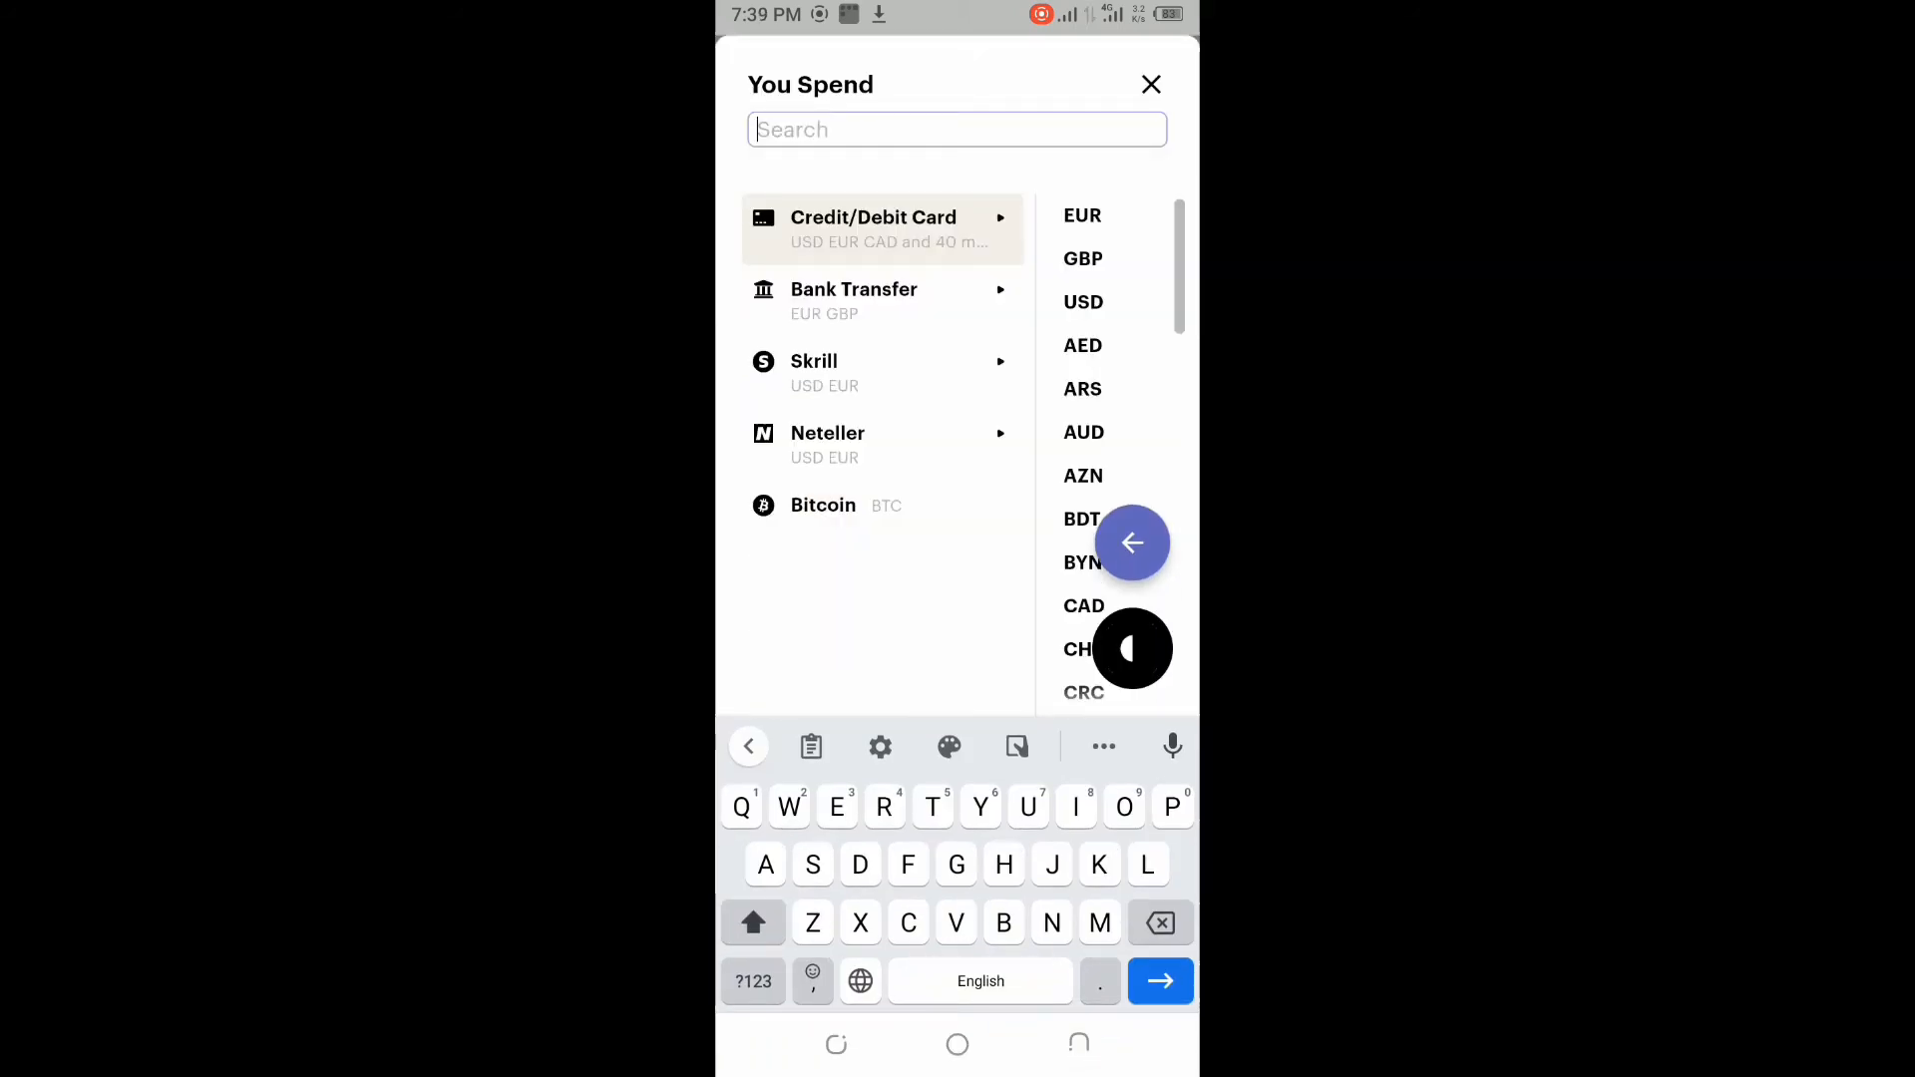
{"action": "left_click", "coordinate": [1027, 806]}
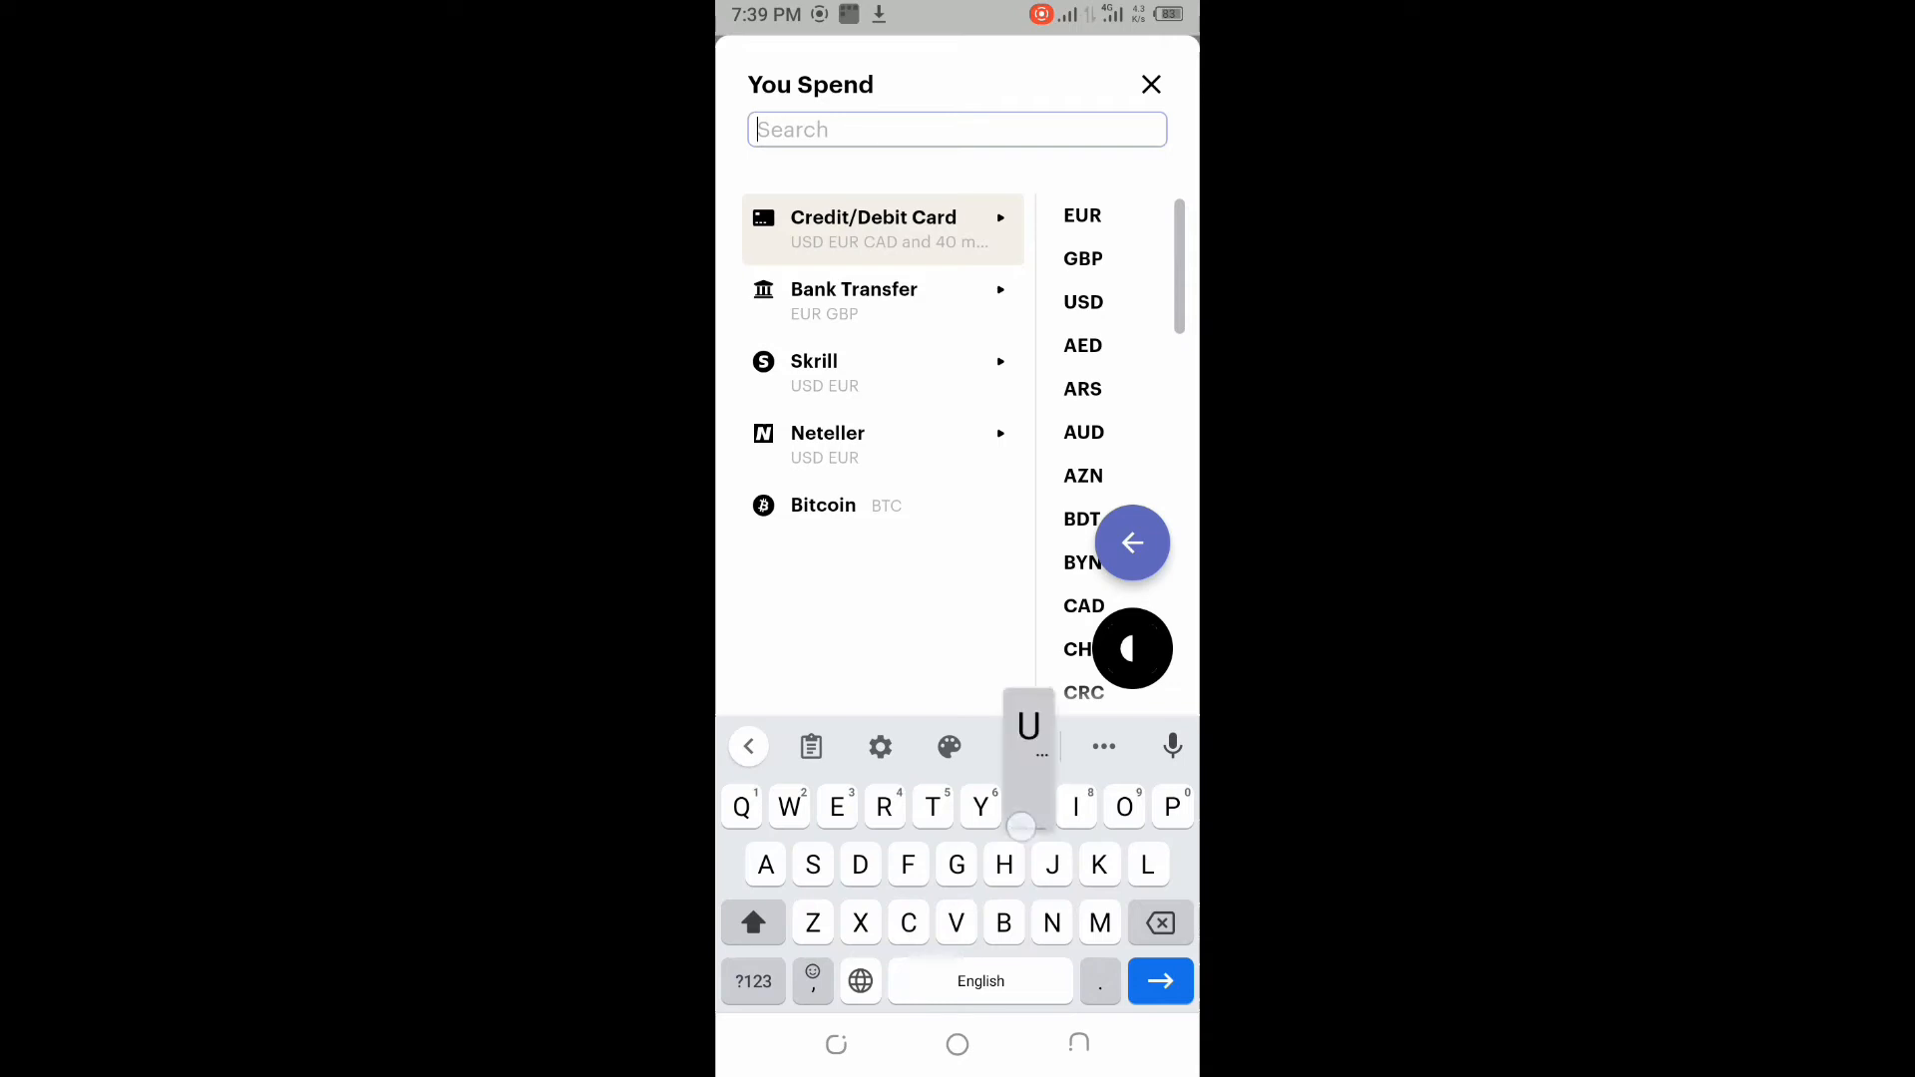
{"action": "type", "text": "s"}
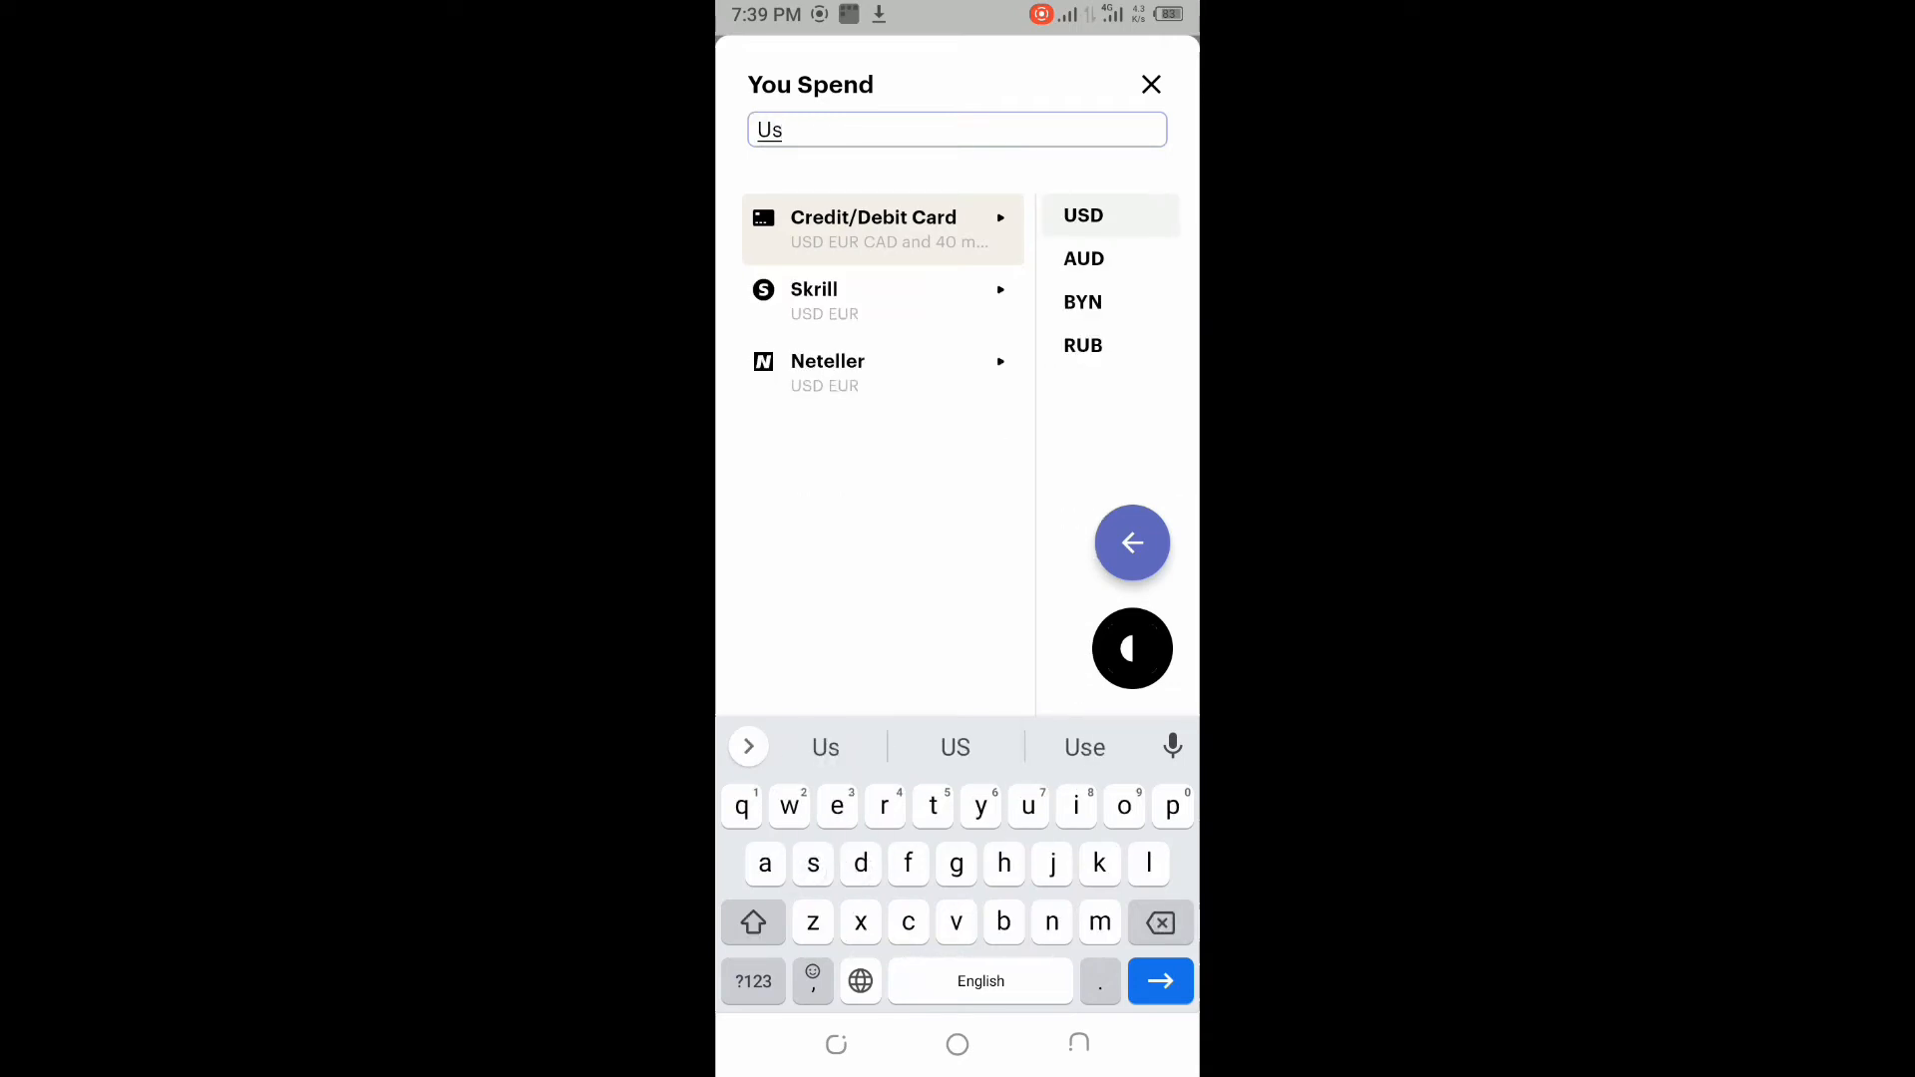
{"action": "type", "text": "d"}
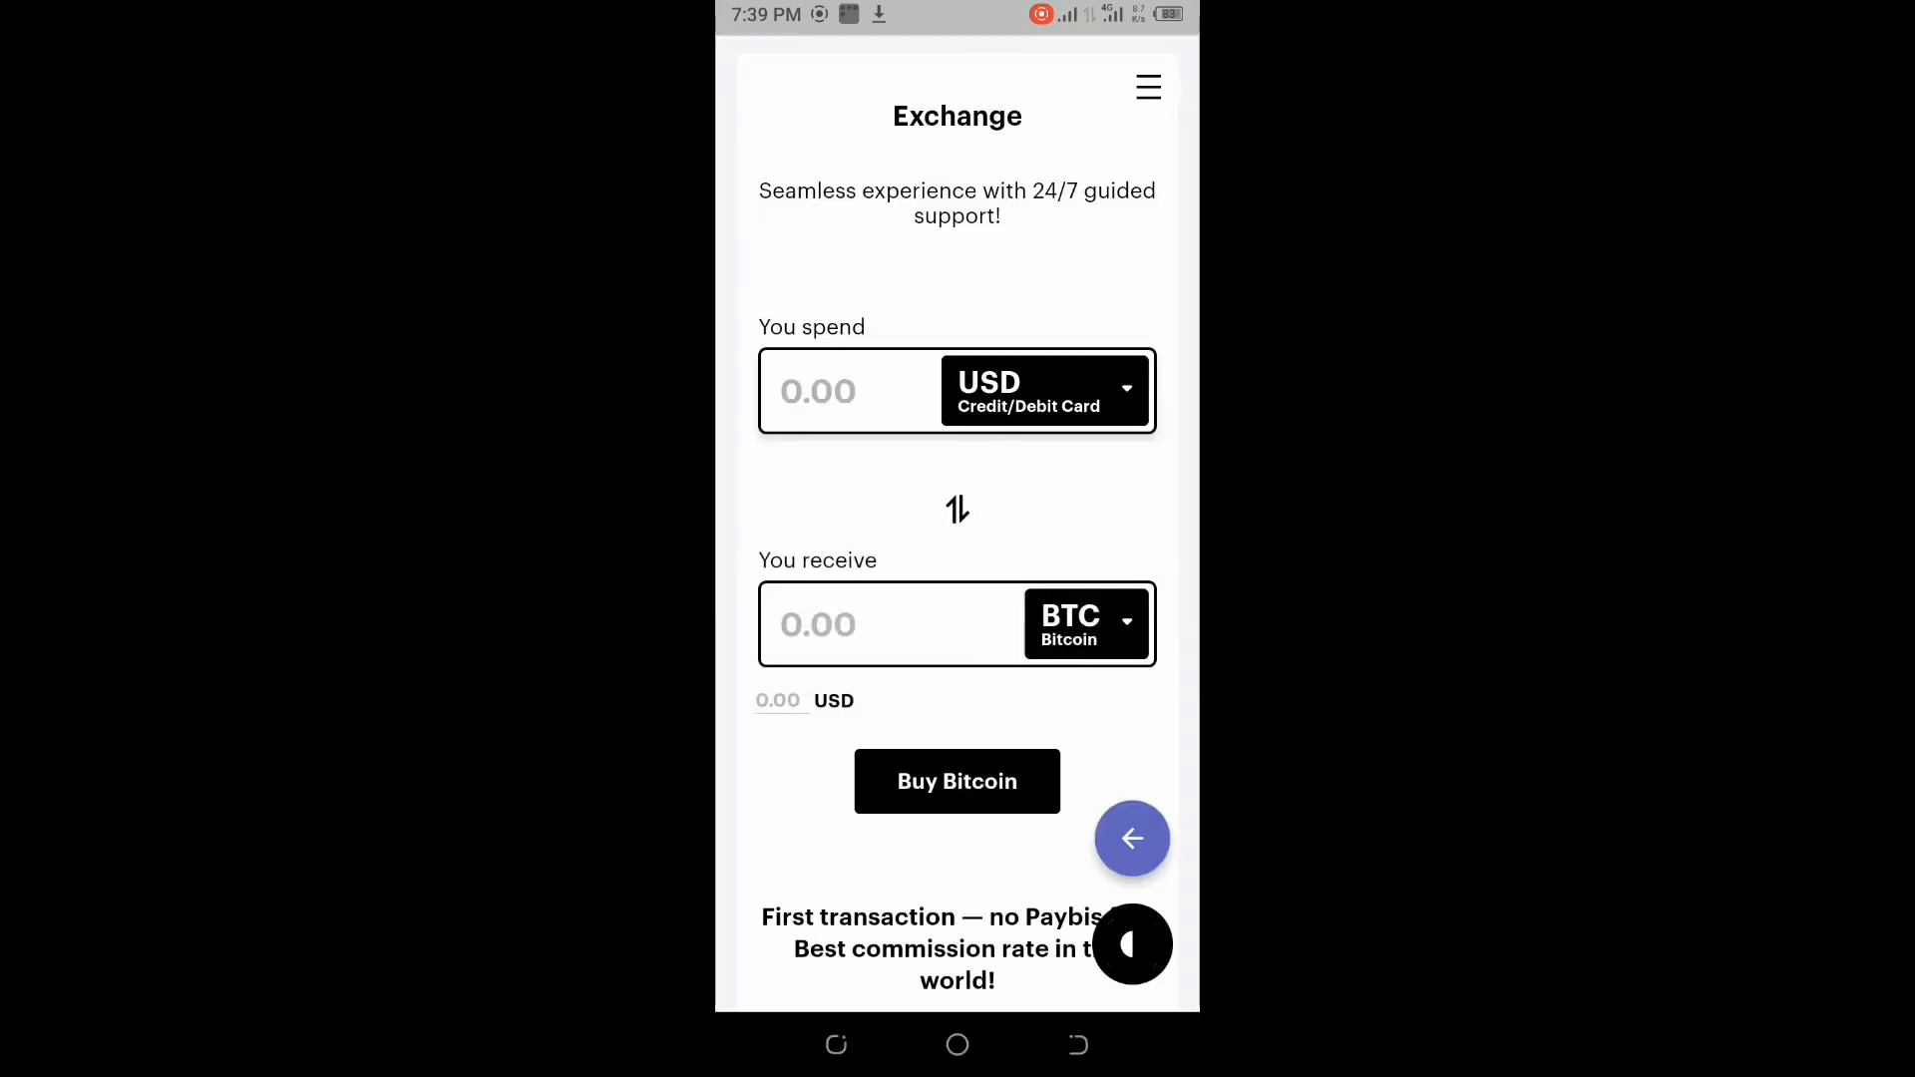
Step: Change the receive coin from BTC to Tether USDT (TRC20) by searching 'Usdt'
{"action": "left_click", "coordinate": [1083, 624]}
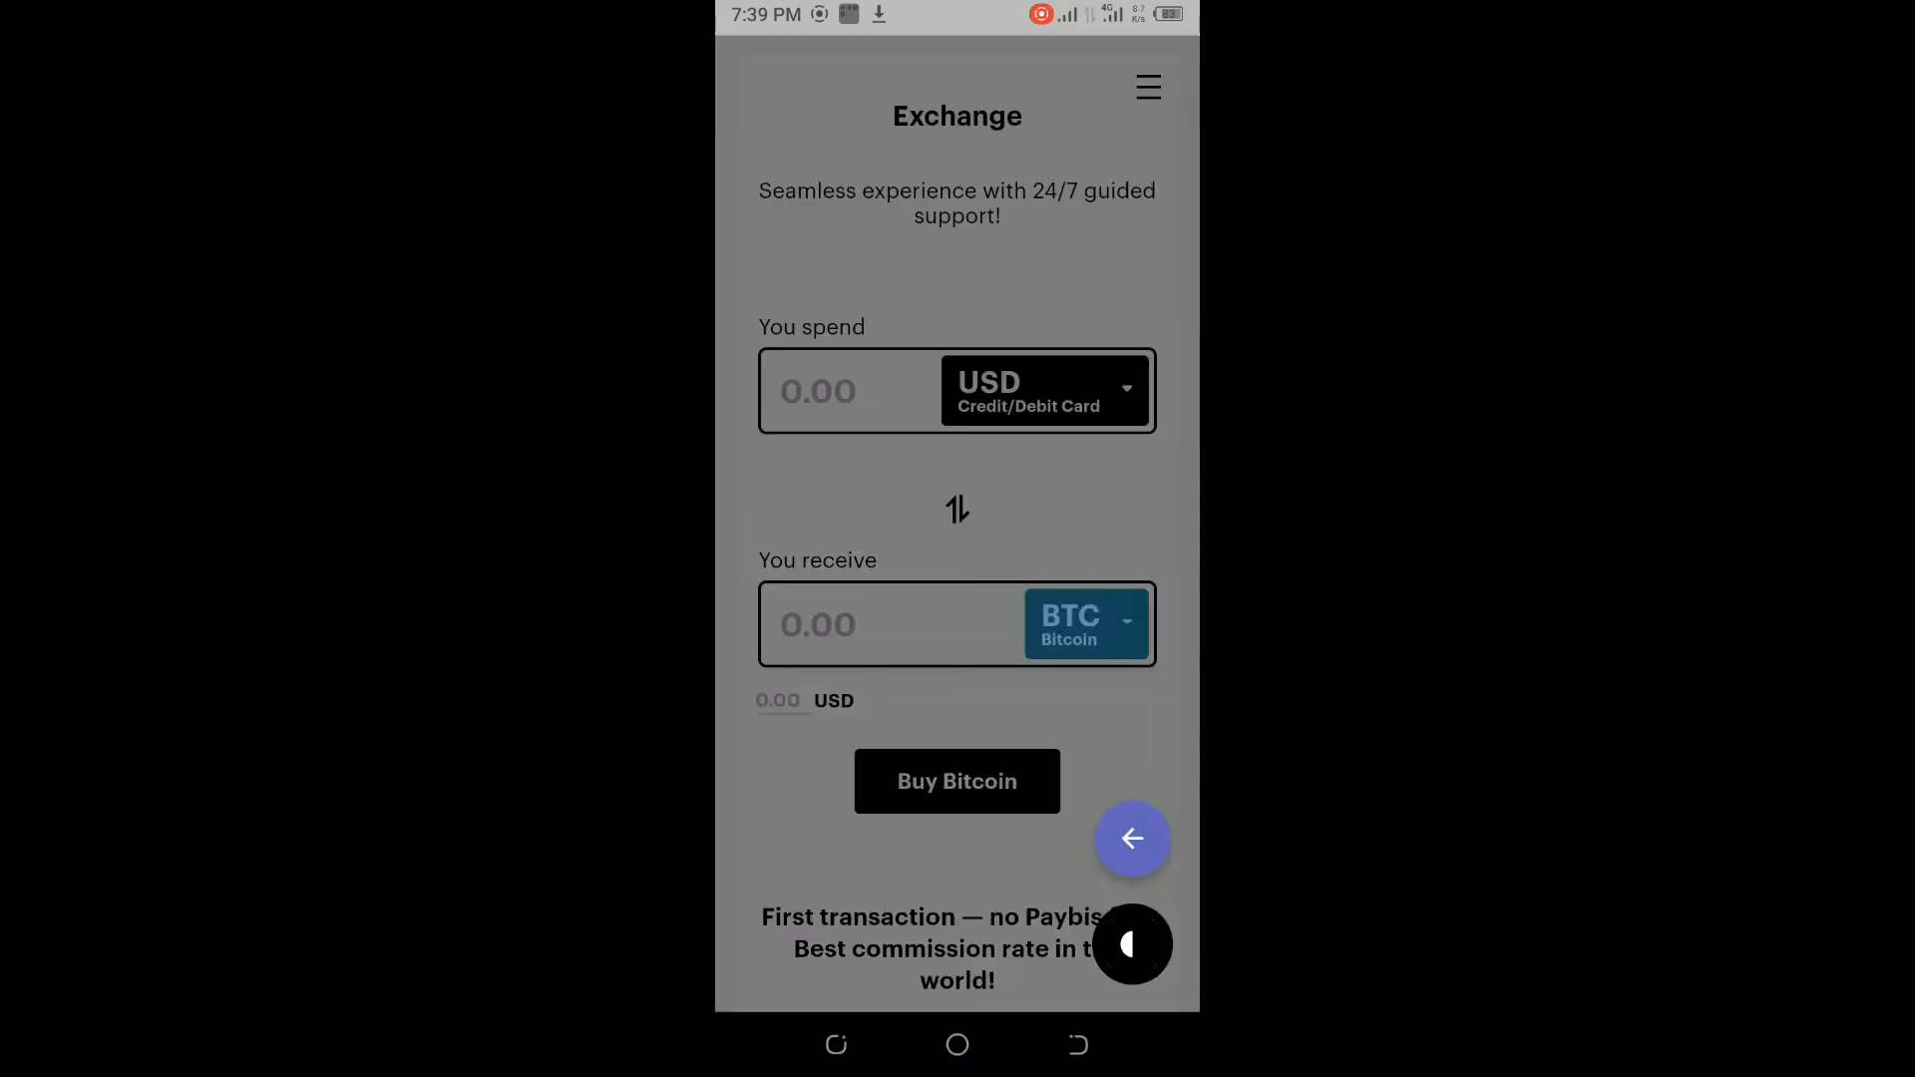
{"action": "left_click", "coordinate": [1084, 624]}
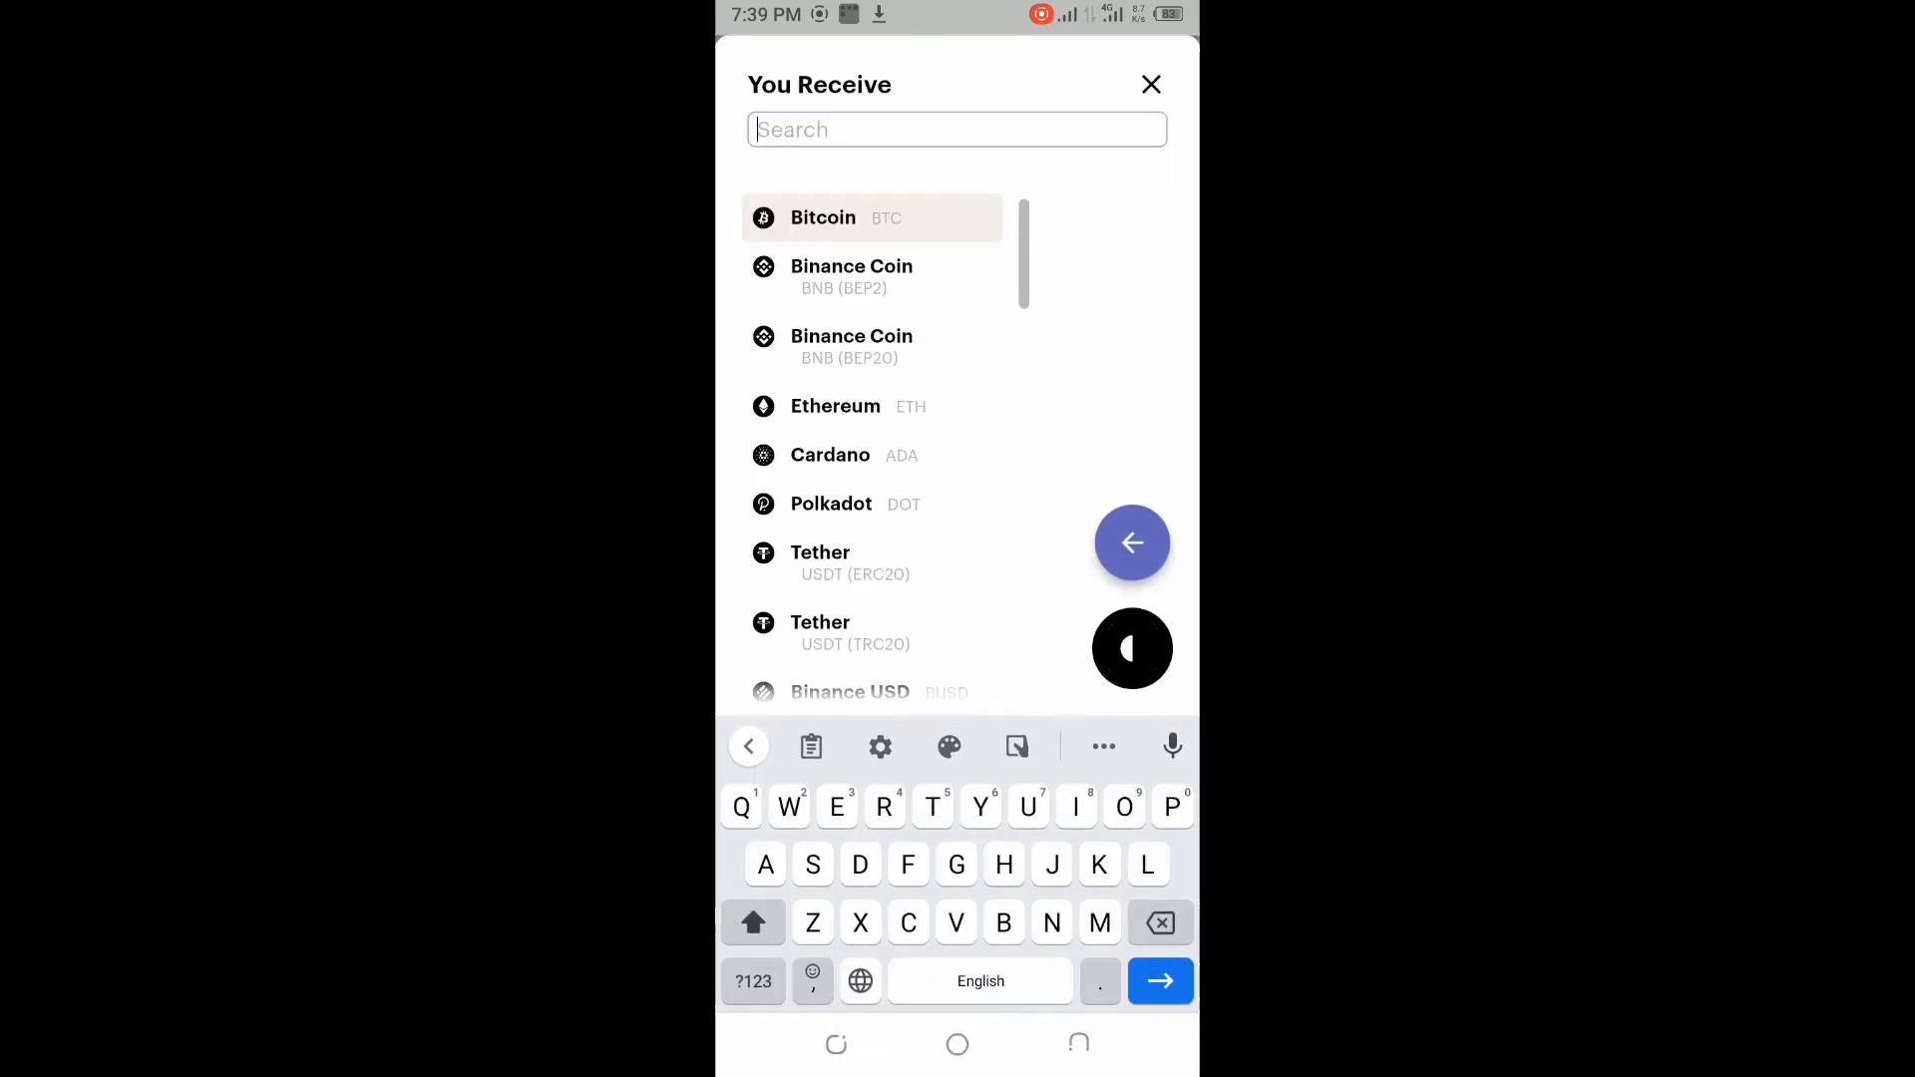
{"action": "type", "text": "Usd"}
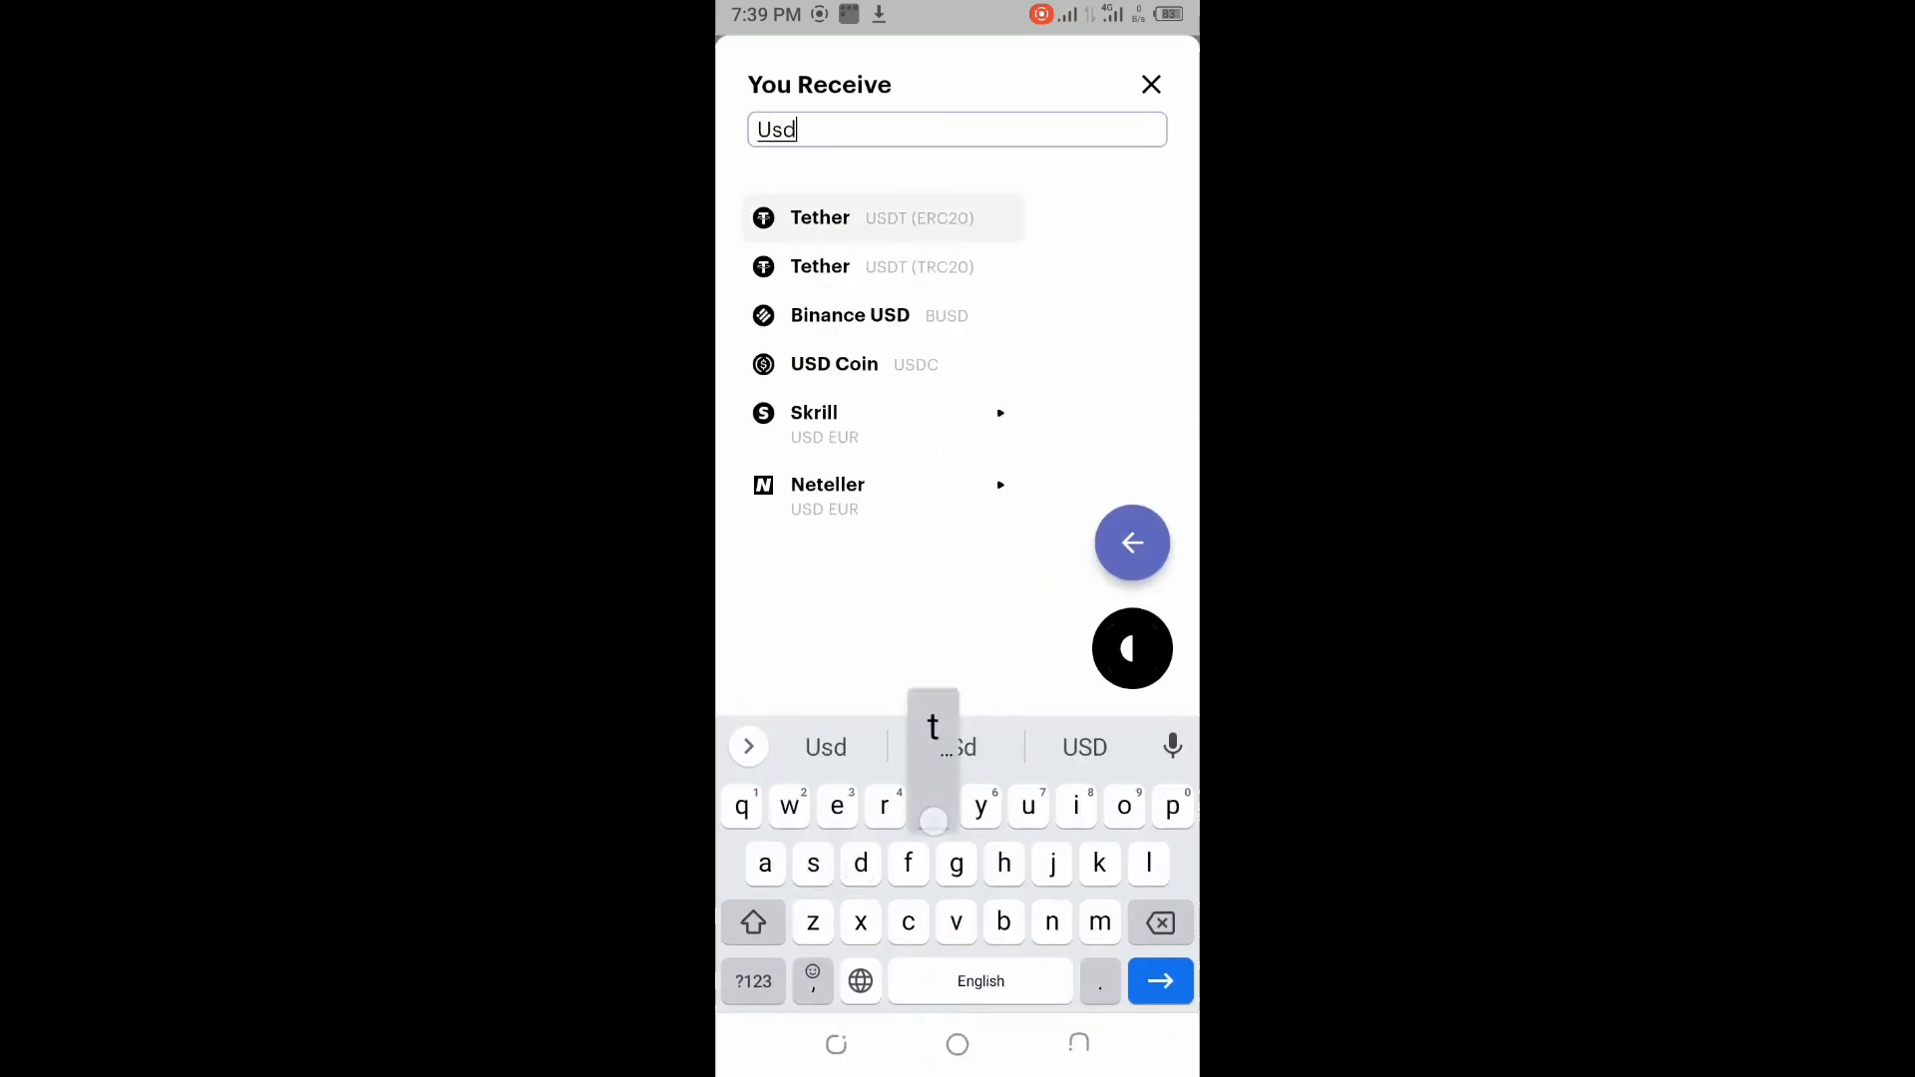
{"action": "type", "text": "t"}
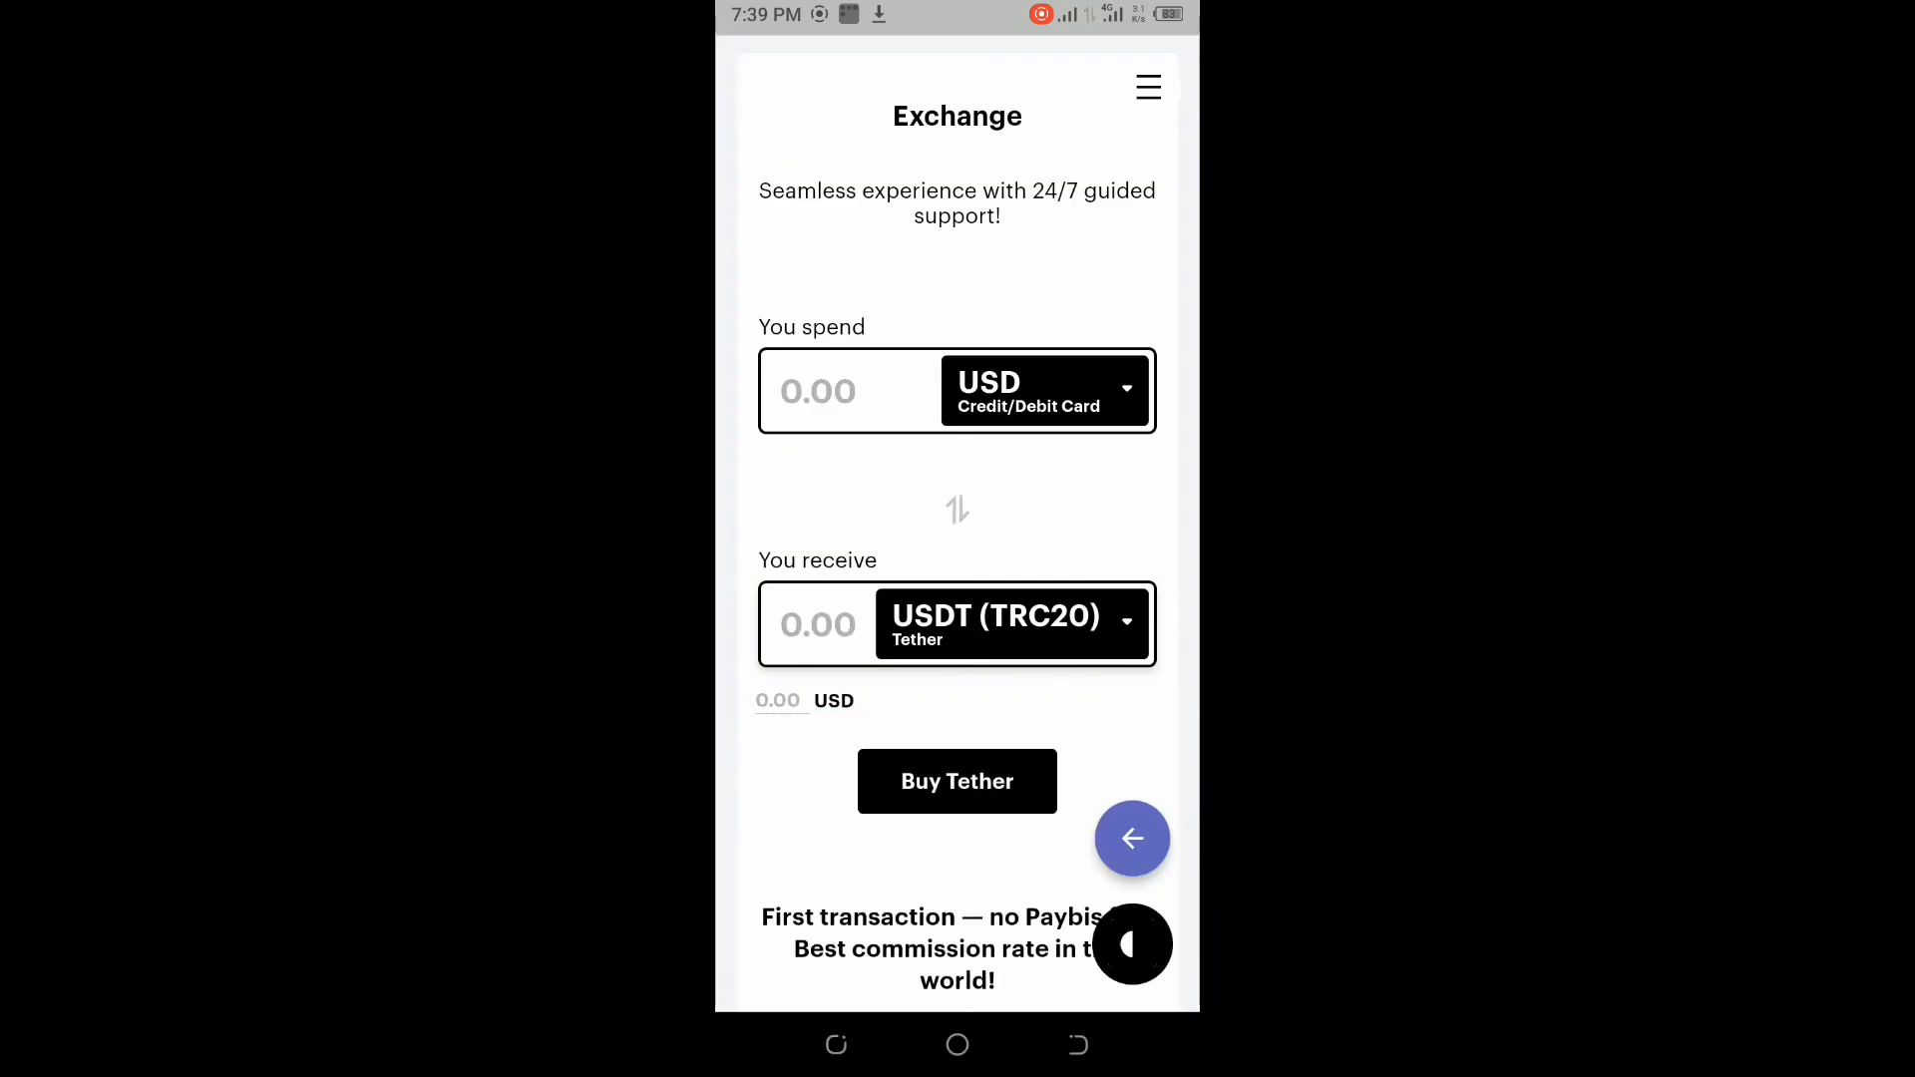
Step: Enter 98.00 USD to spend and proceed to buy the USDT, then leave for the home screen
{"action": "left_click", "coordinate": [848, 391]}
{"action": "type", "text": "98"}
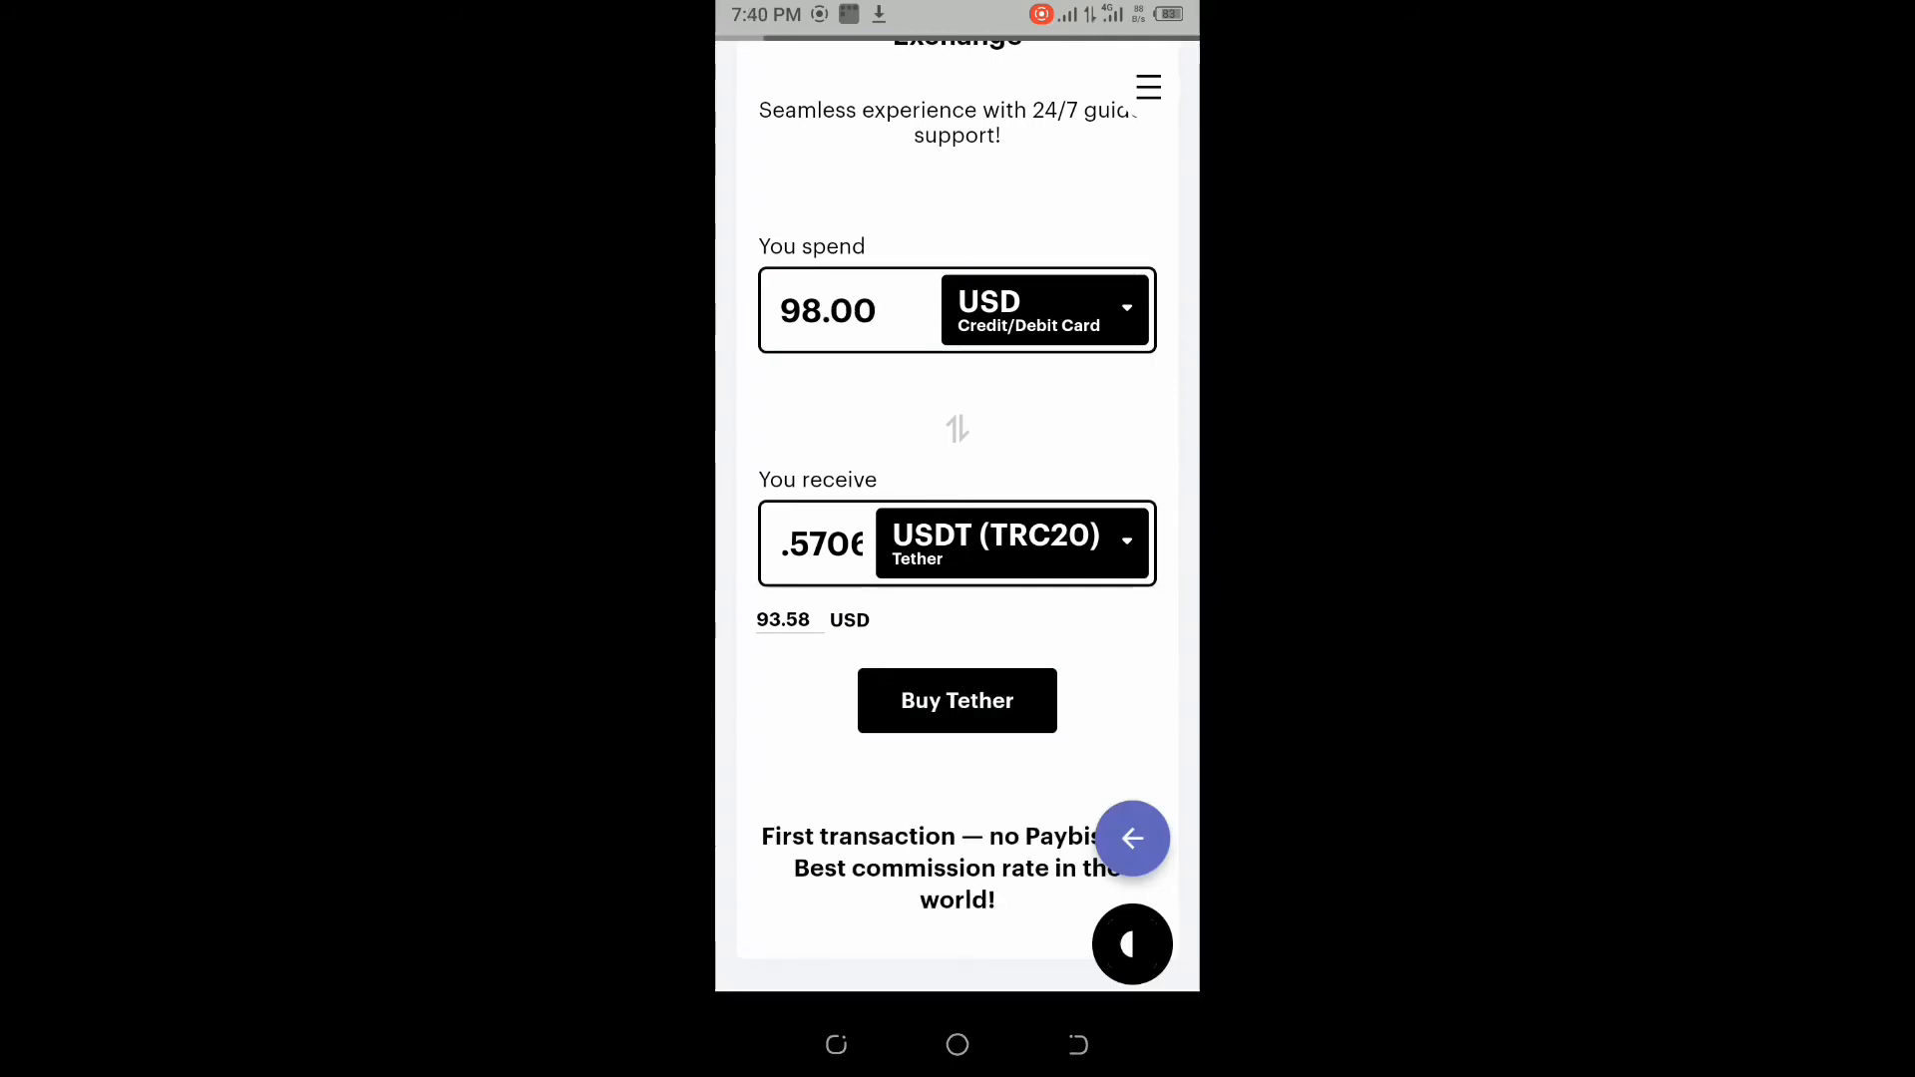
{"action": "left_click", "coordinate": [956, 701]}
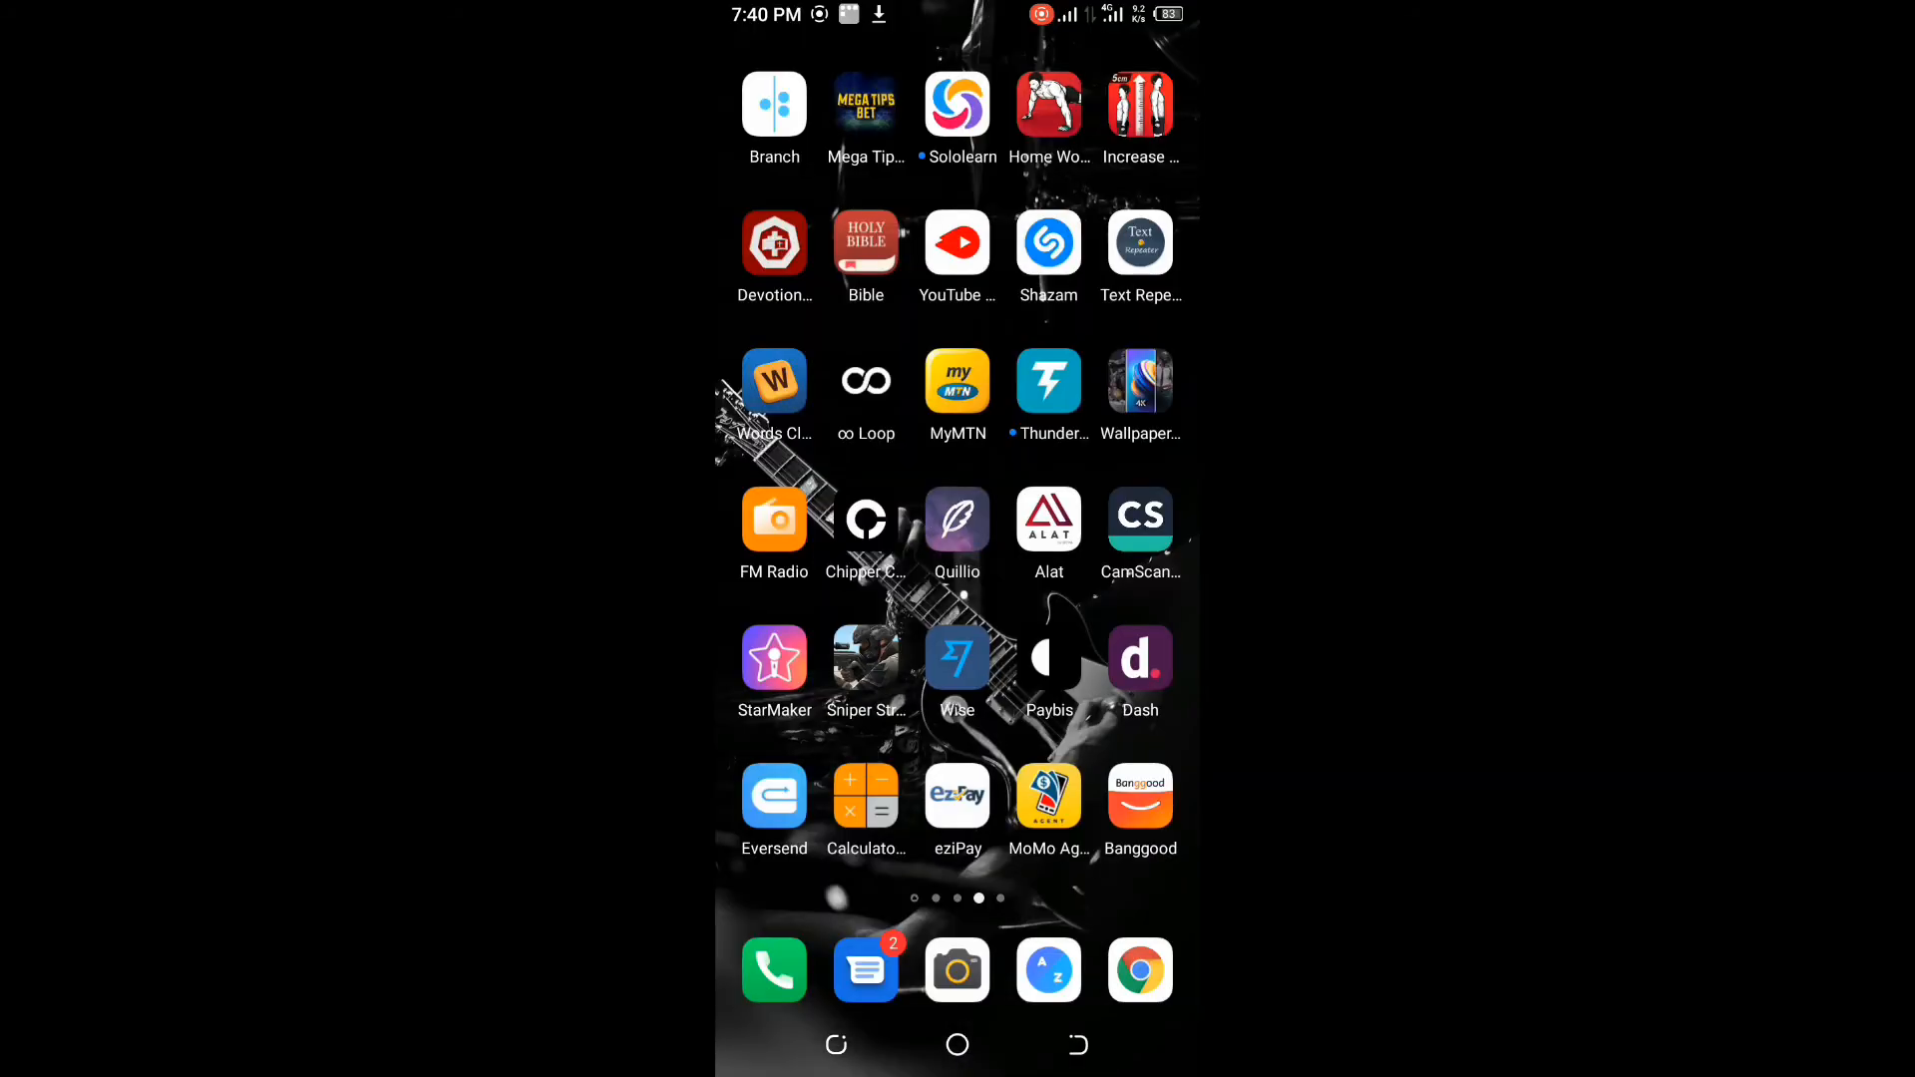
Step: Launch Binance and open the USDT holding in the Spot wallet after searching 'us'
{"action": "scroll", "scroll_direction": "up", "scroll_amount": 3}
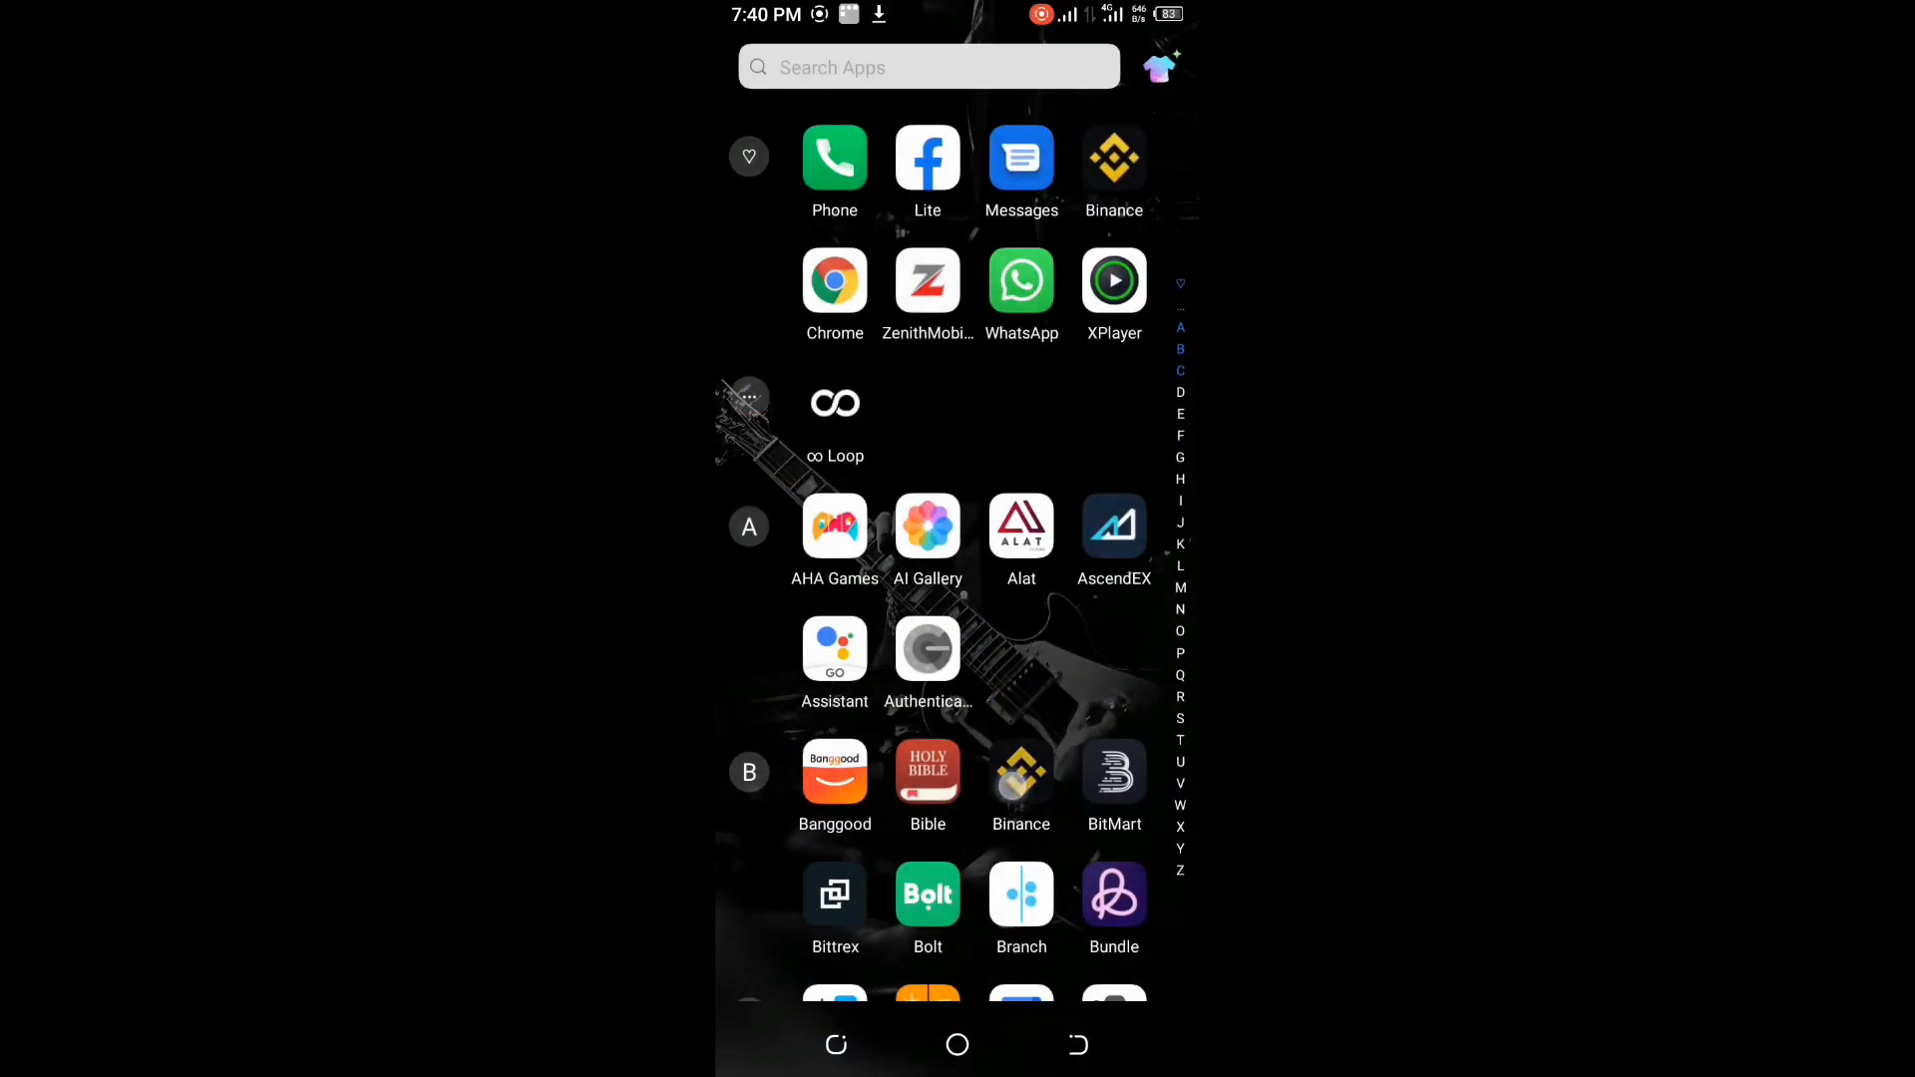
{"action": "left_click", "coordinate": [1114, 159]}
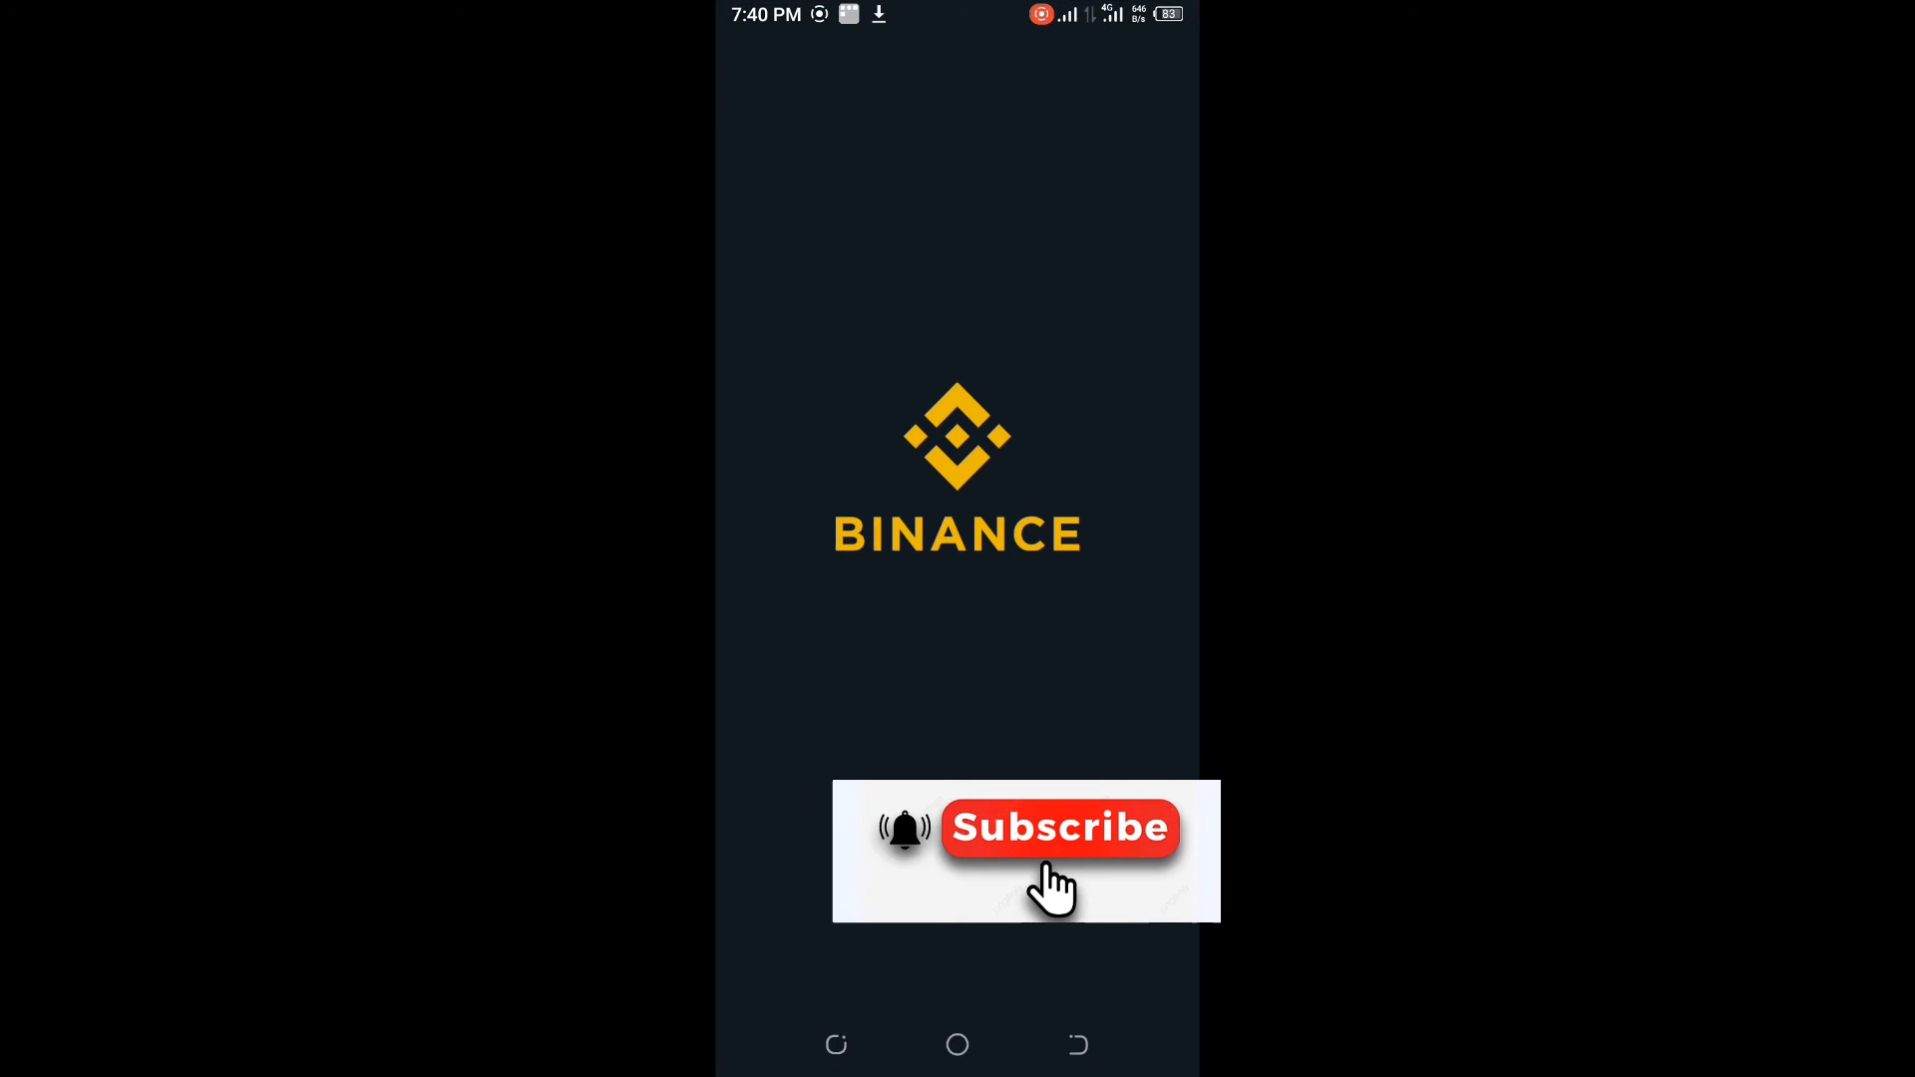
{"action": "left_click", "coordinate": [1151, 982]}
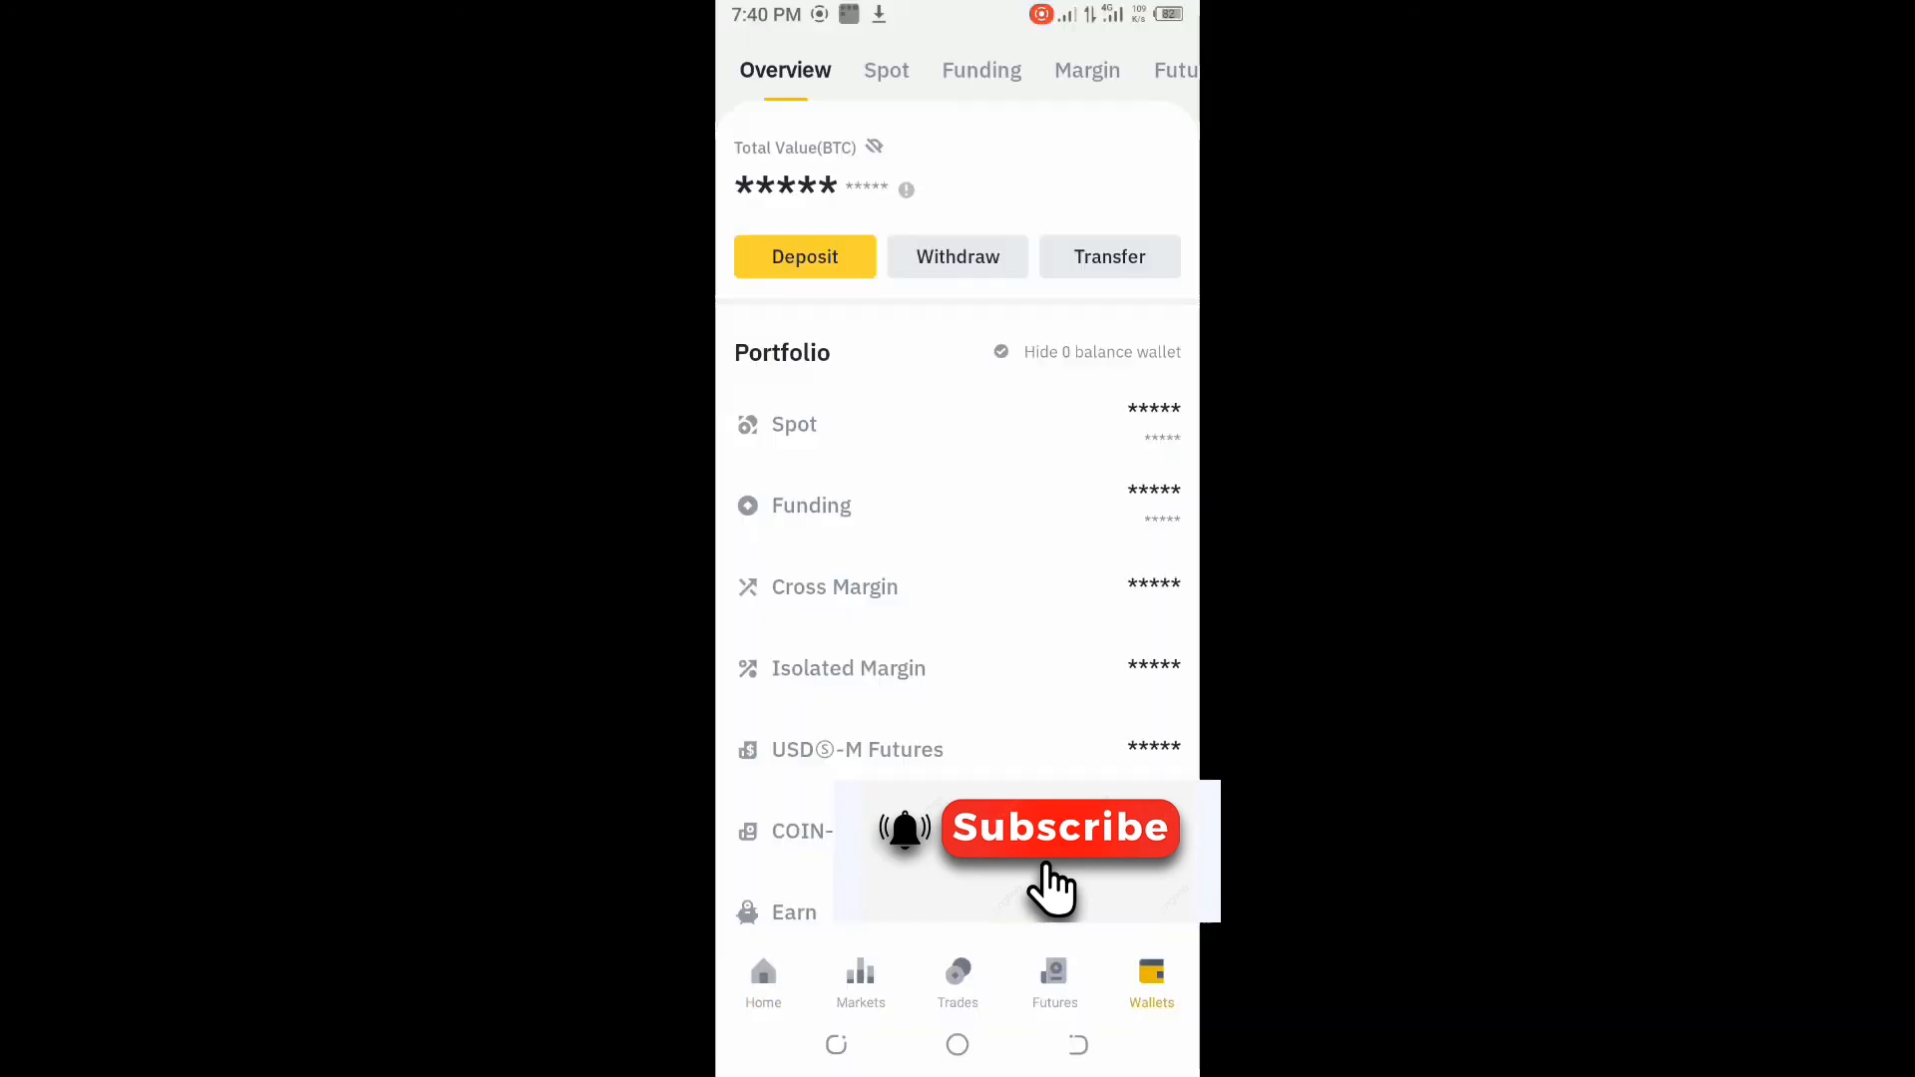
{"action": "left_click", "coordinate": [886, 70]}
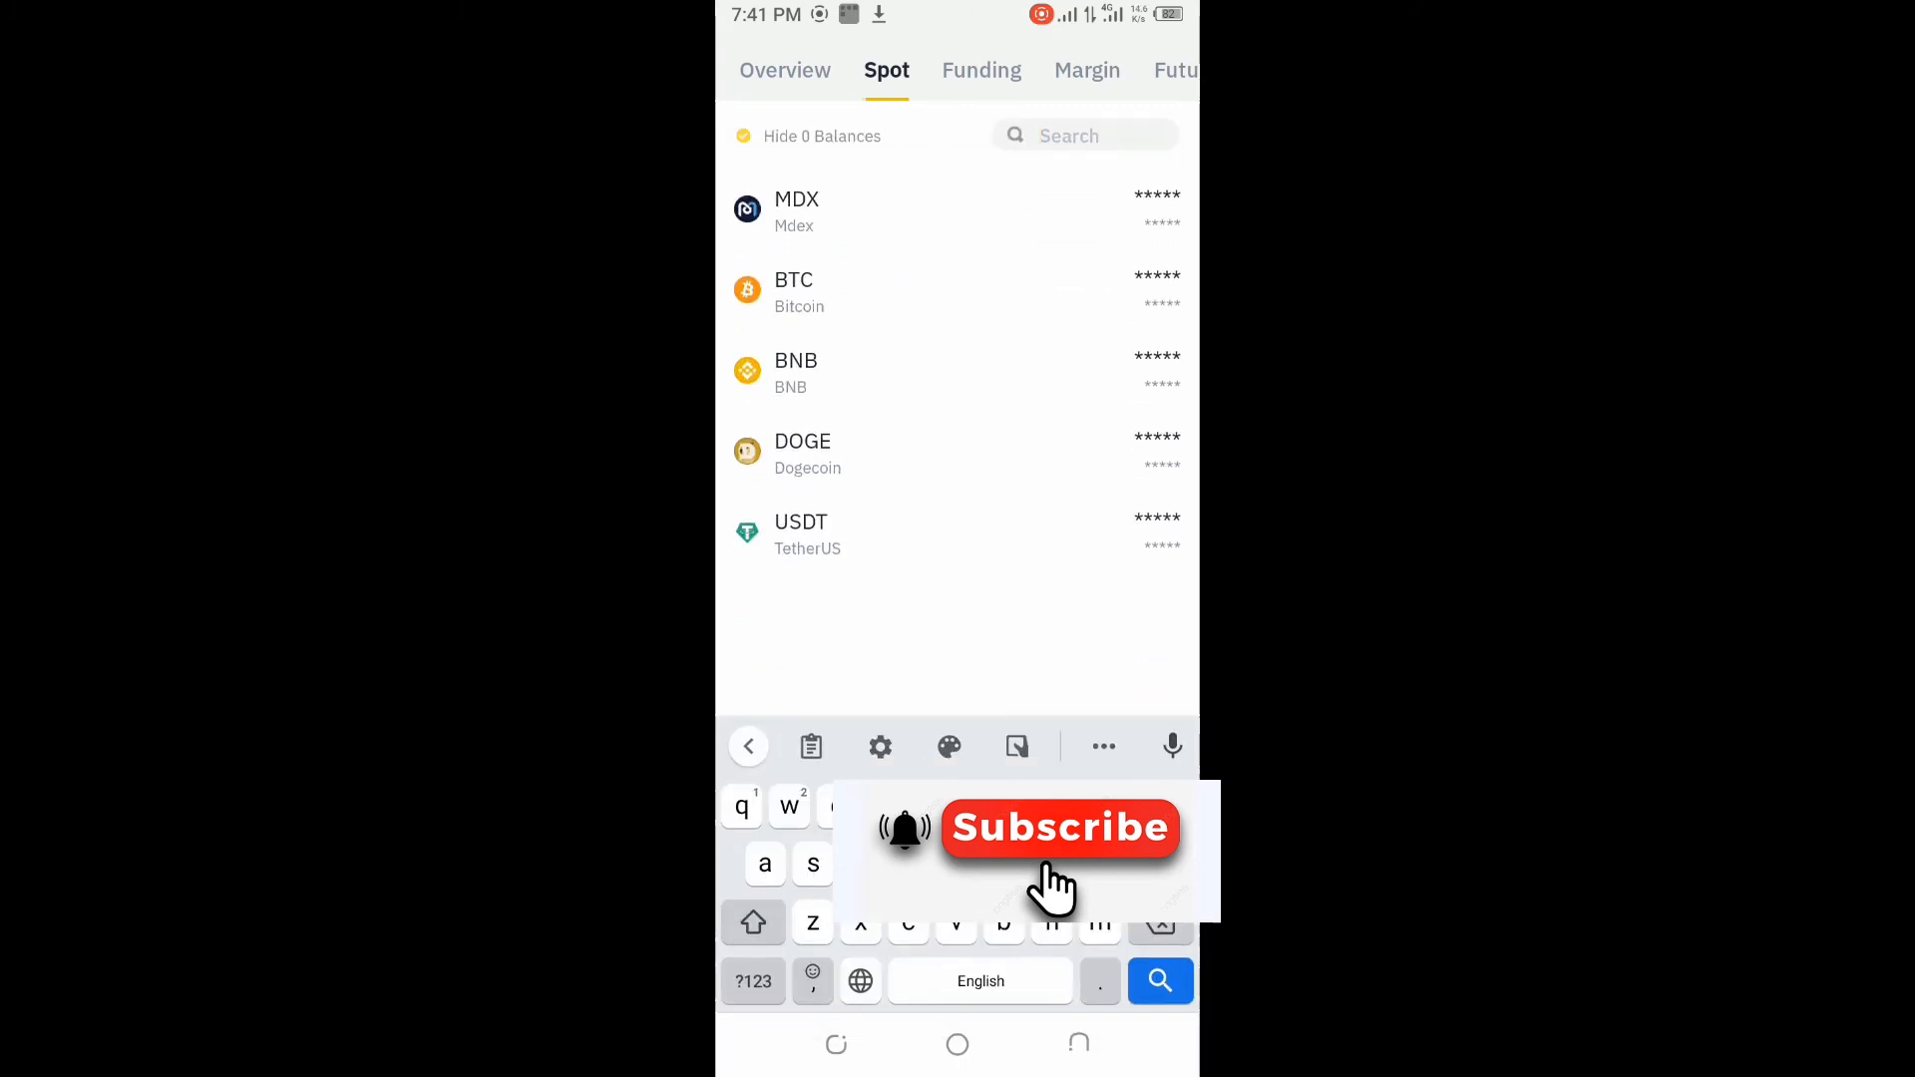
{"action": "type", "text": "us"}
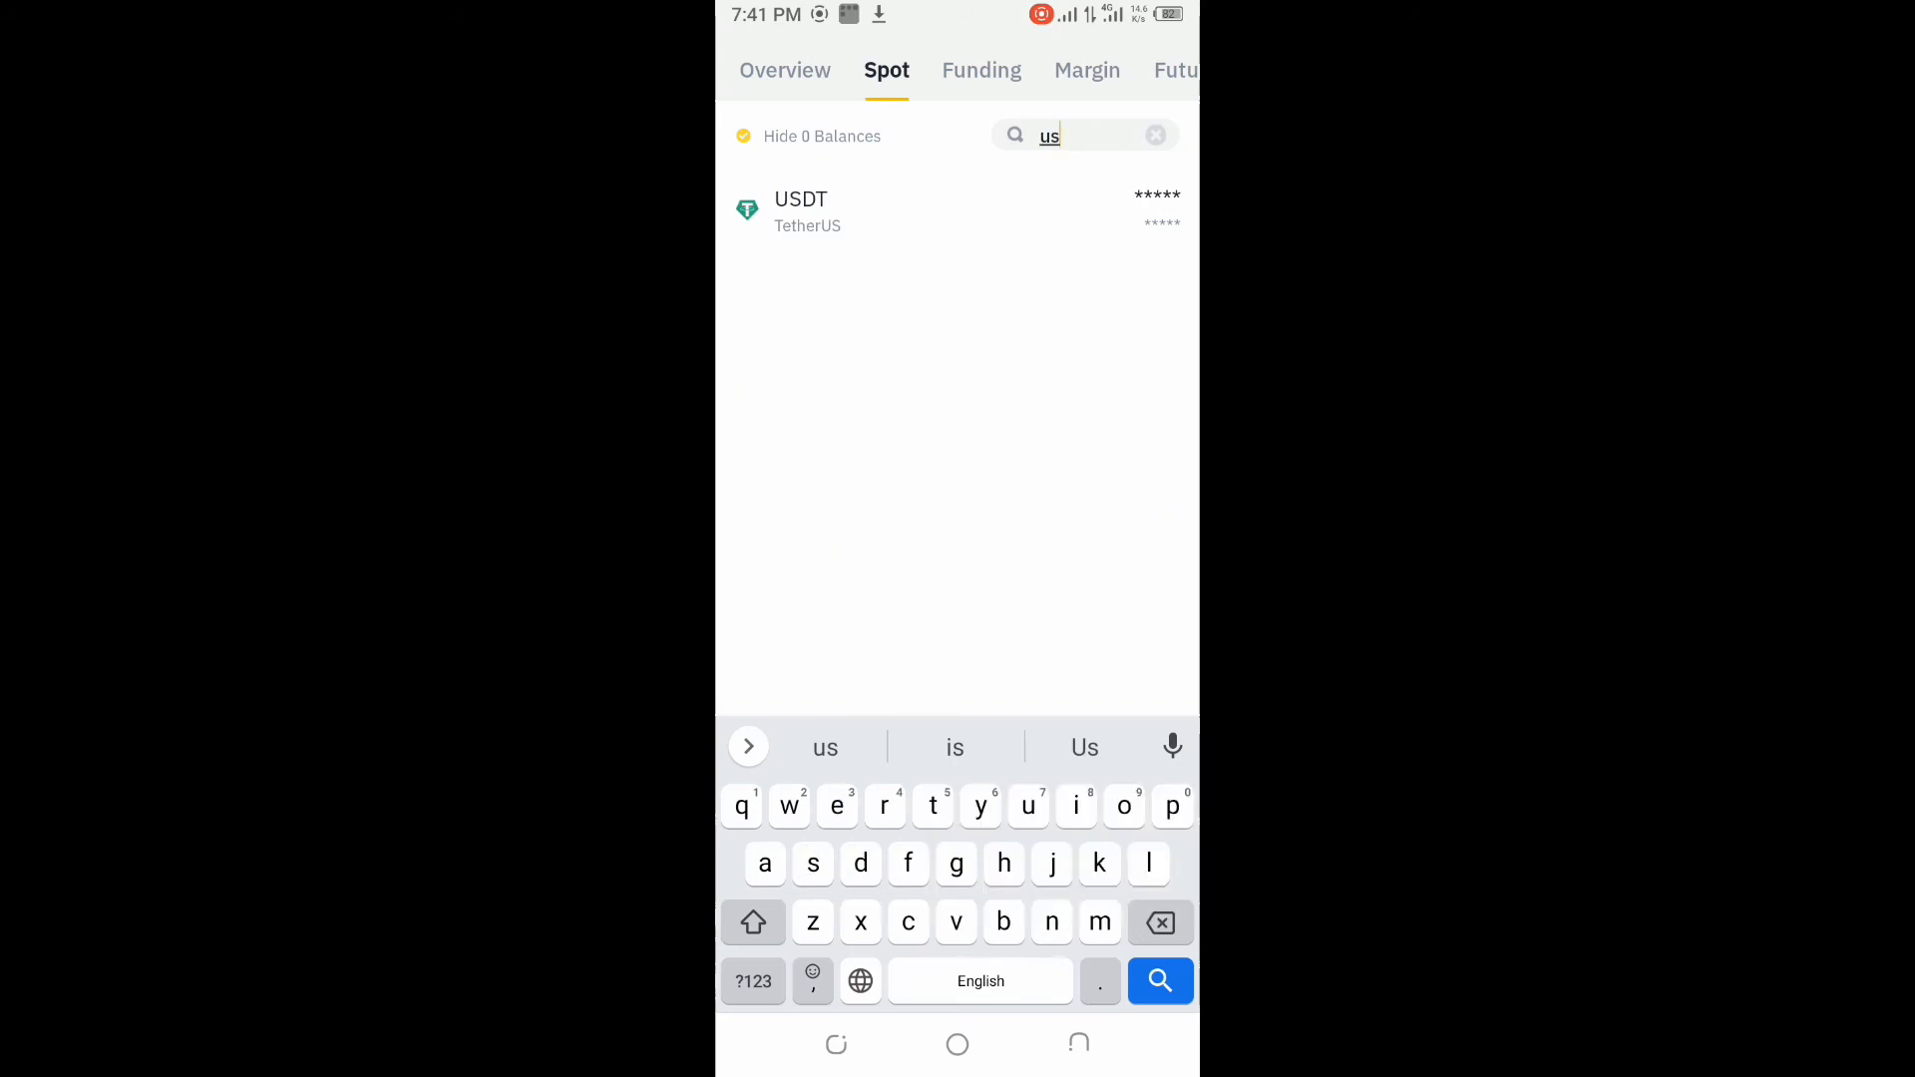
{"action": "scroll", "scroll_direction": "down", "scroll_amount": 3}
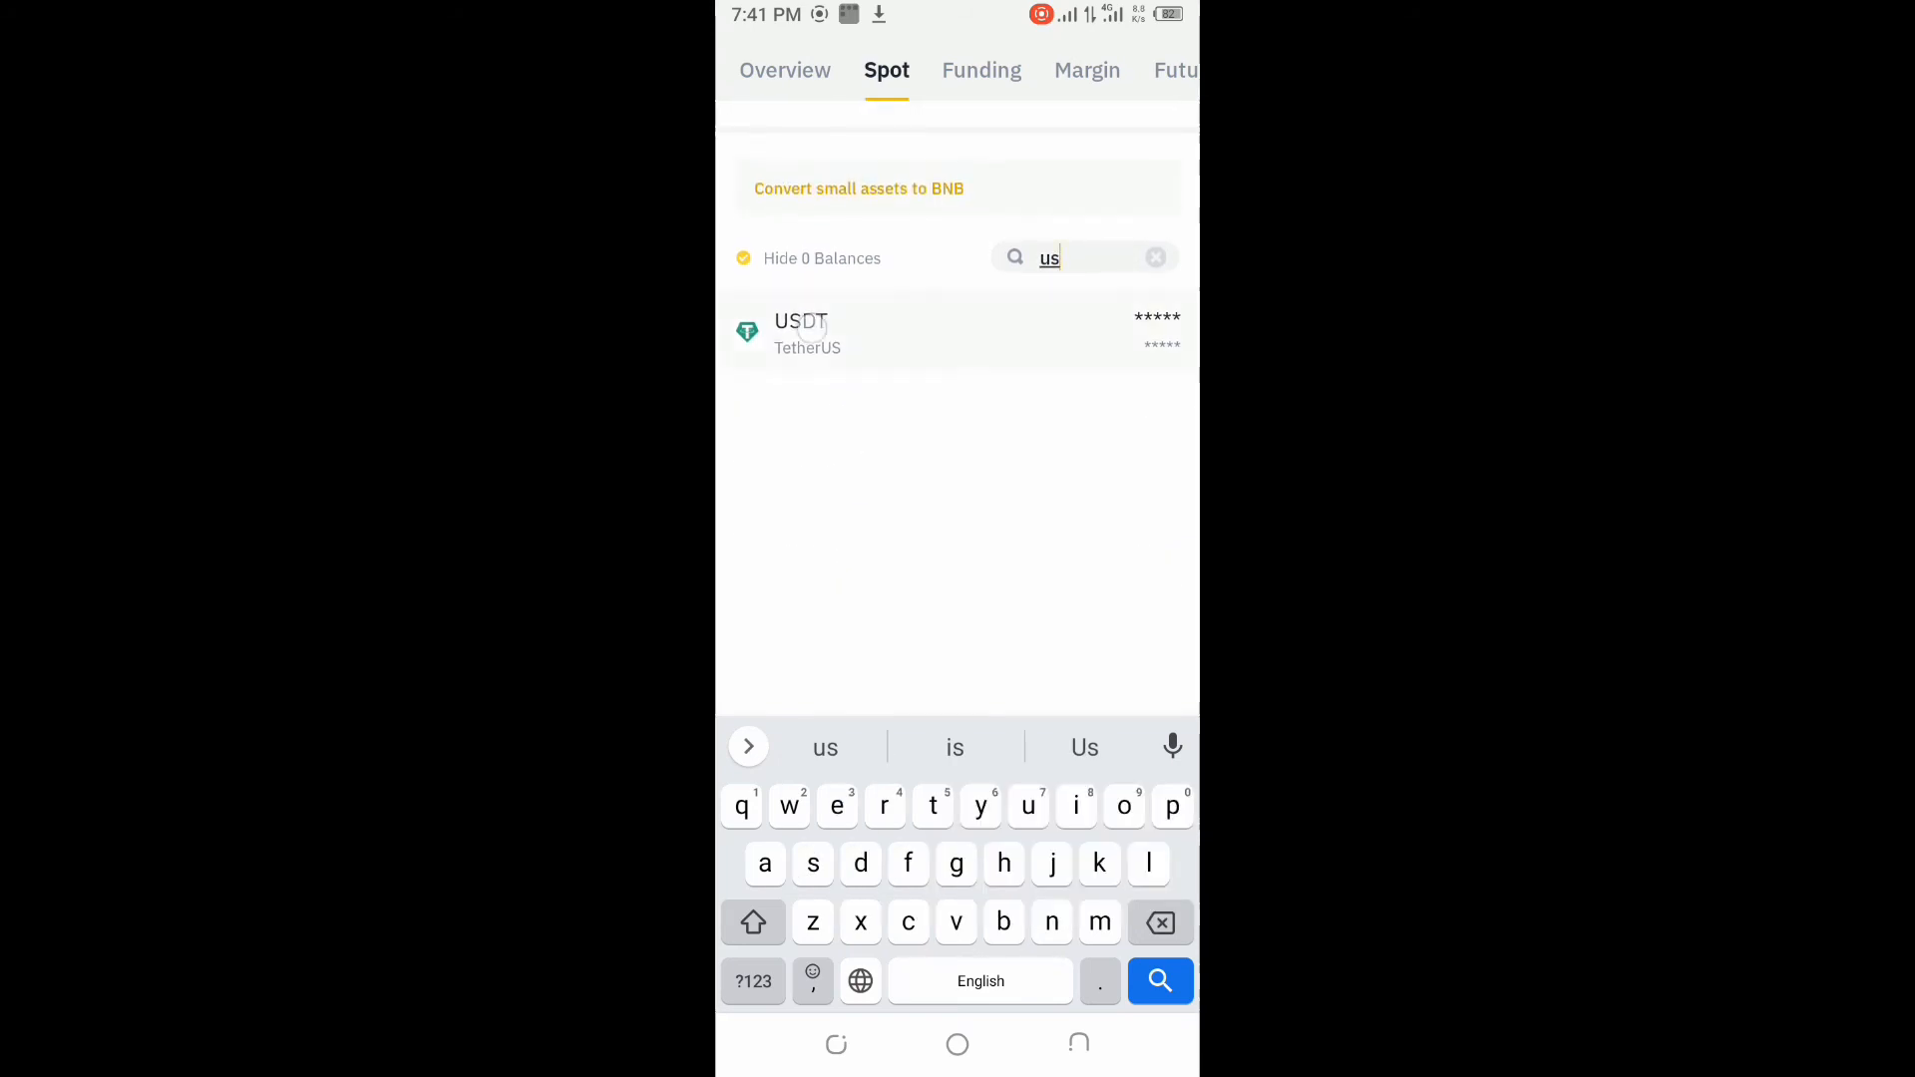
{"action": "left_click", "coordinate": [806, 333]}
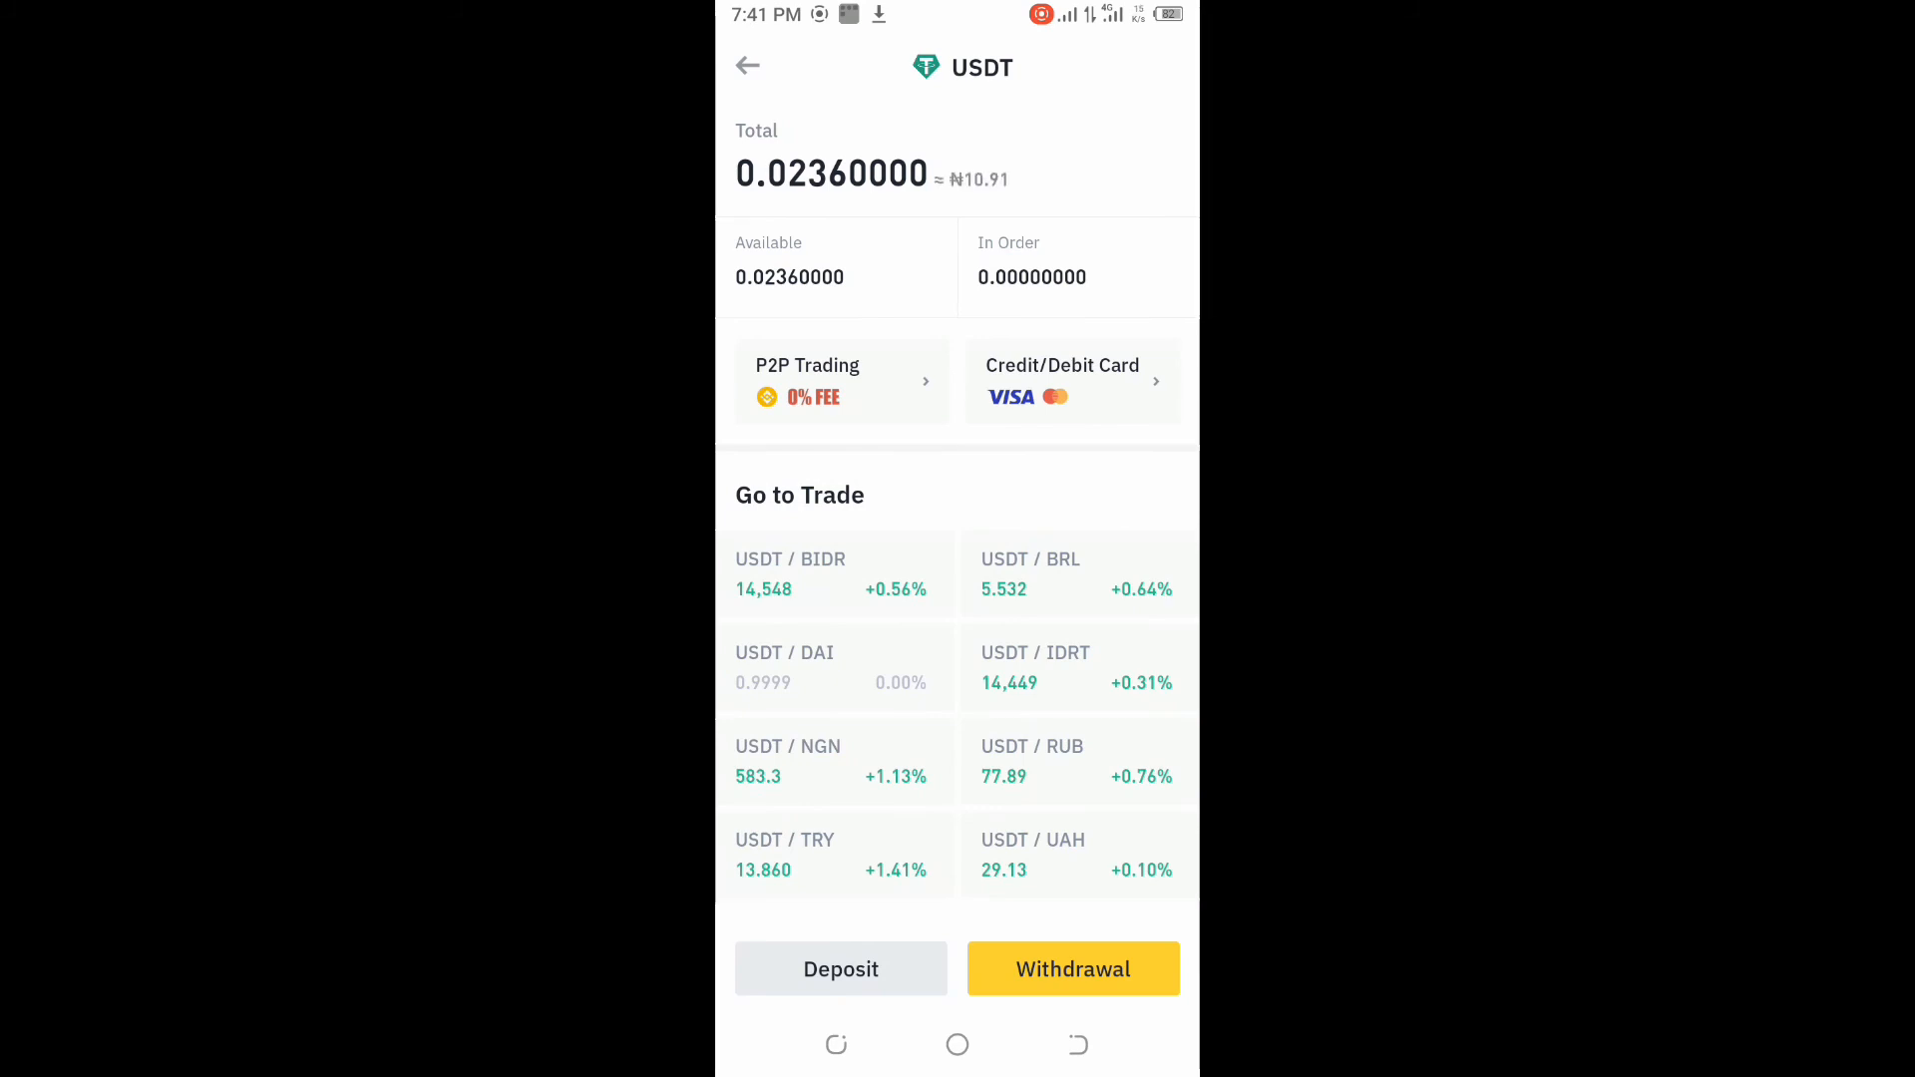
Step: Start a USDT deposit and show the Tron (TRC20) deposit address and QR code
{"action": "left_click", "coordinate": [840, 970]}
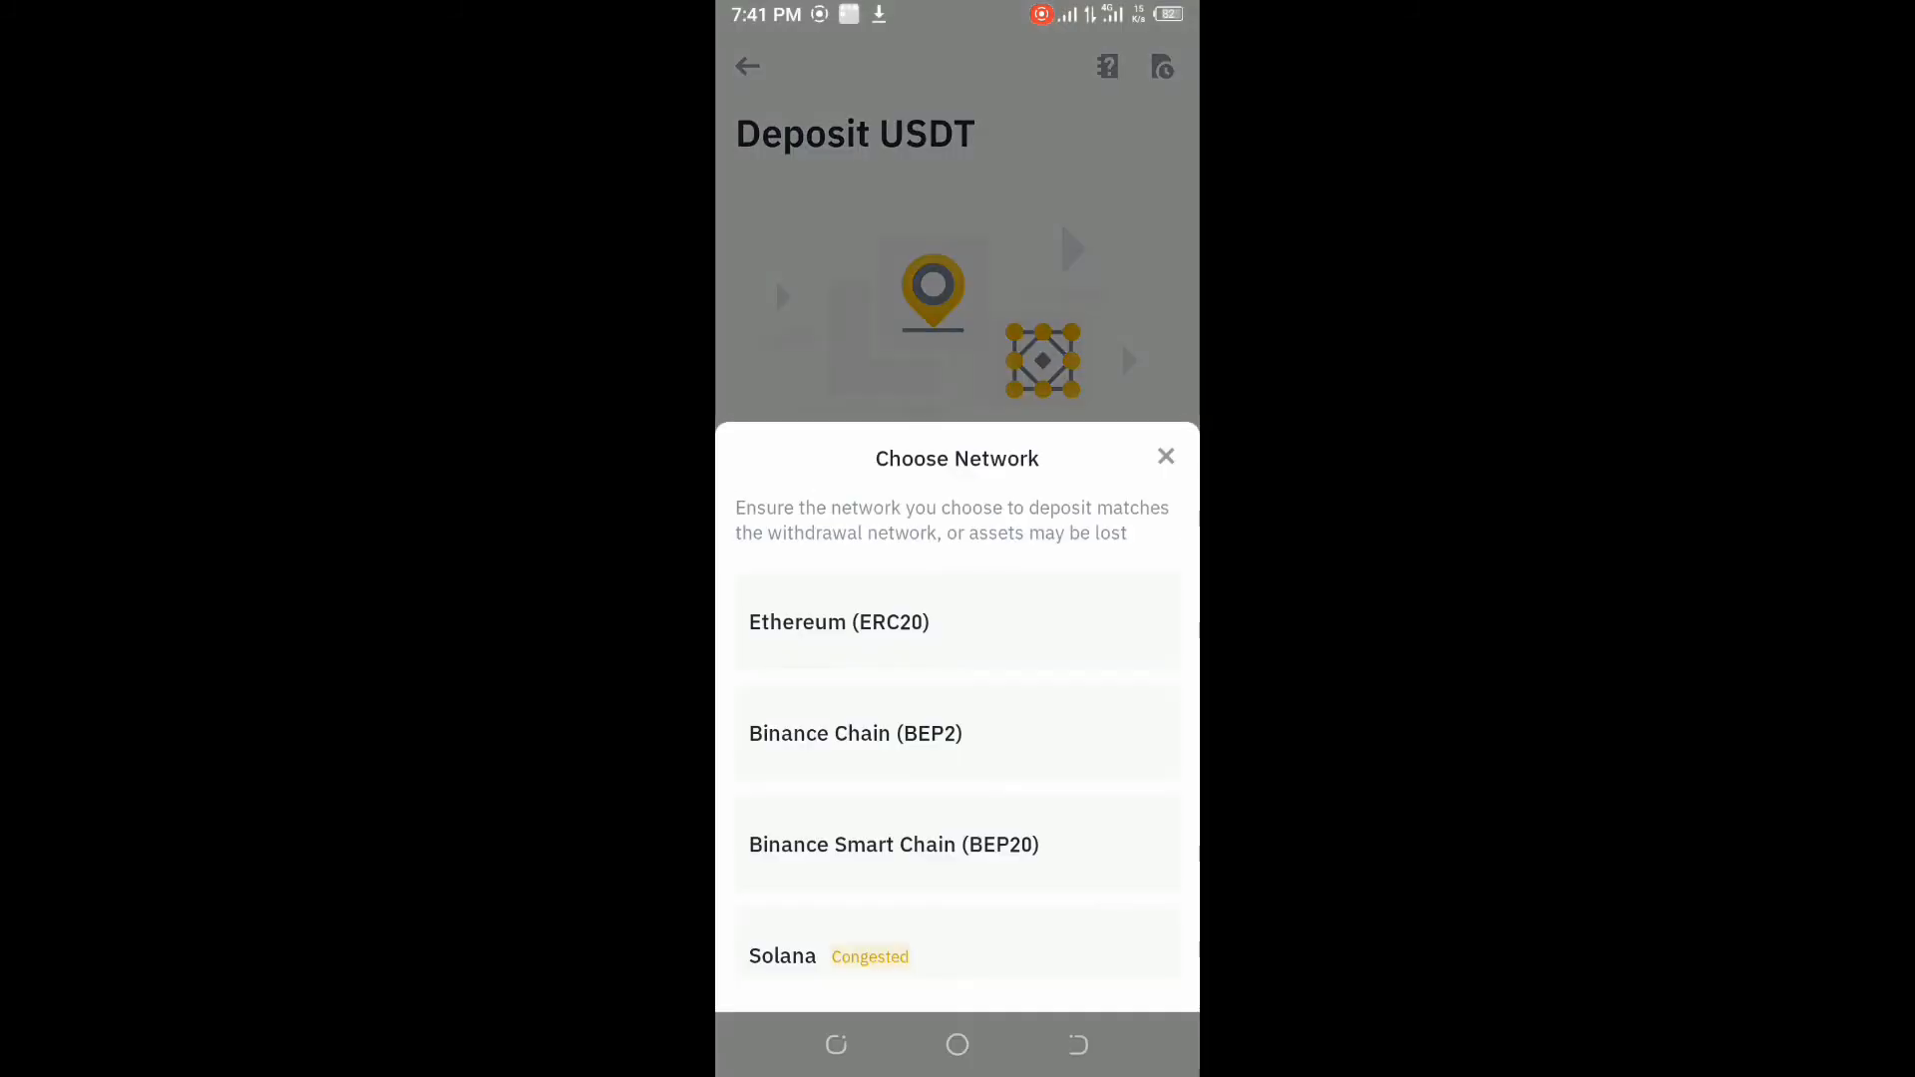
{"action": "scroll", "scroll_direction": "down", "scroll_amount": 3}
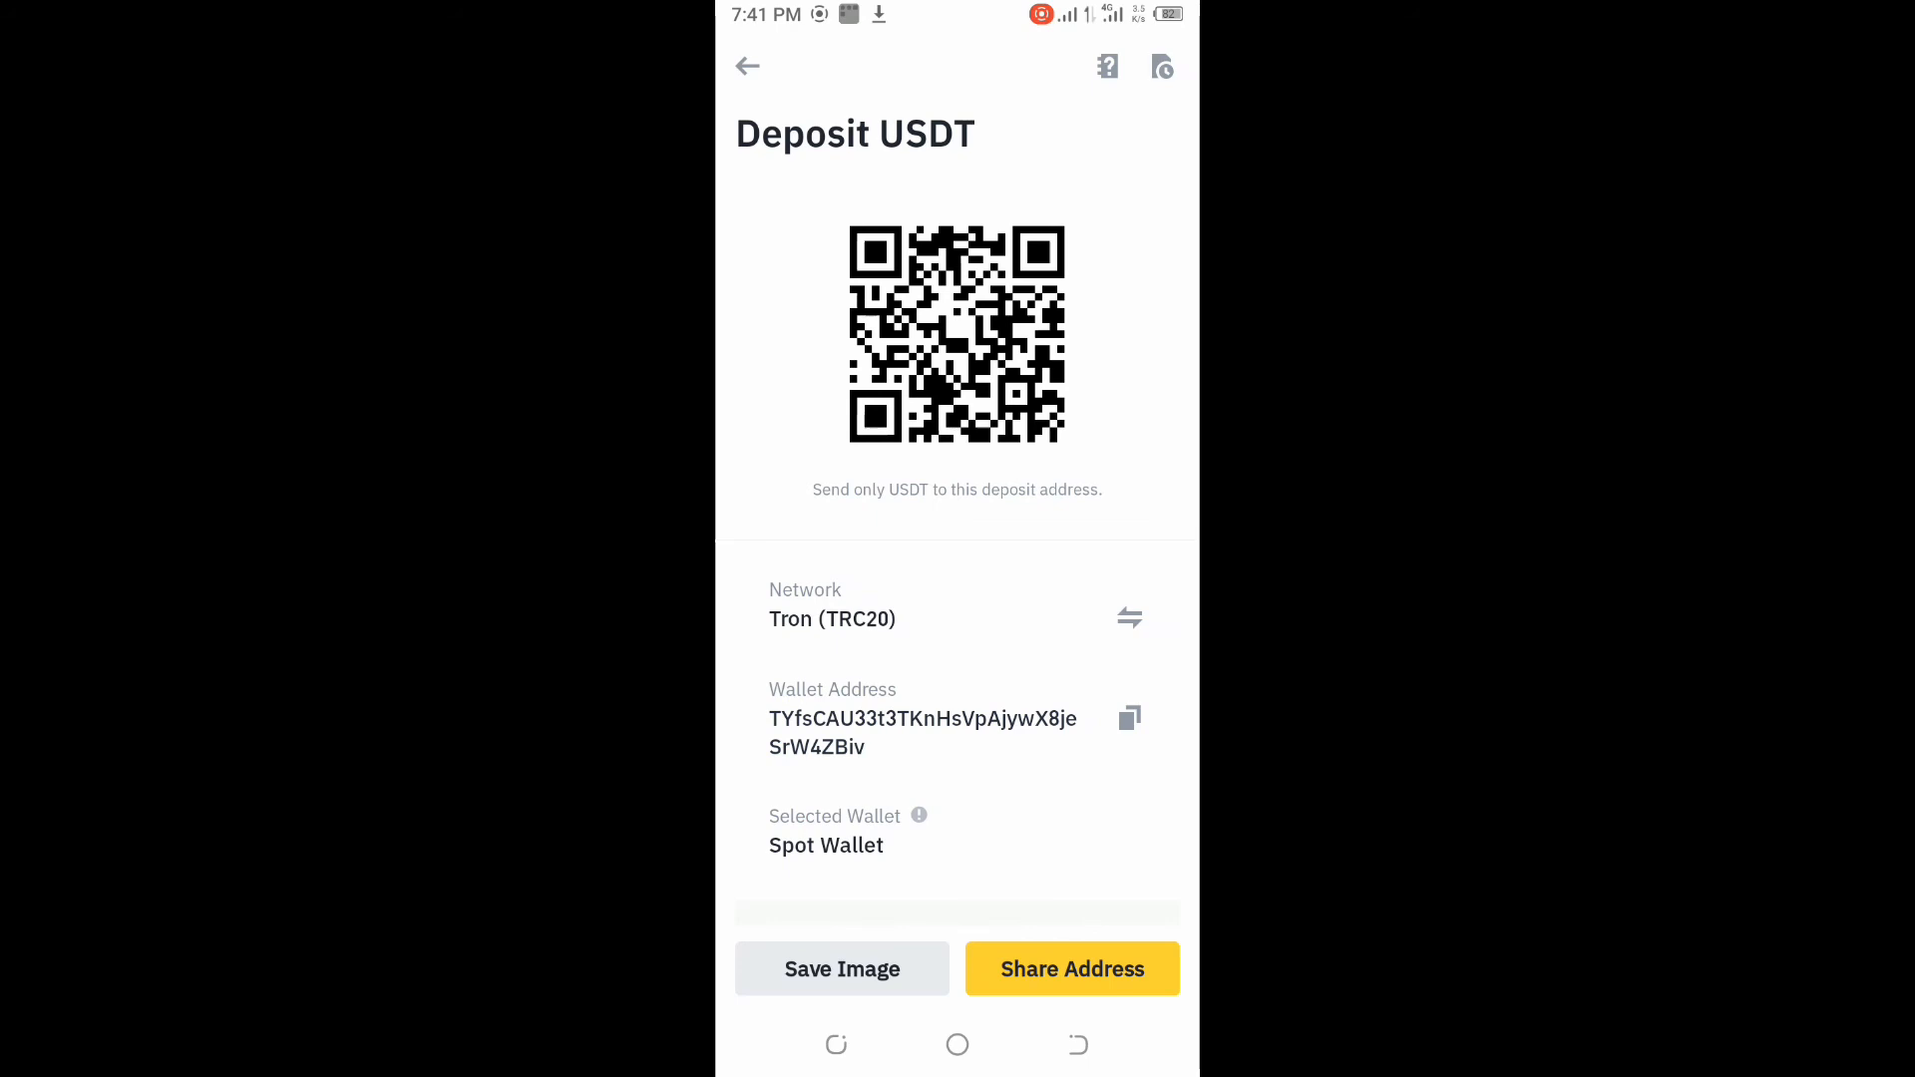
Step: Copy the Binance TRC20 address, paste it as the Paybis external wallet and continue to card payment
{"action": "left_click", "coordinate": [1128, 716]}
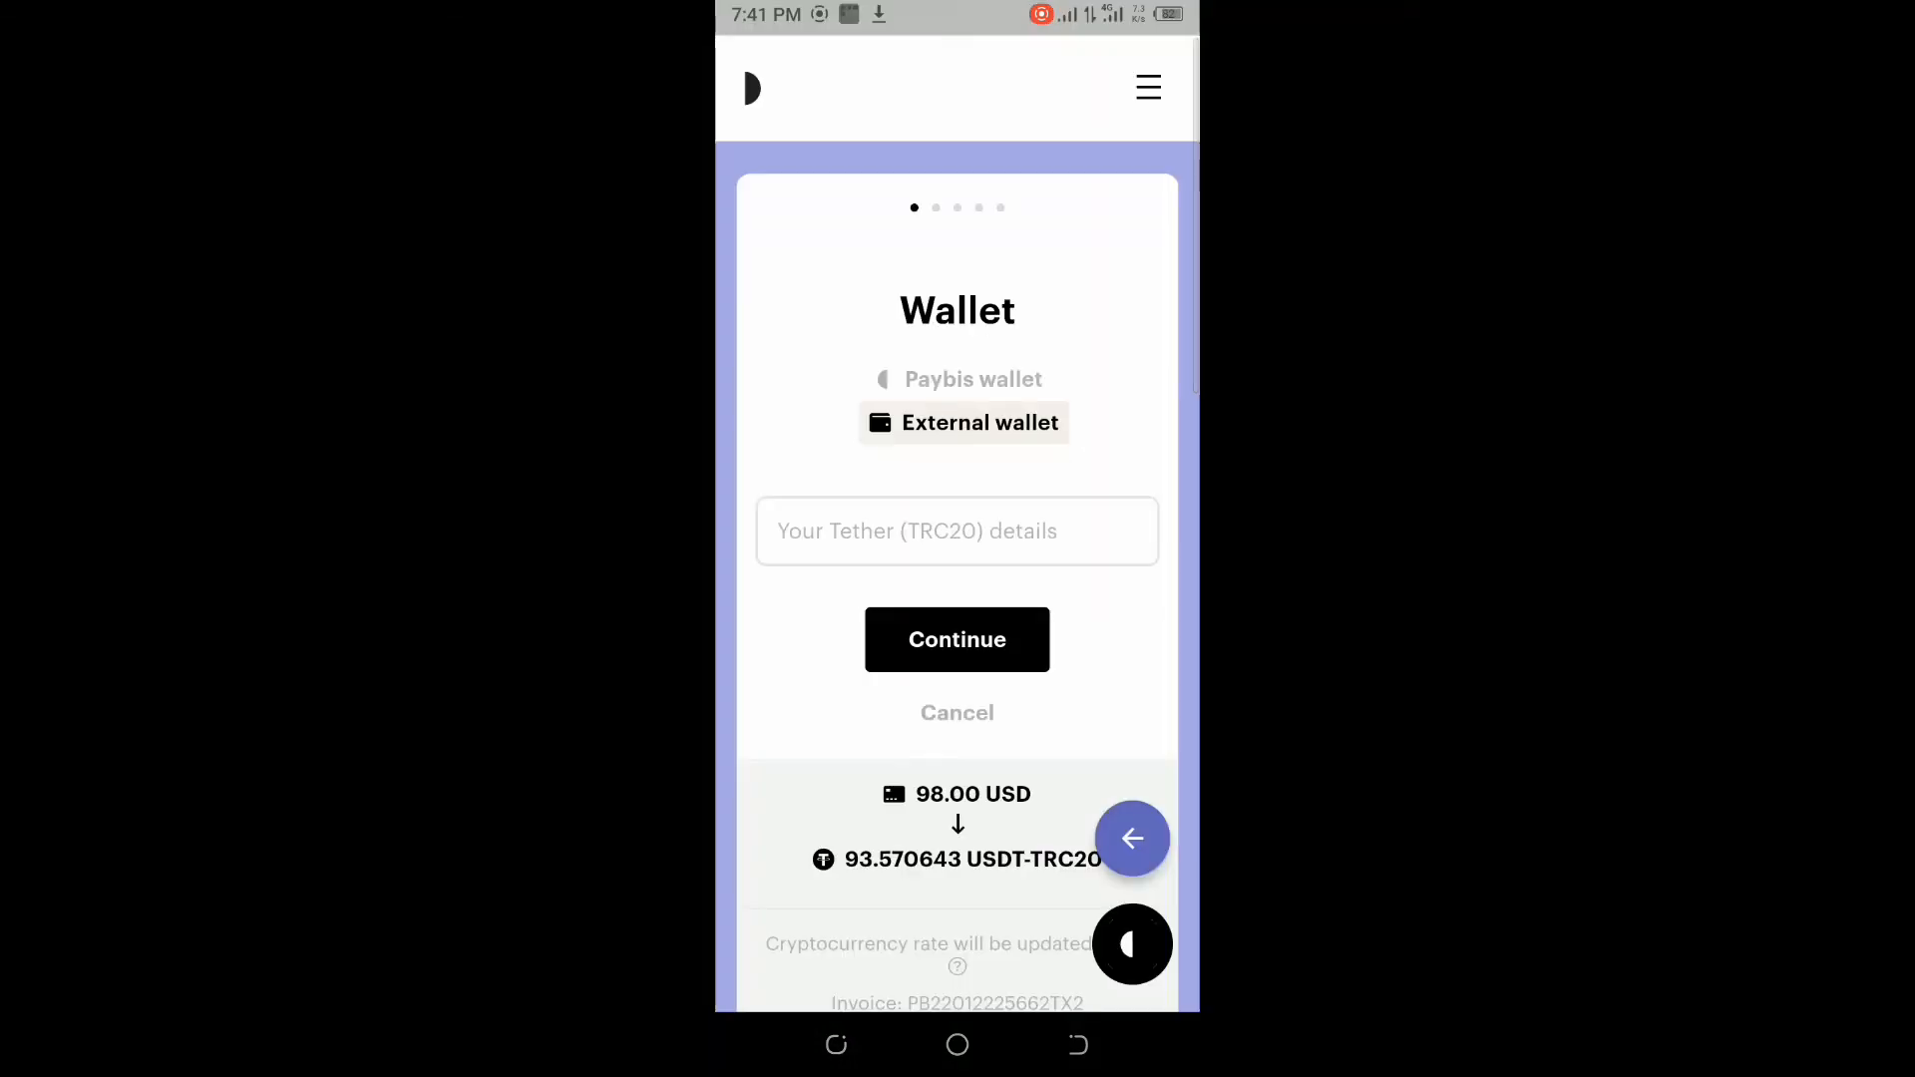
{"action": "left_click", "coordinate": [956, 531]}
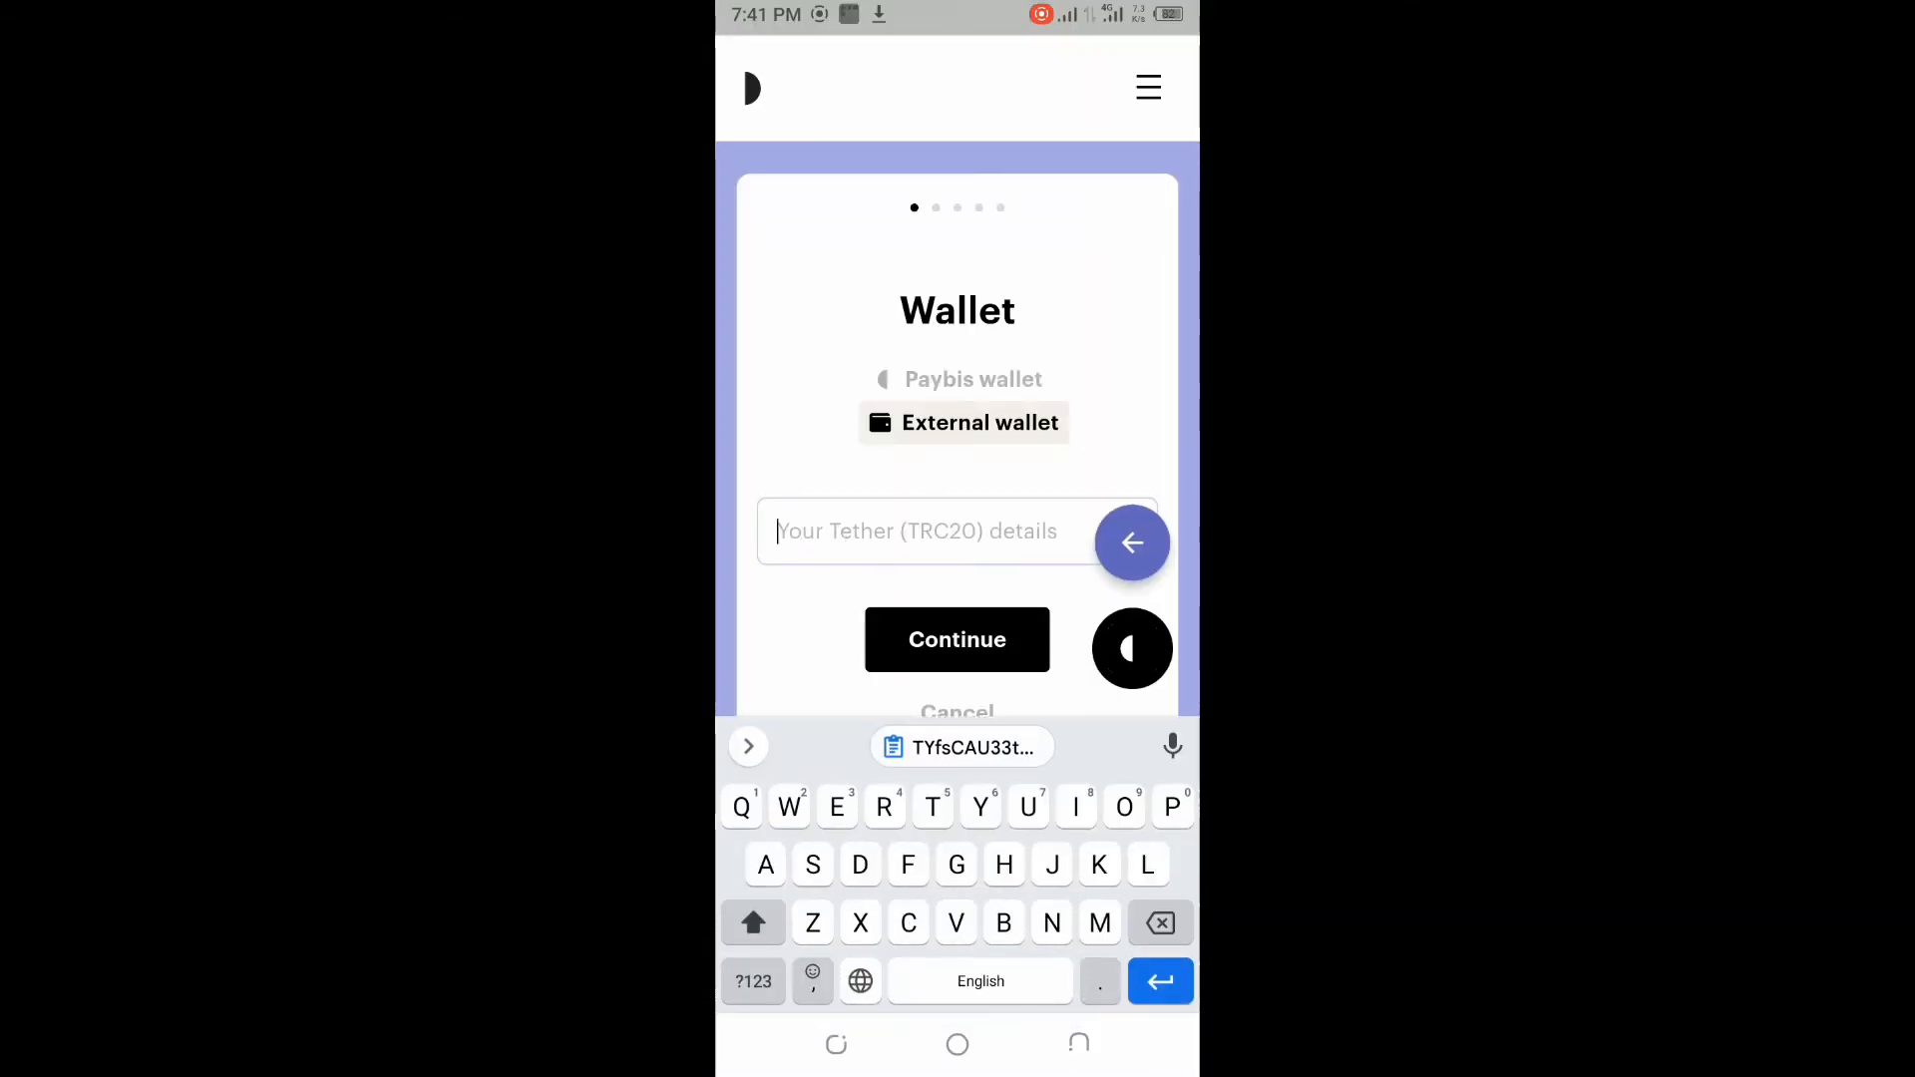
{"action": "left_click", "coordinate": [959, 746]}
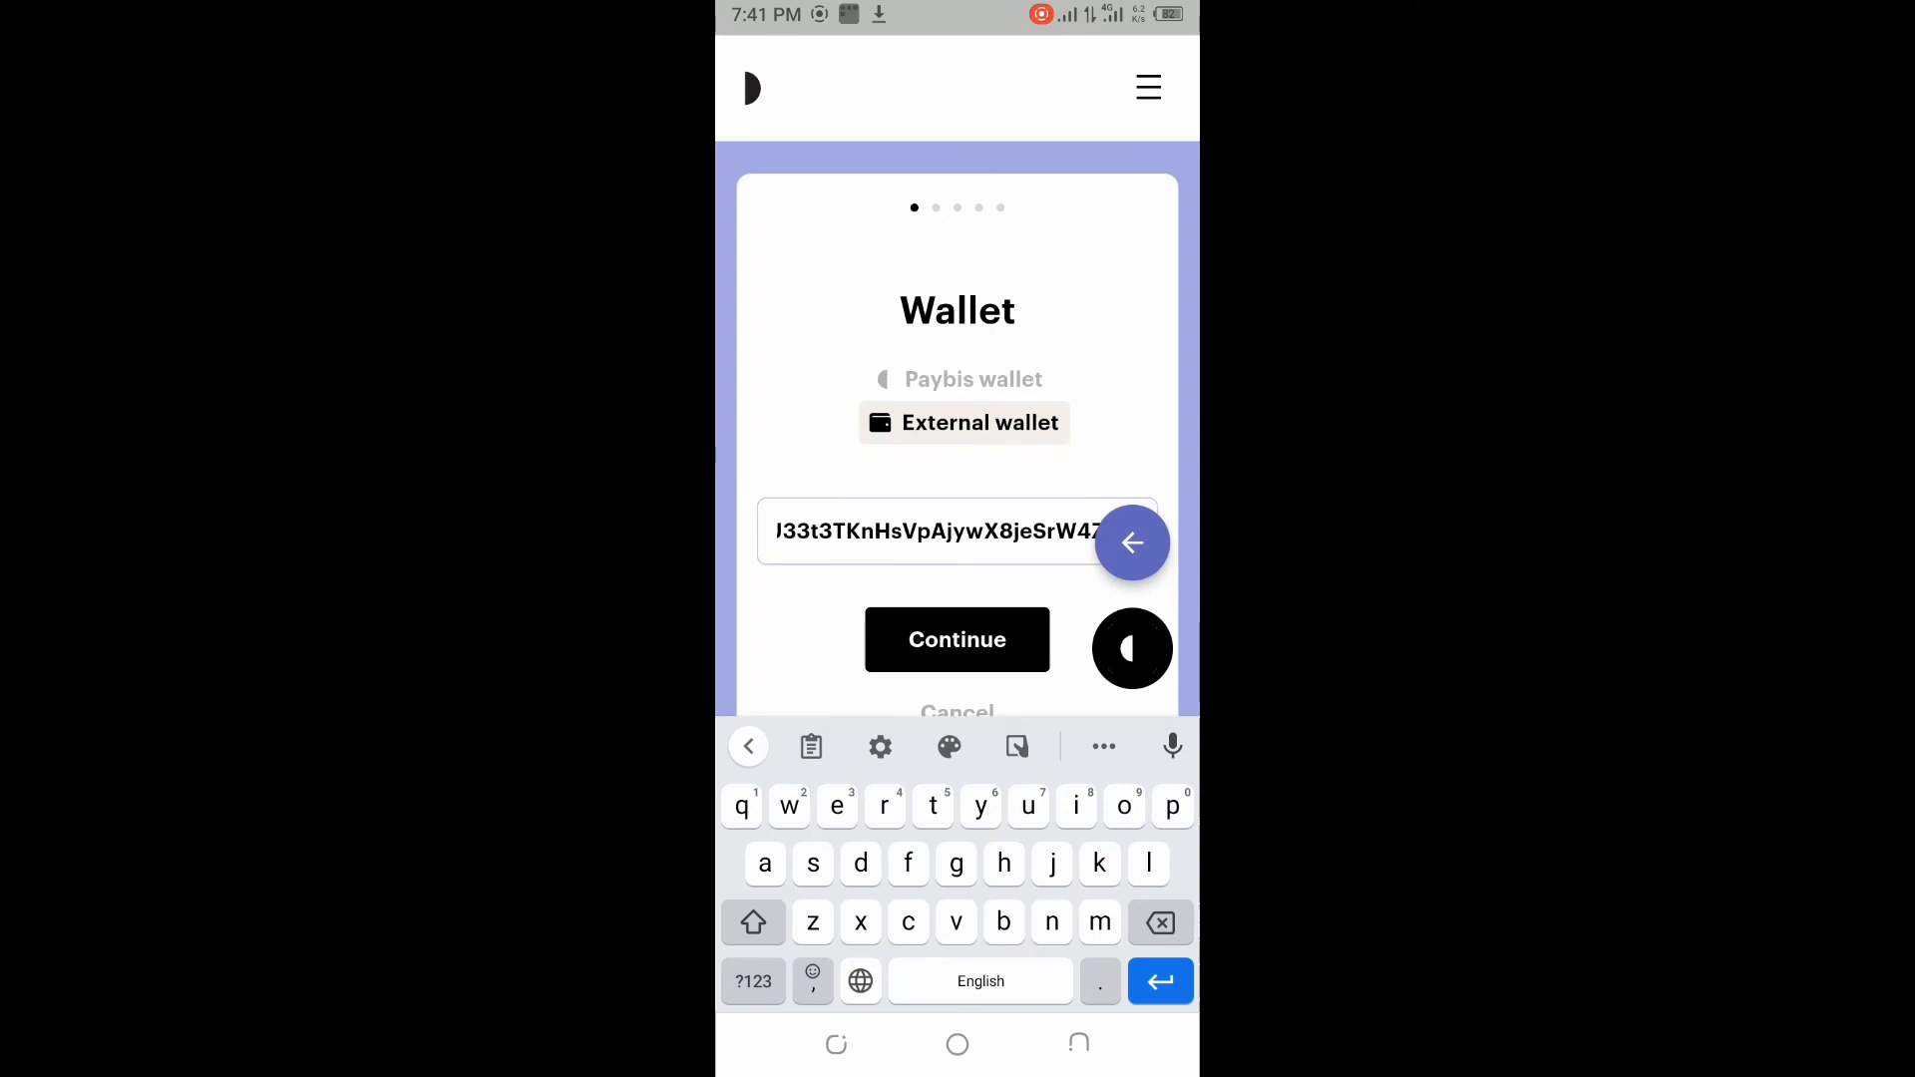
{"action": "left_click", "coordinate": [956, 638]}
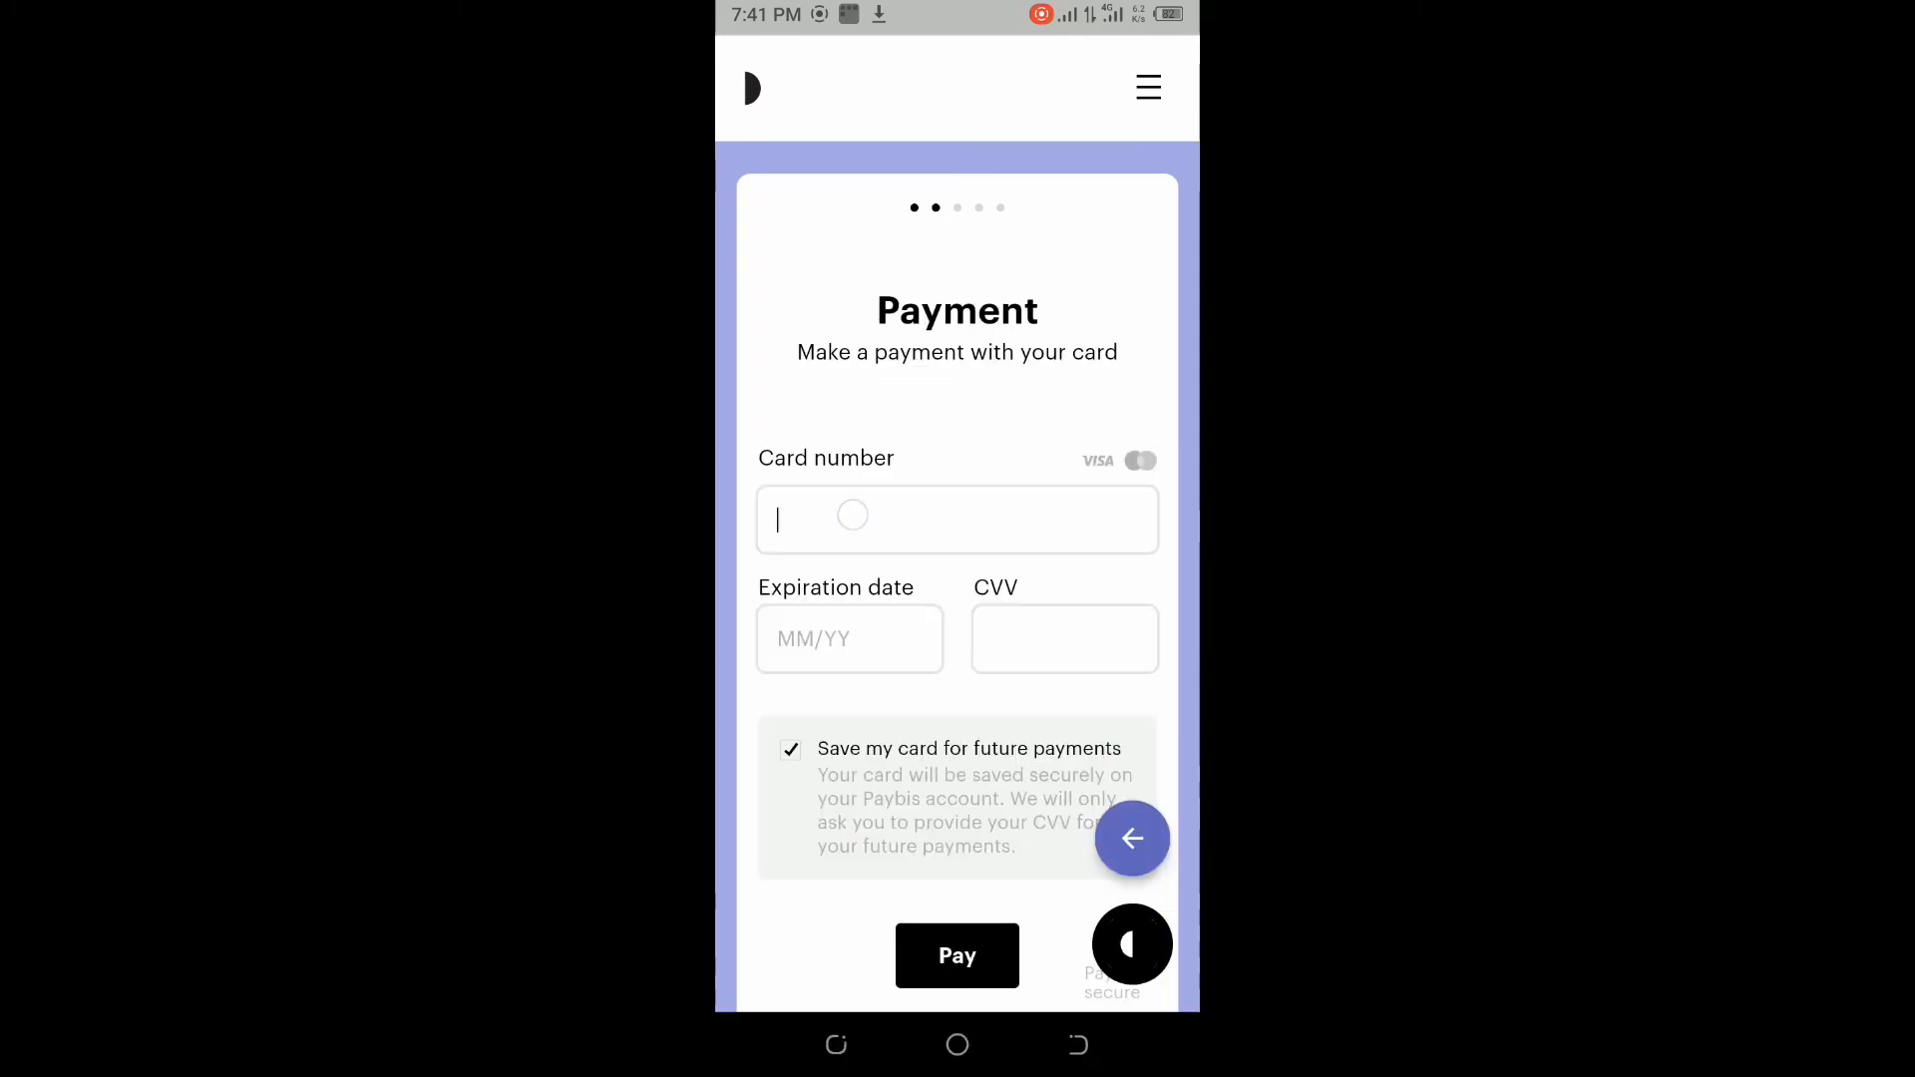
{"action": "left_click", "coordinate": [956, 518]}
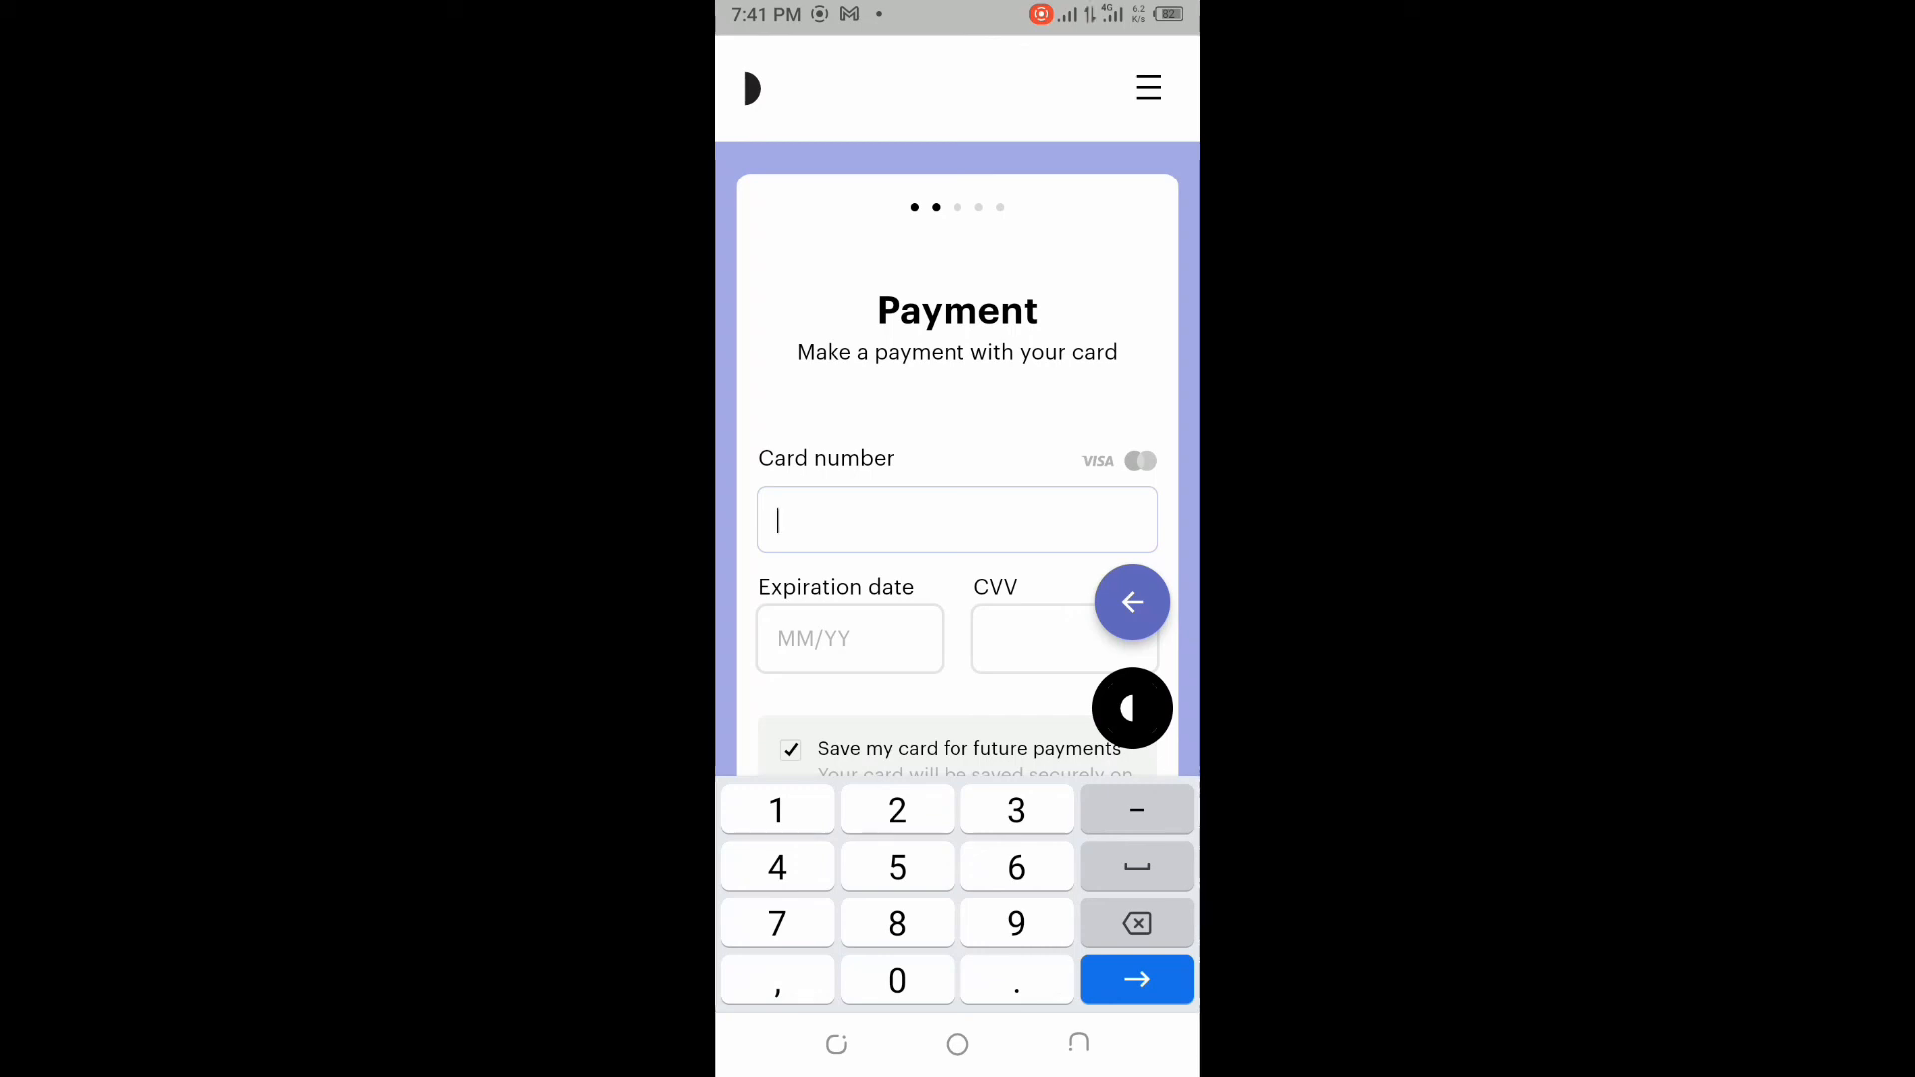
{"action": "scroll", "scroll_direction": "down", "scroll_amount": 3}
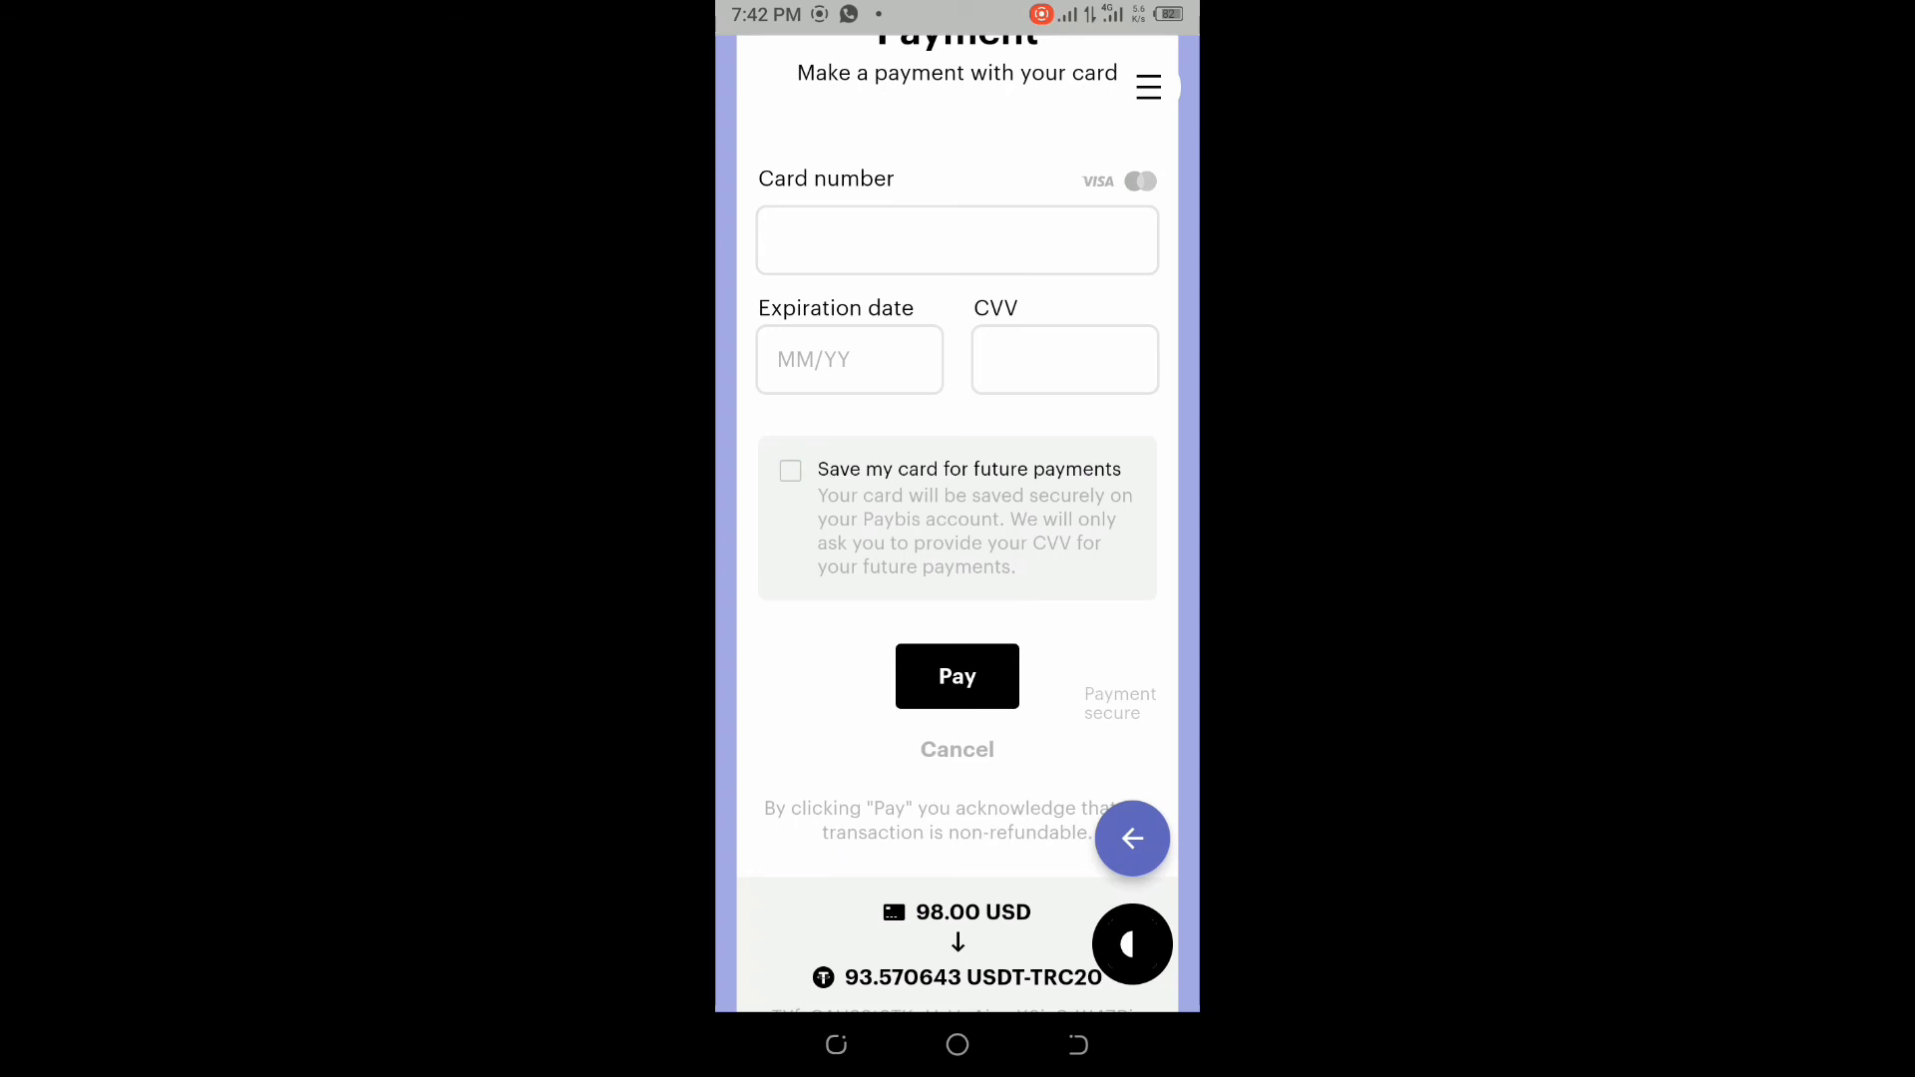
{"action": "left_click", "coordinate": [790, 471]}
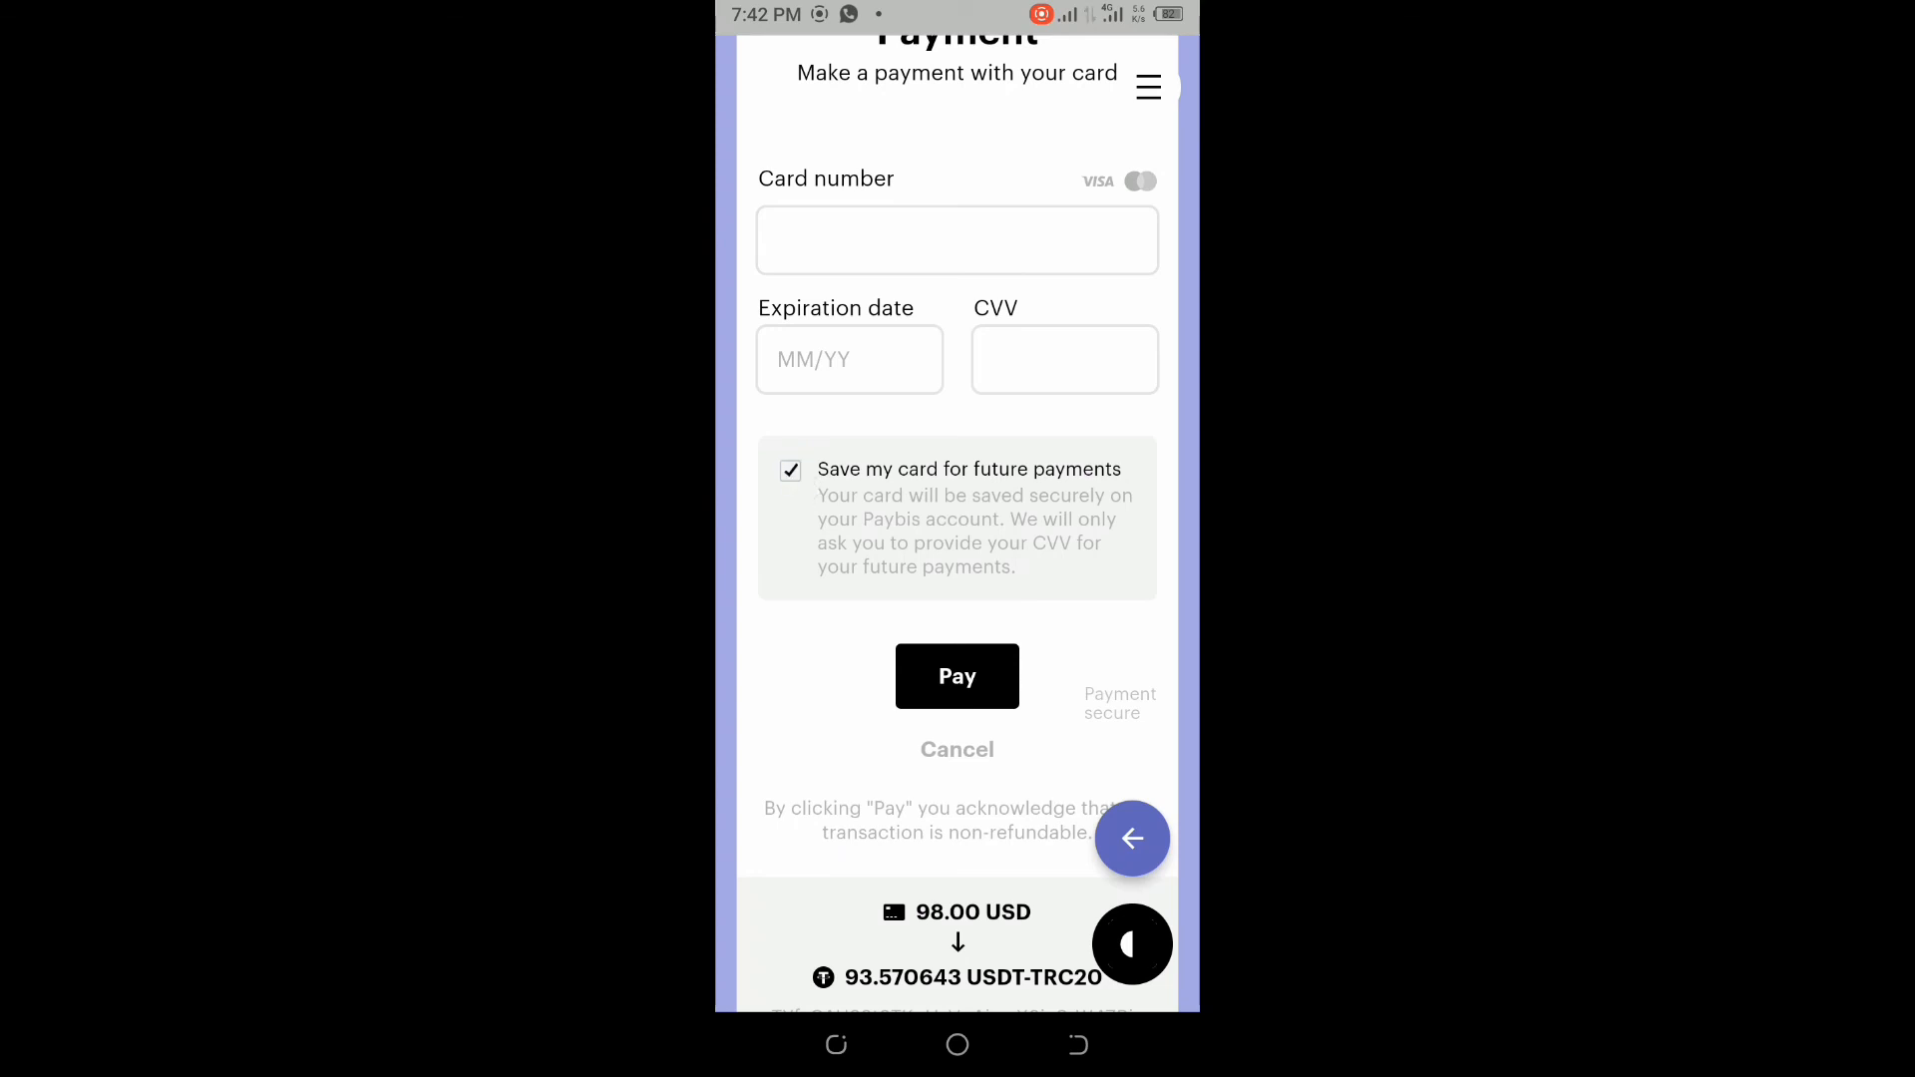
{"action": "scroll", "scroll_direction": "down", "scroll_amount": 3}
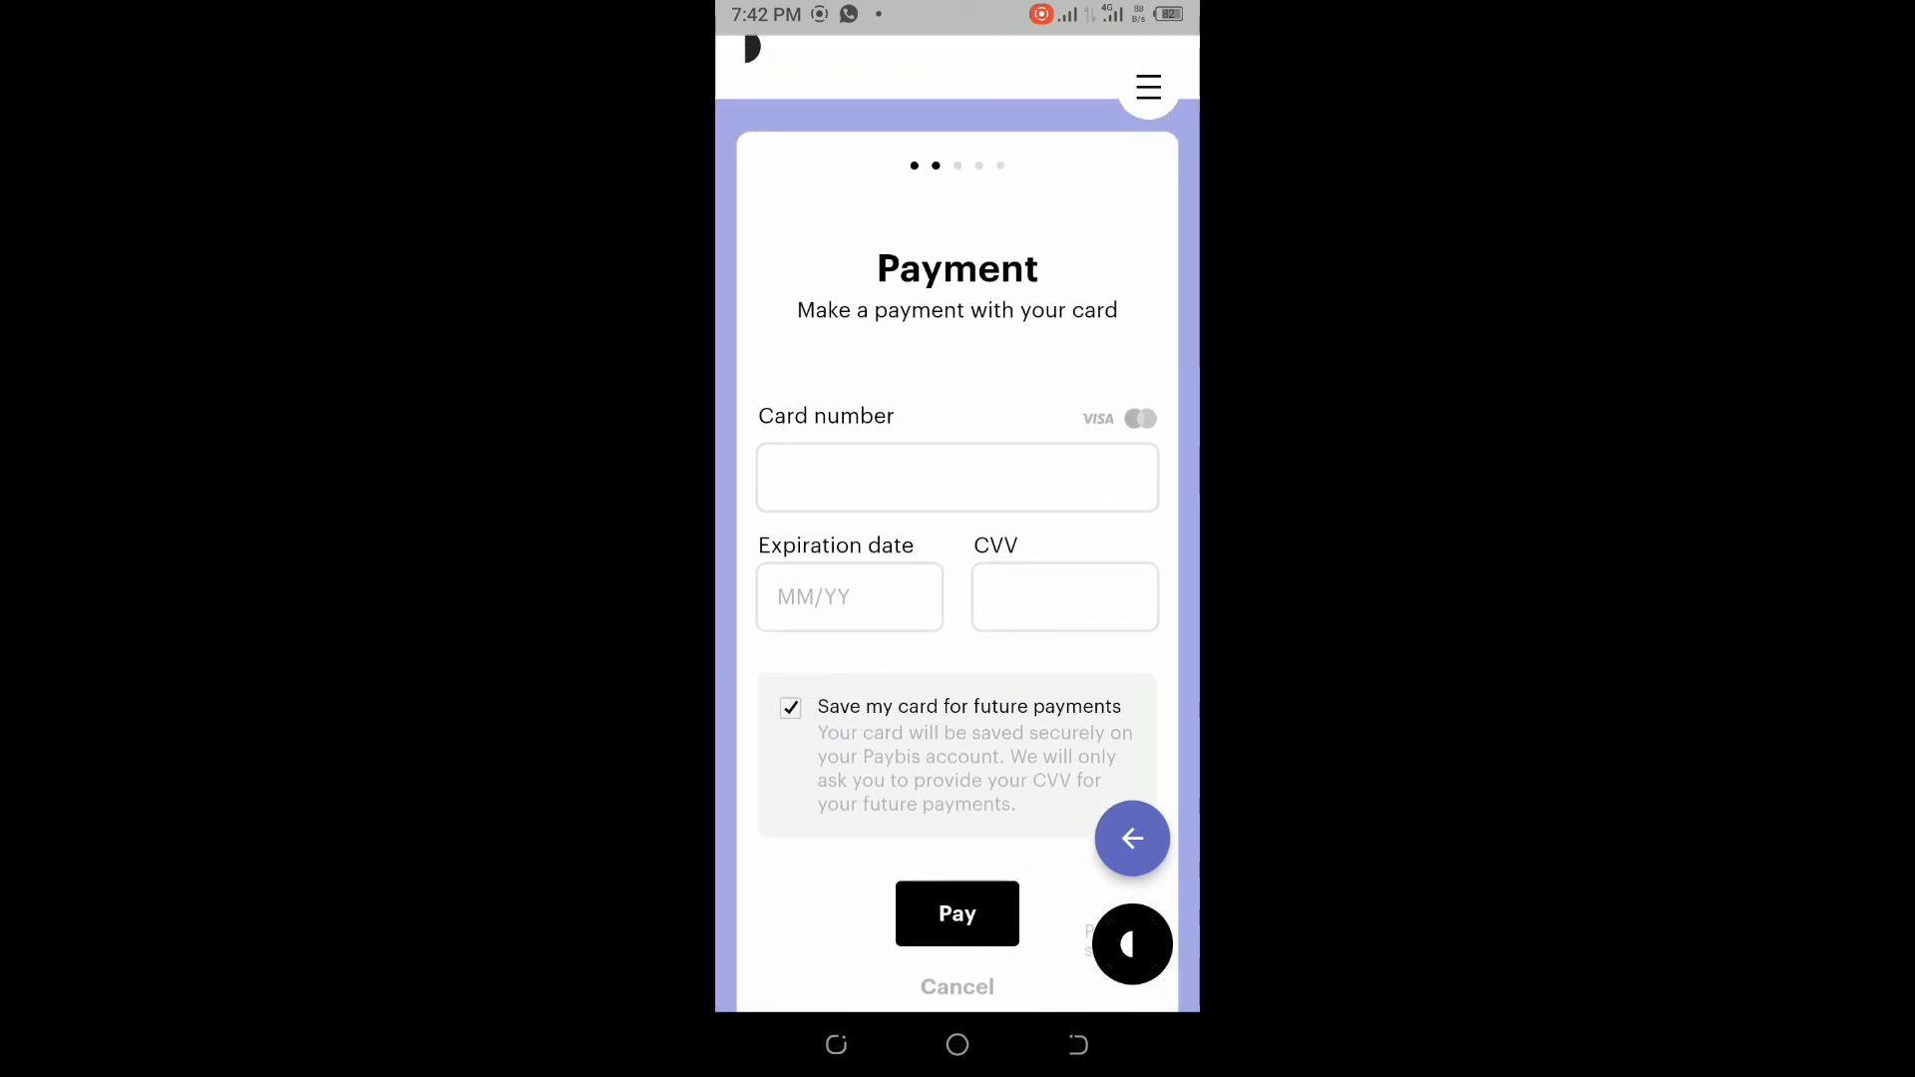